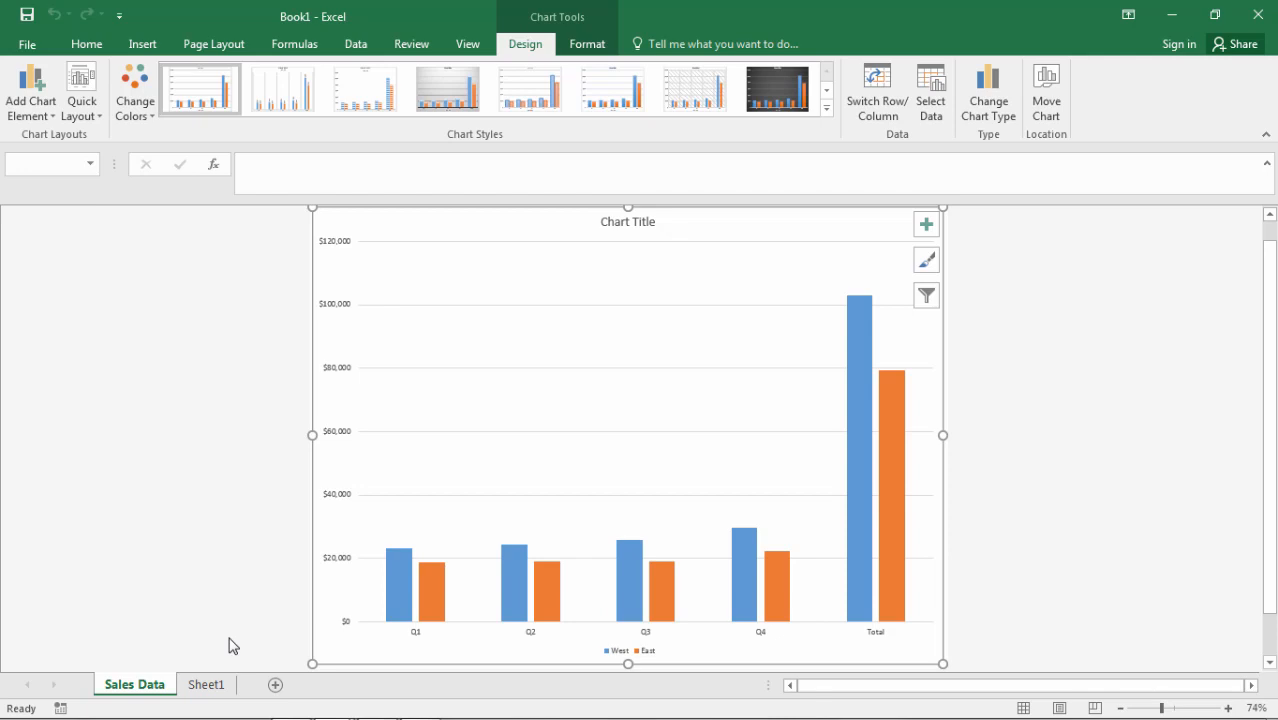
mouse_move(670, 476)
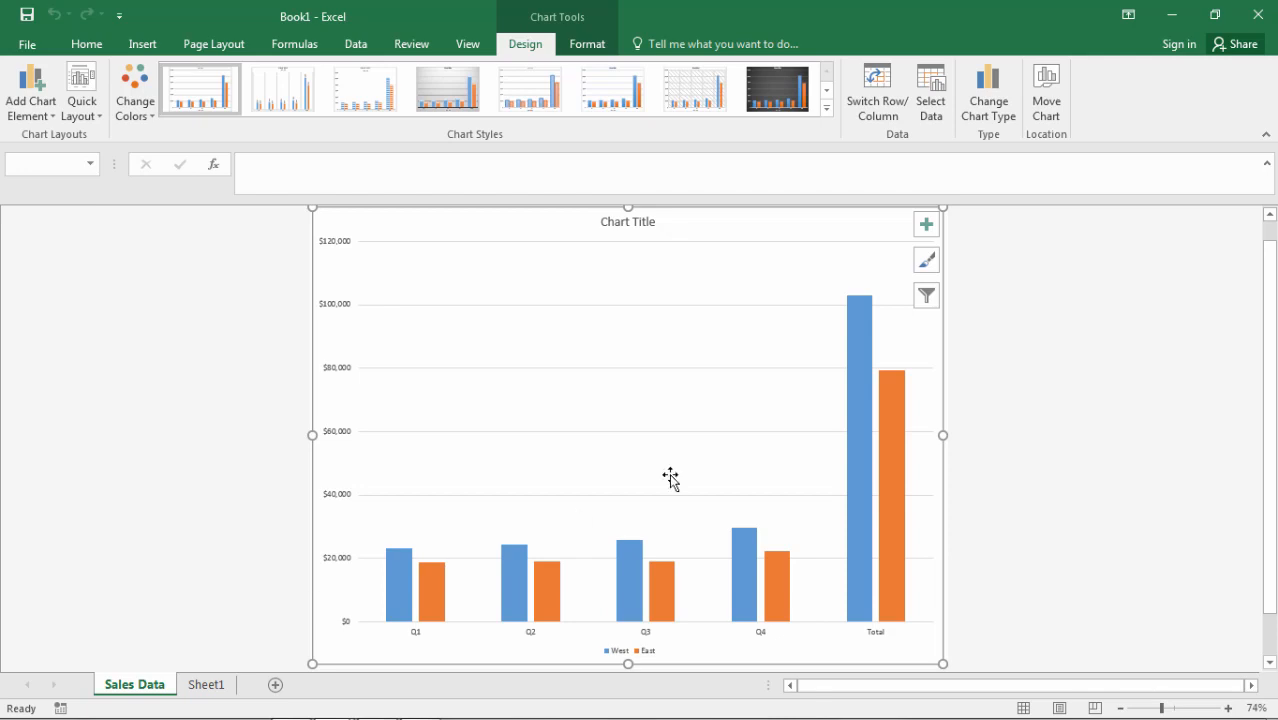
mouse_move(580, 356)
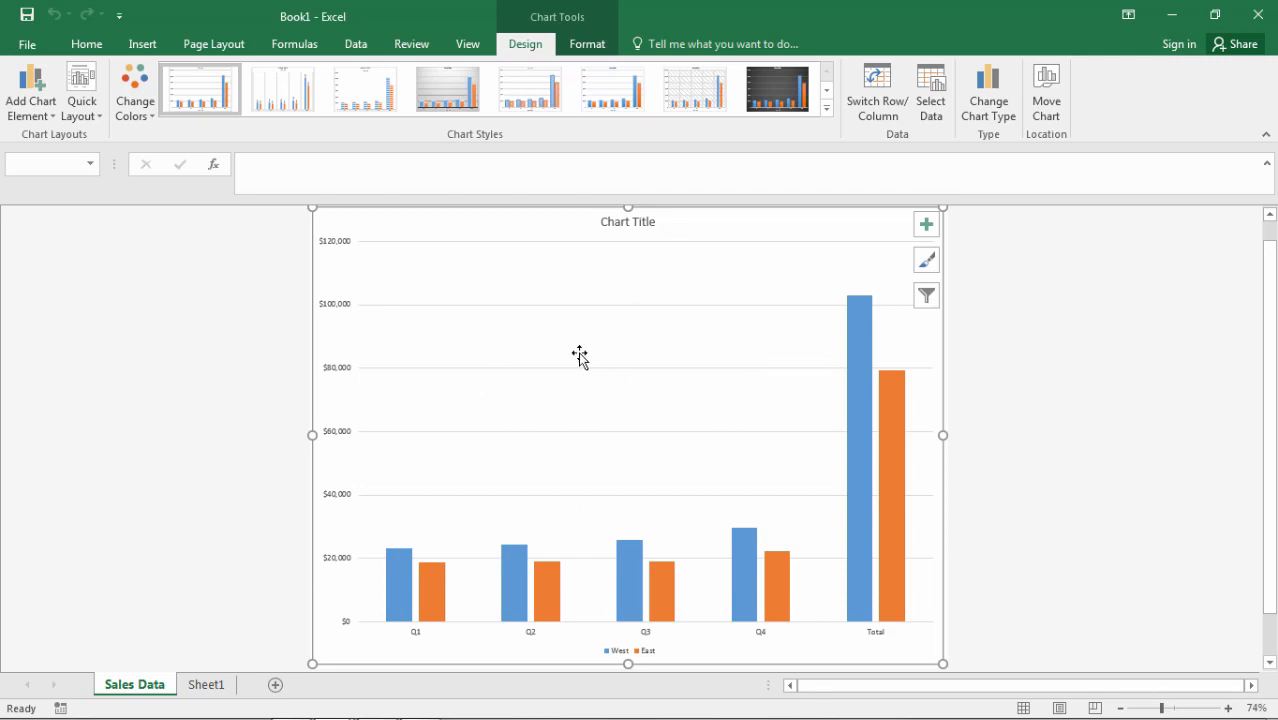
mouse_move(648, 250)
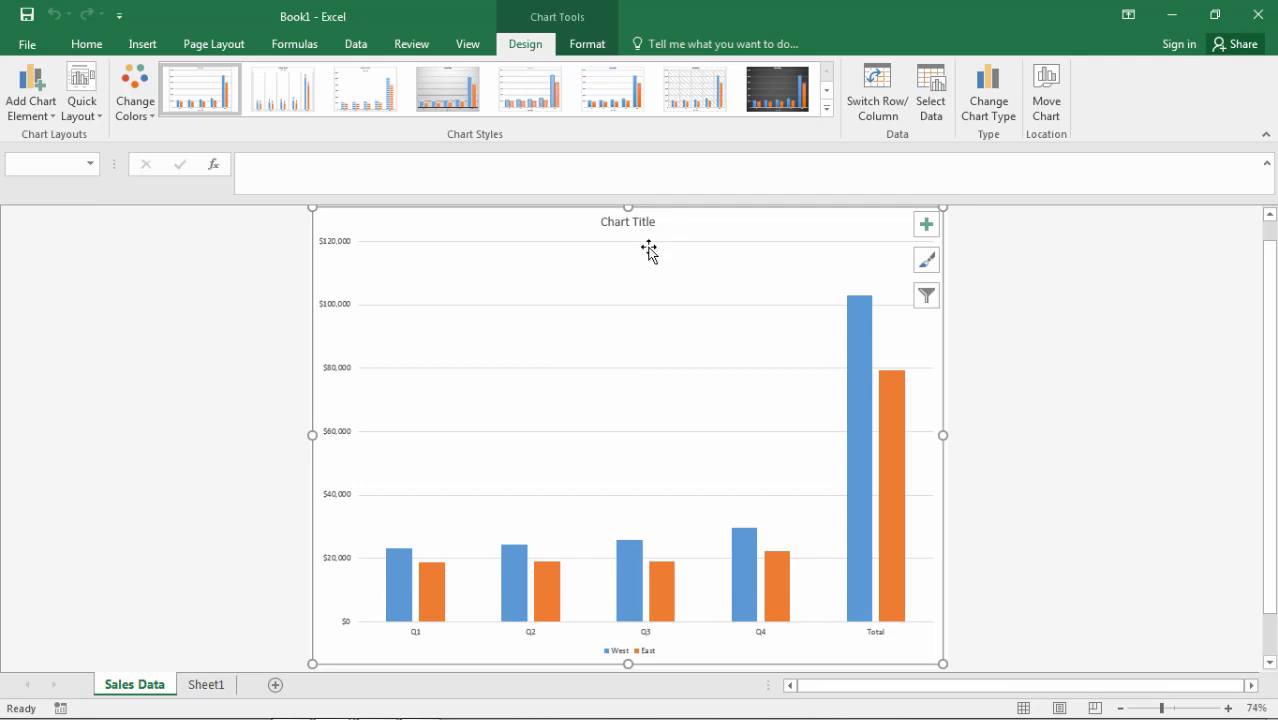
mouse_move(338, 250)
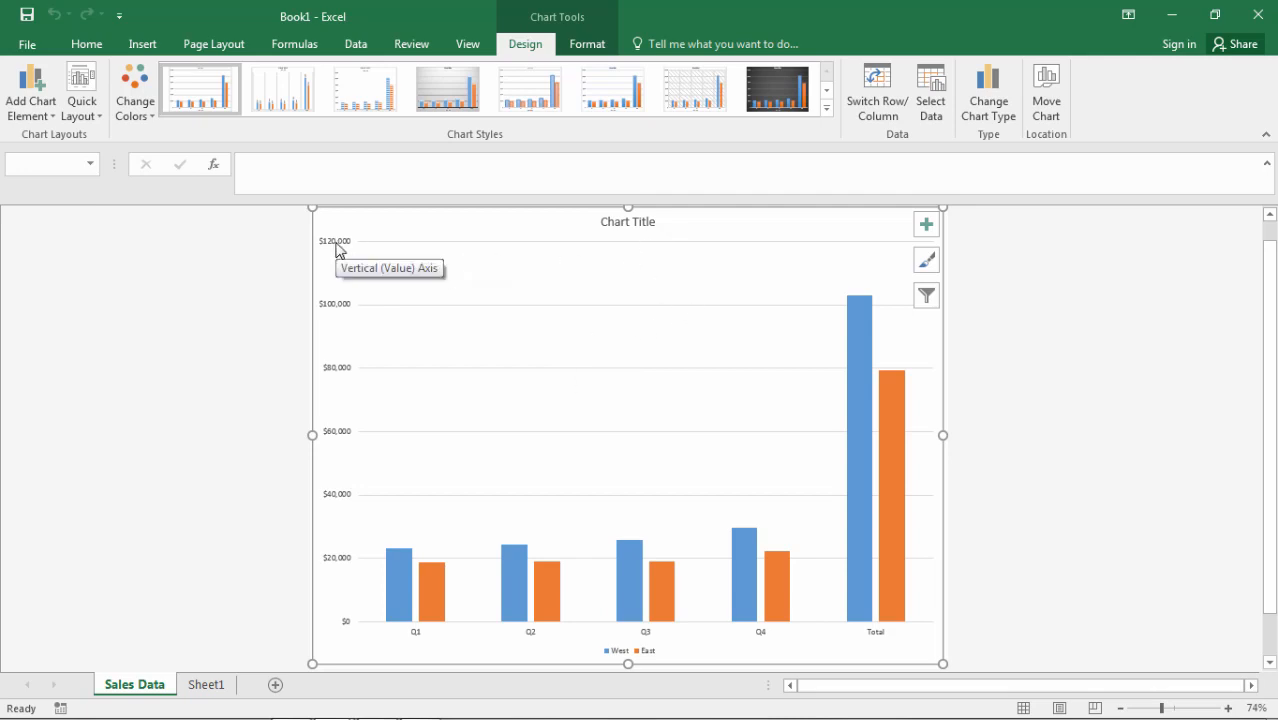
mouse_move(644, 264)
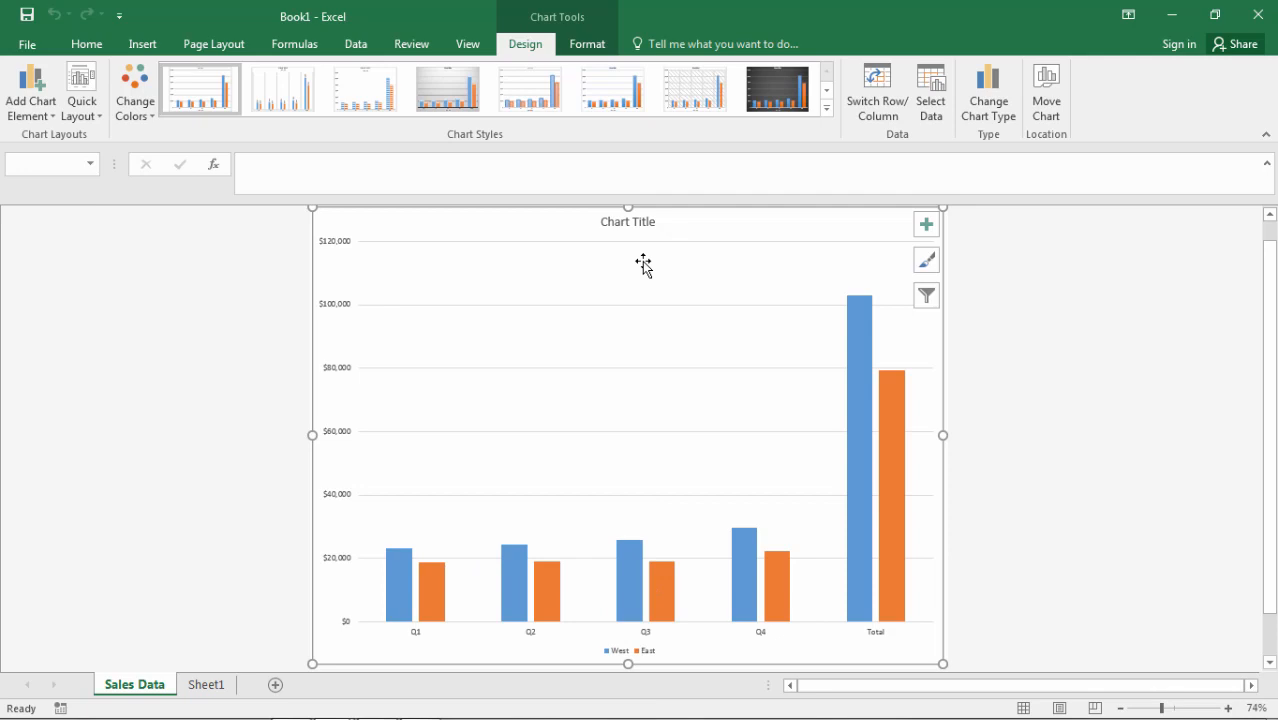
mouse_move(660, 232)
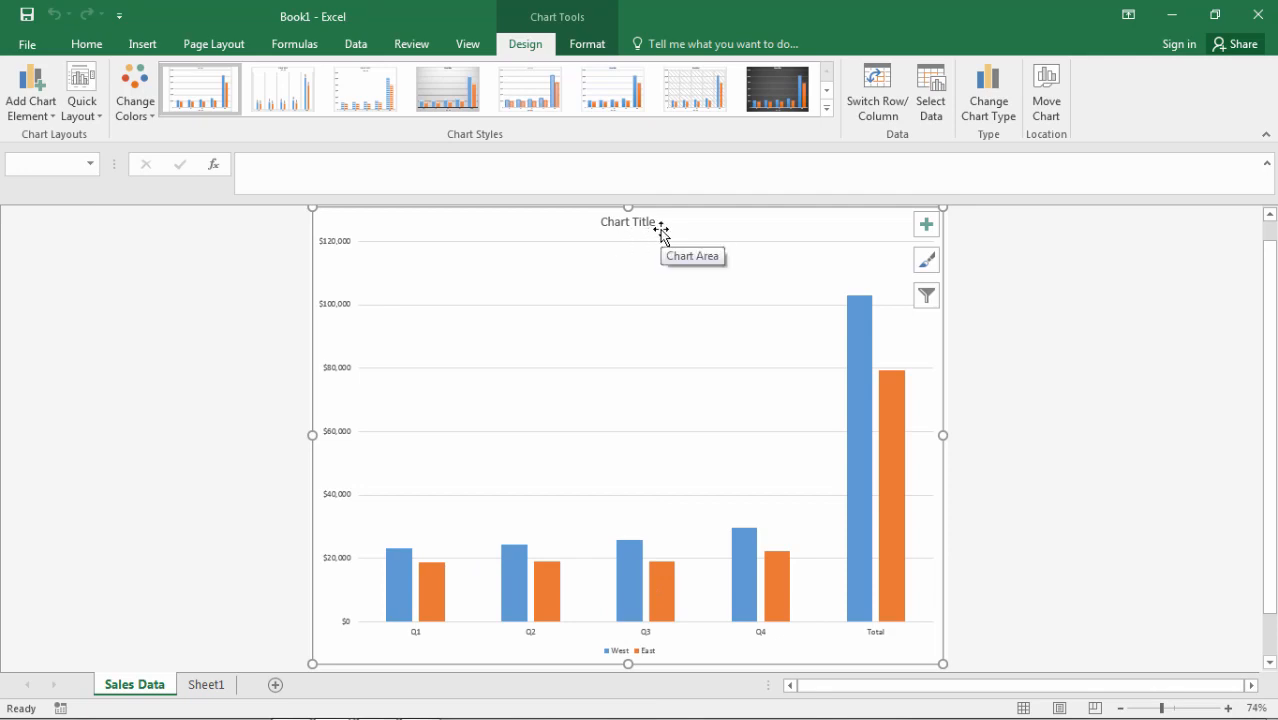
mouse_move(644, 228)
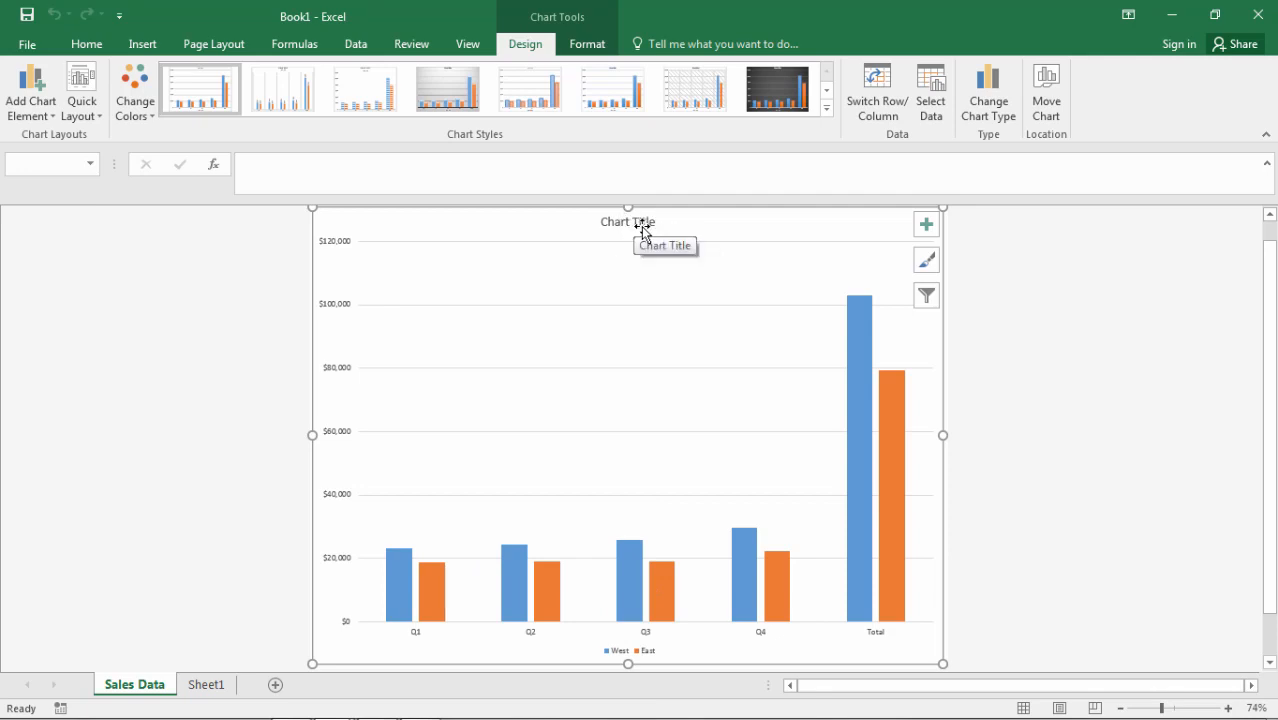
mouse_move(874, 452)
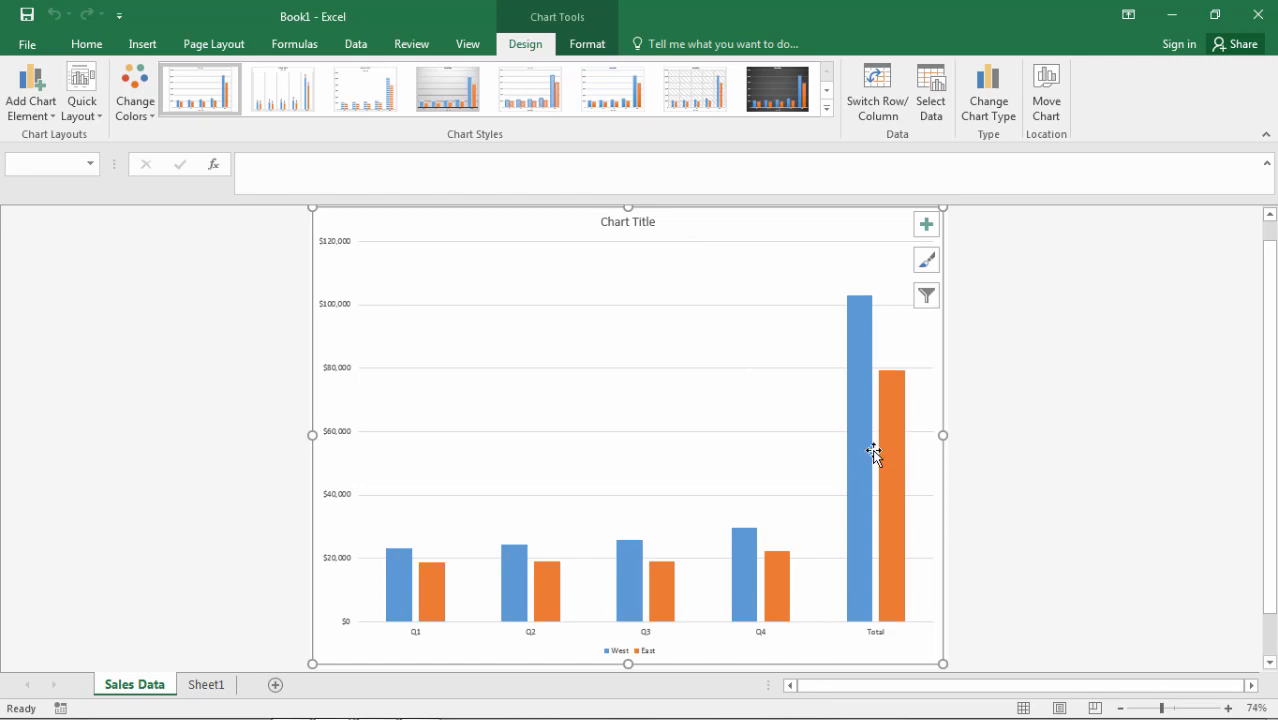
mouse_move(754, 356)
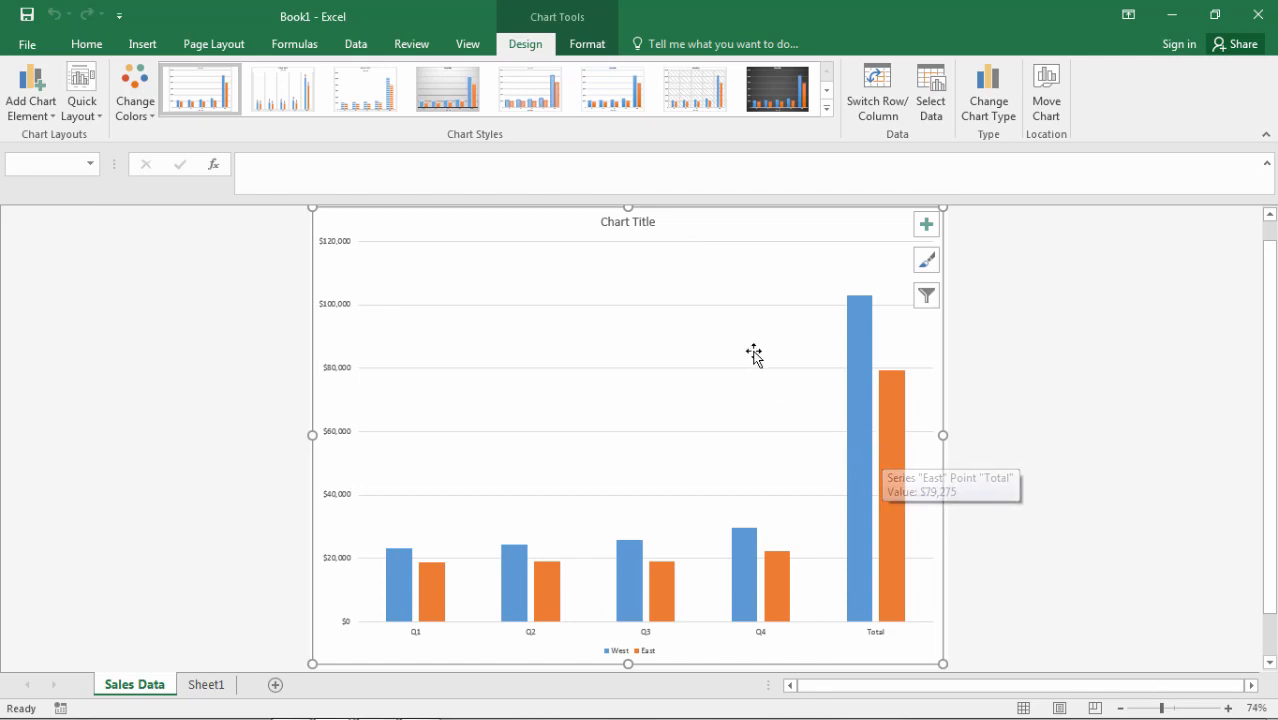
mouse_move(794, 378)
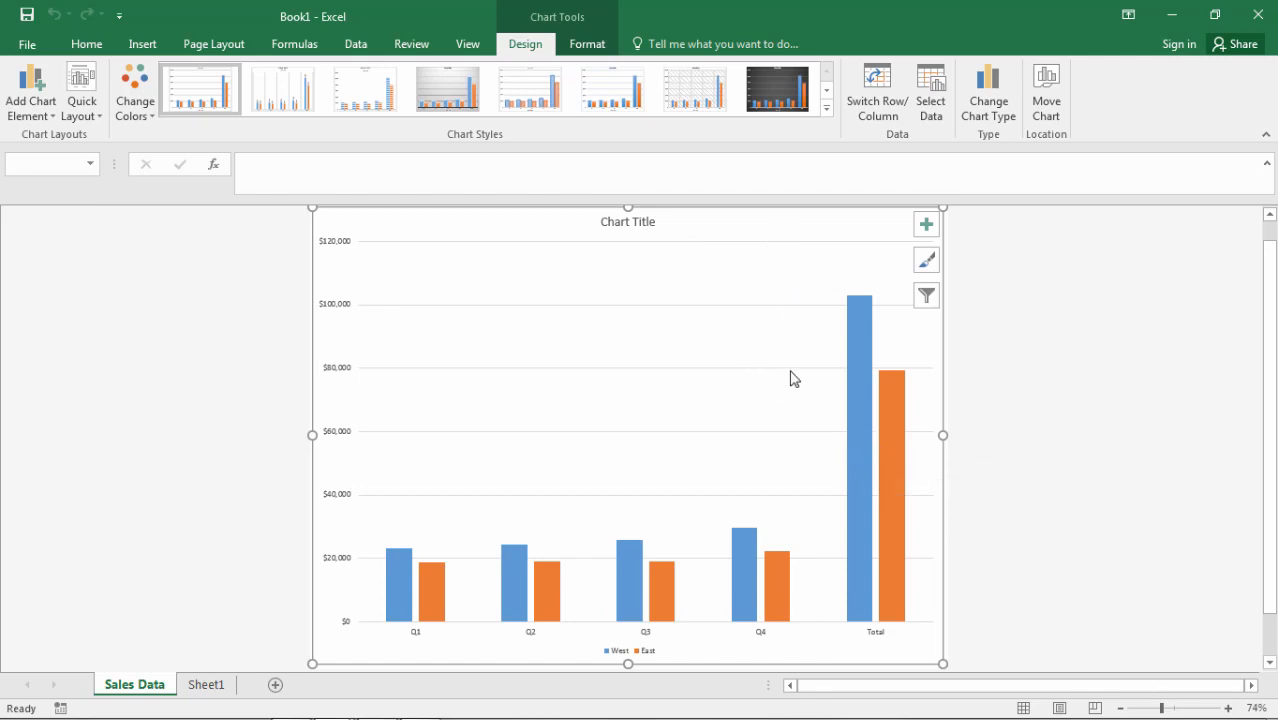
mouse_move(696, 376)
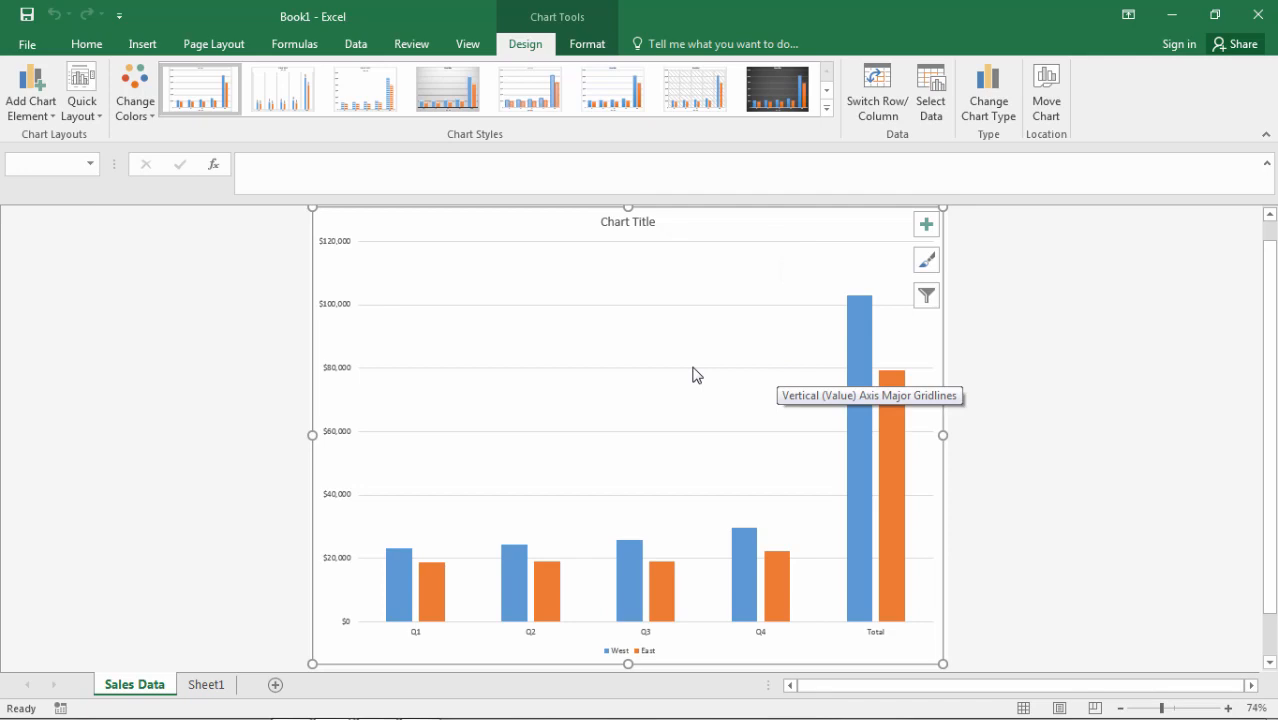
mouse_move(690, 366)
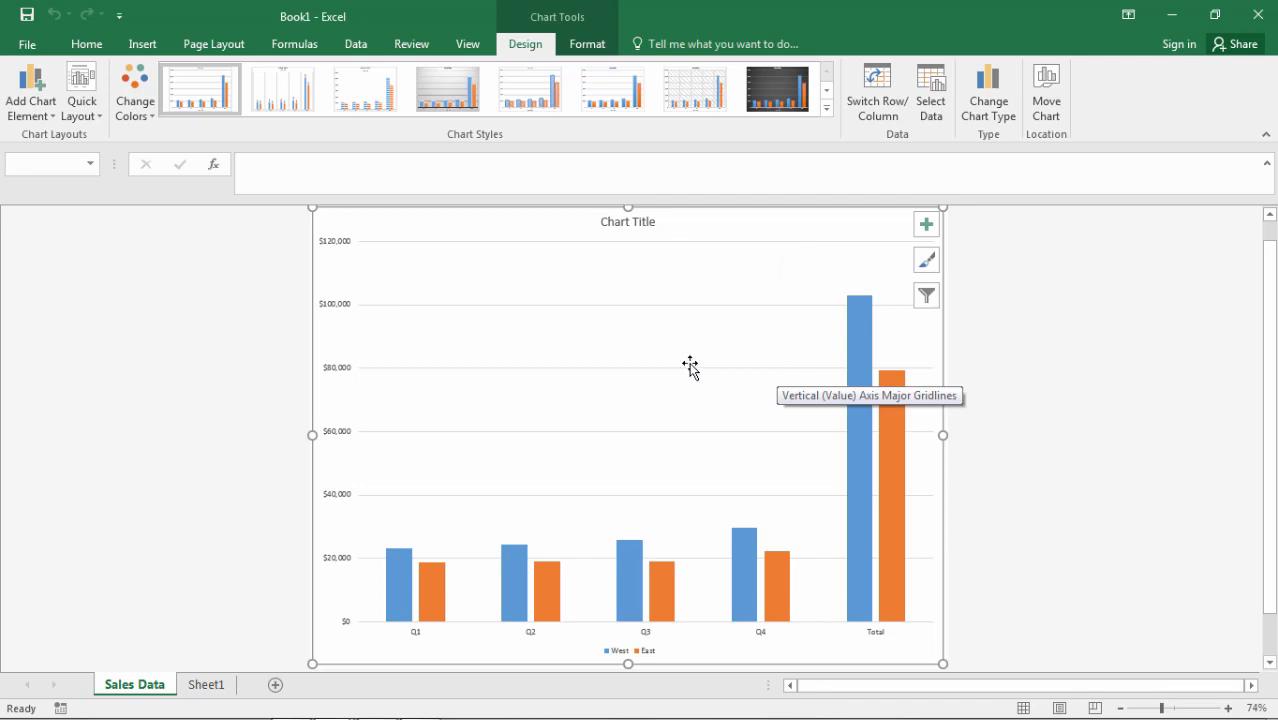
mouse_move(702, 232)
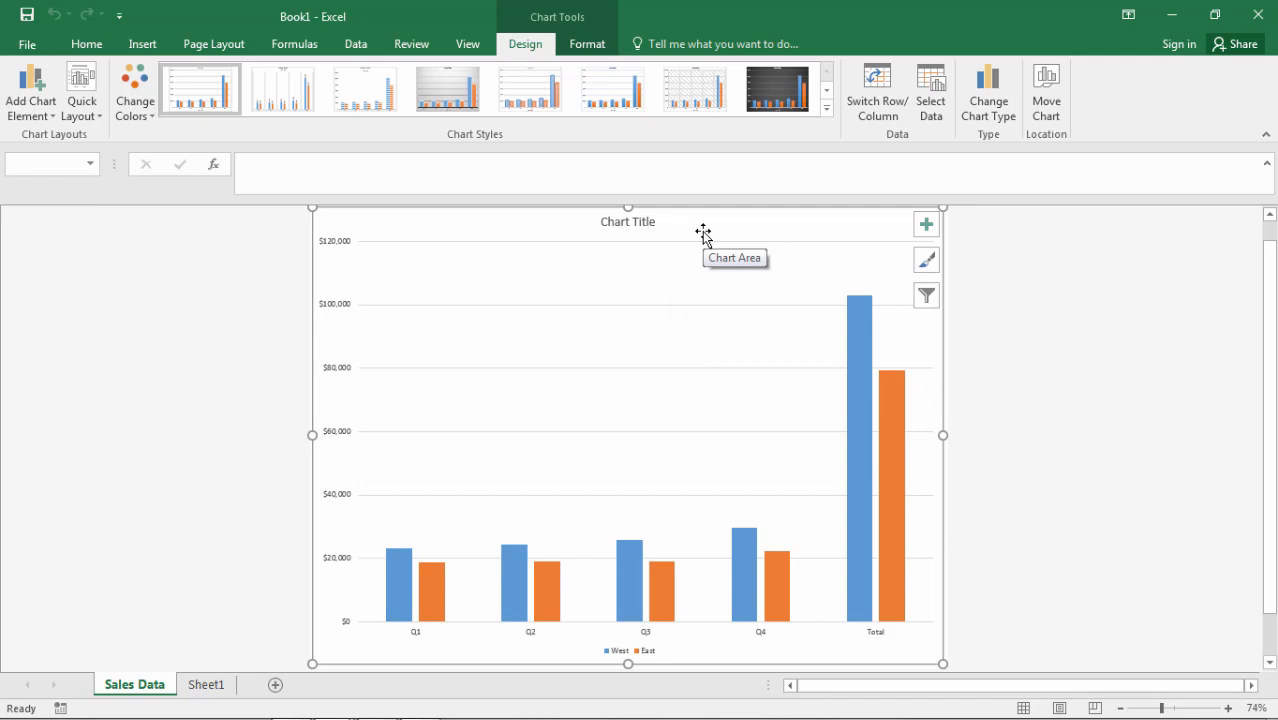
mouse_move(616, 222)
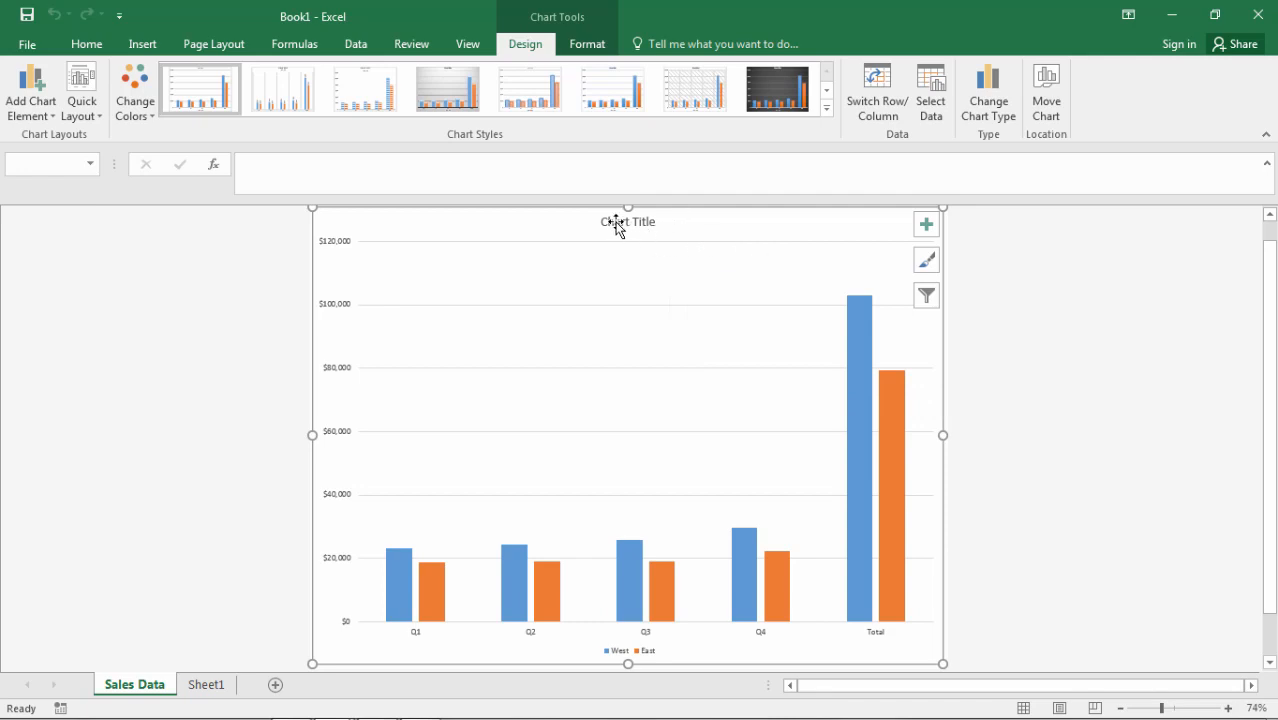
mouse_move(638, 224)
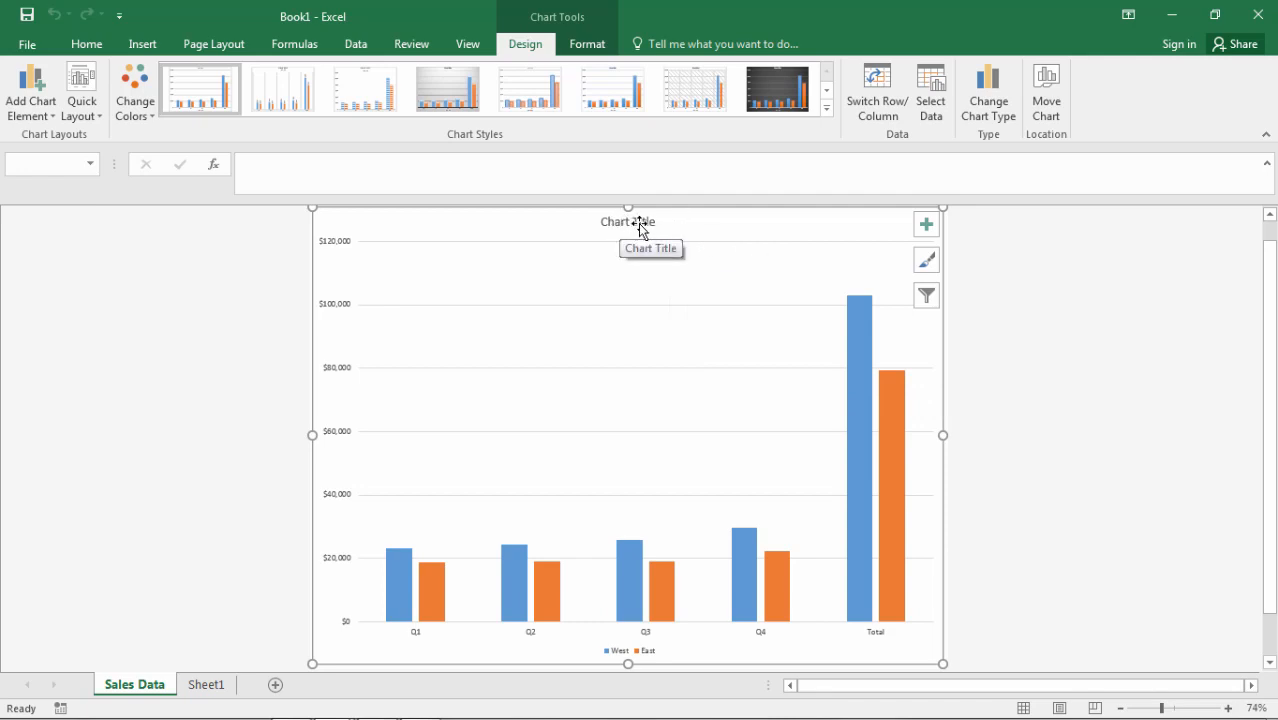
Replace the chart title text with 'Sales by Quarter and Year'.
left_click(628, 220)
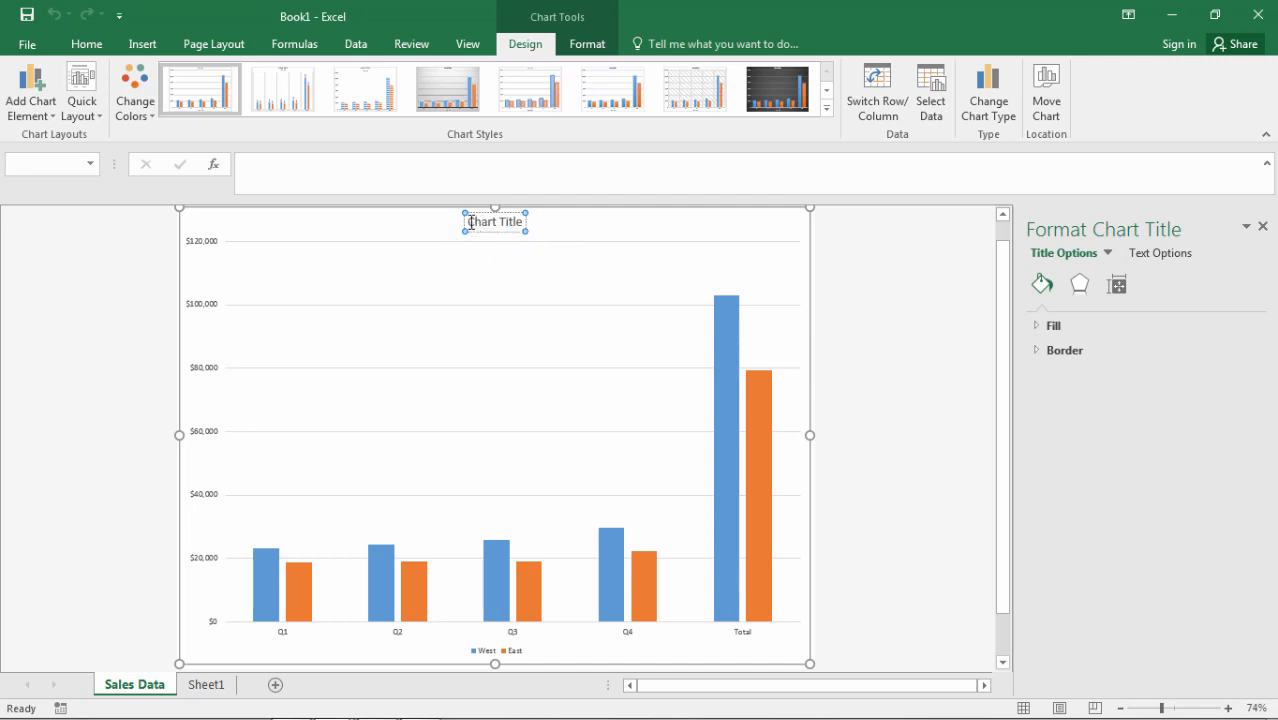
double_click(494, 220)
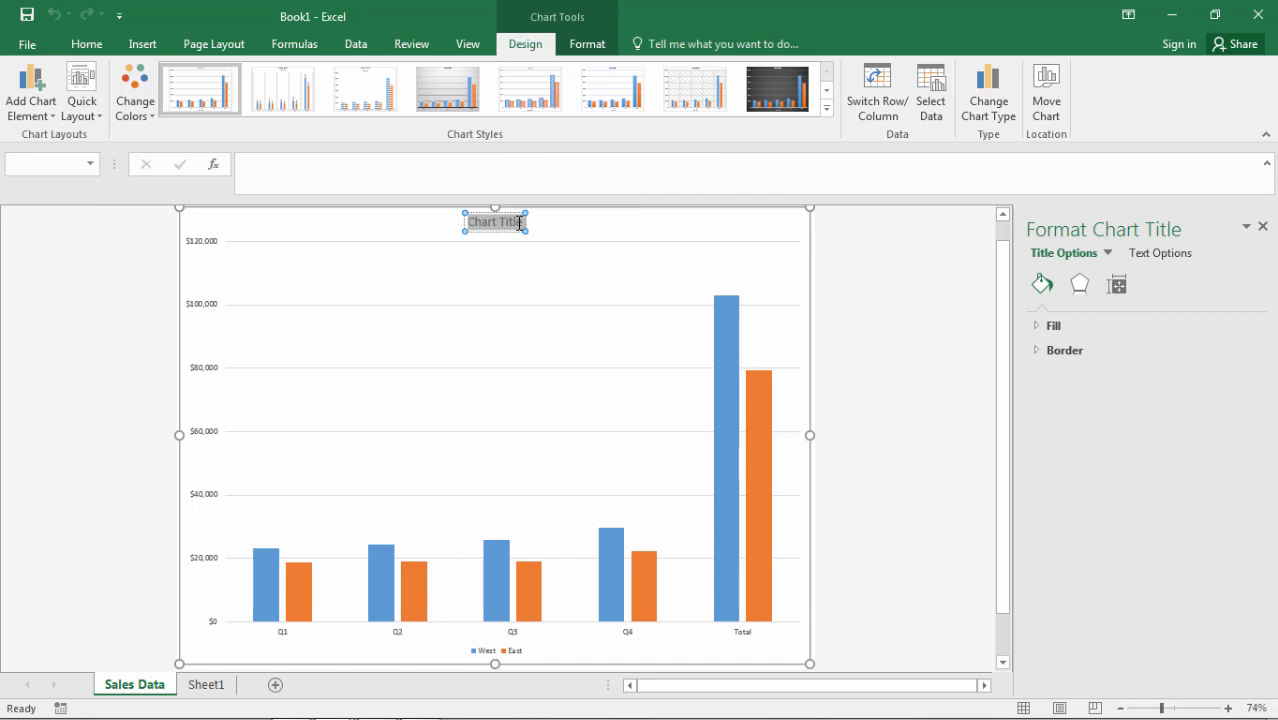
type("Sales by Quarte")
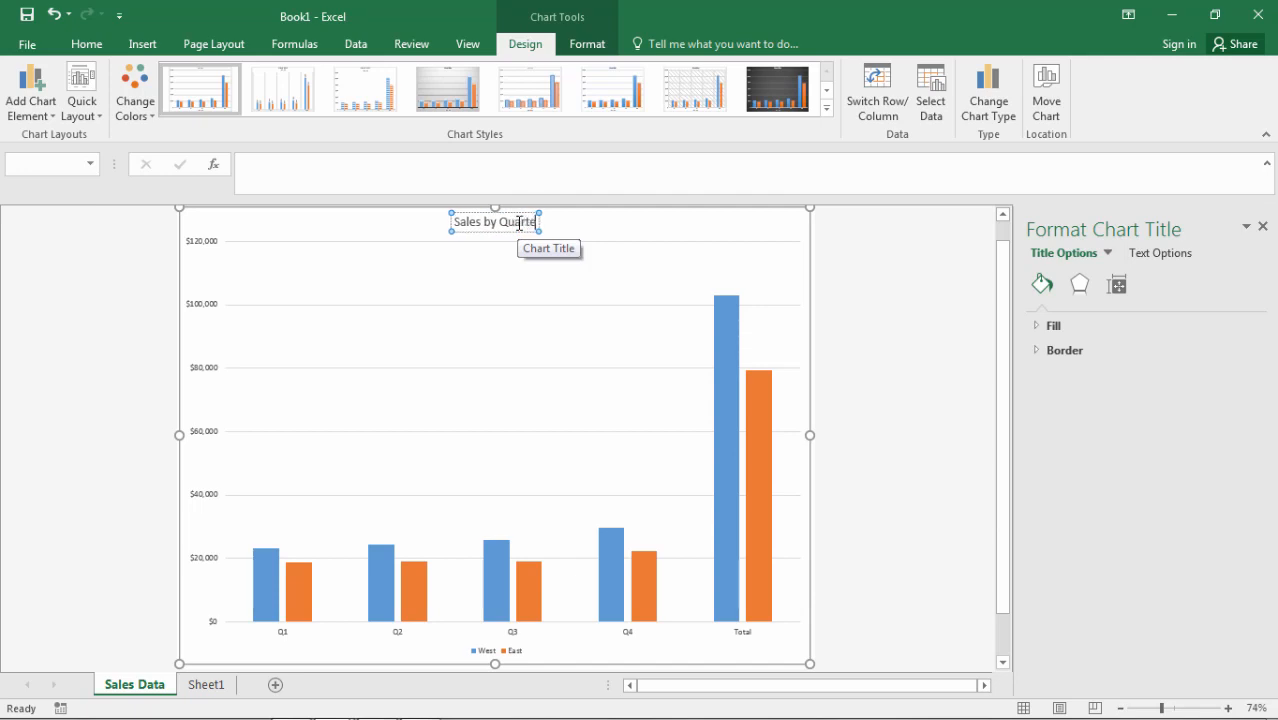
type("and")
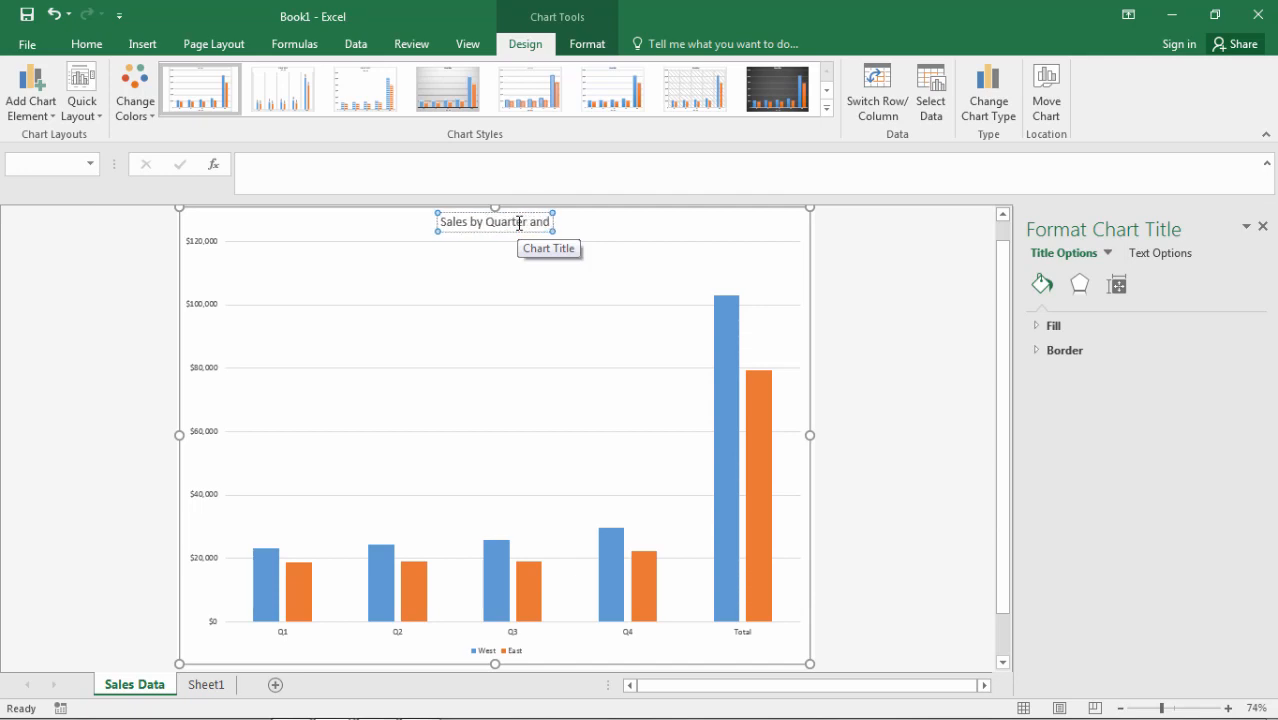
type("Year")
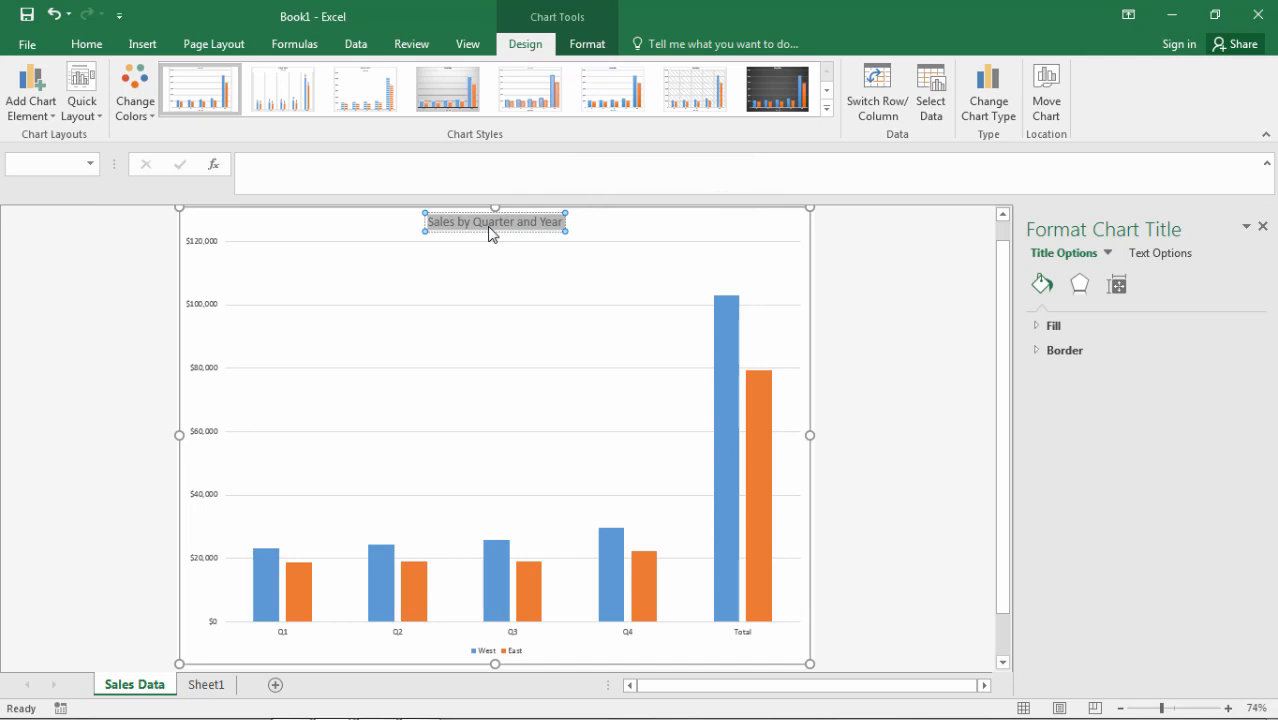
Make the new chart title larger using Increase Font Size on Home.
left_click(86, 44)
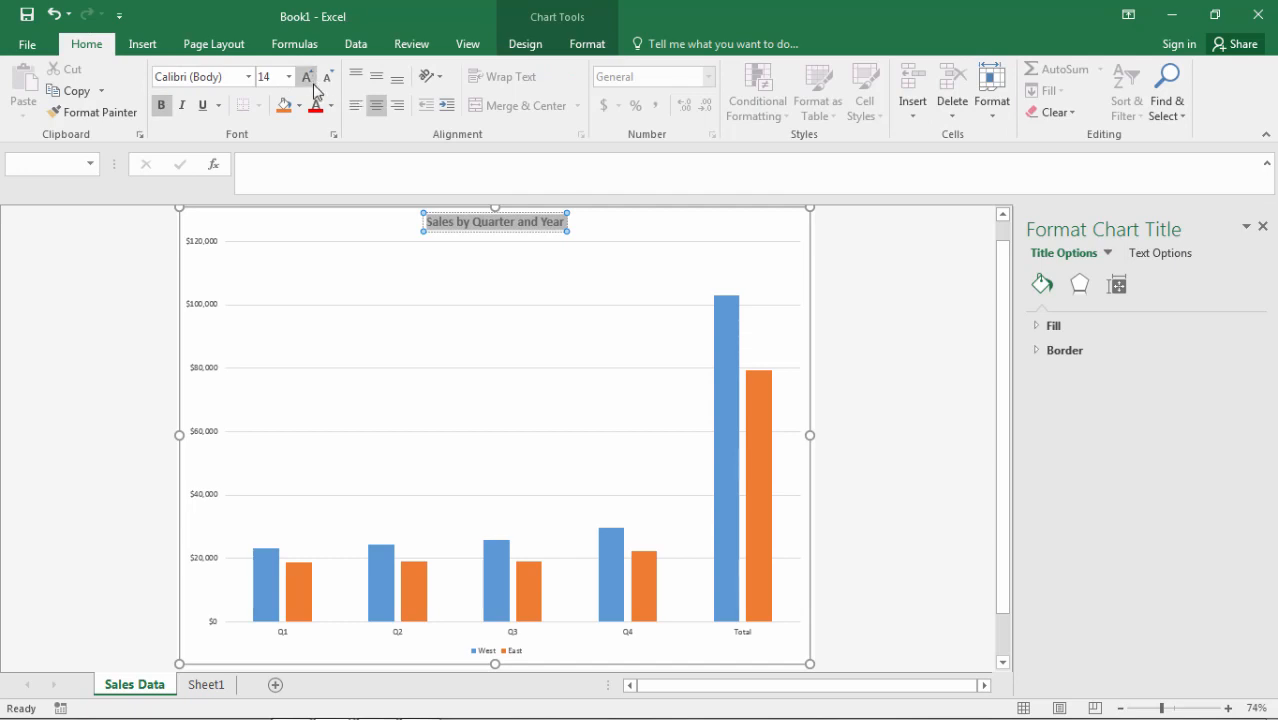
left_click(288, 76)
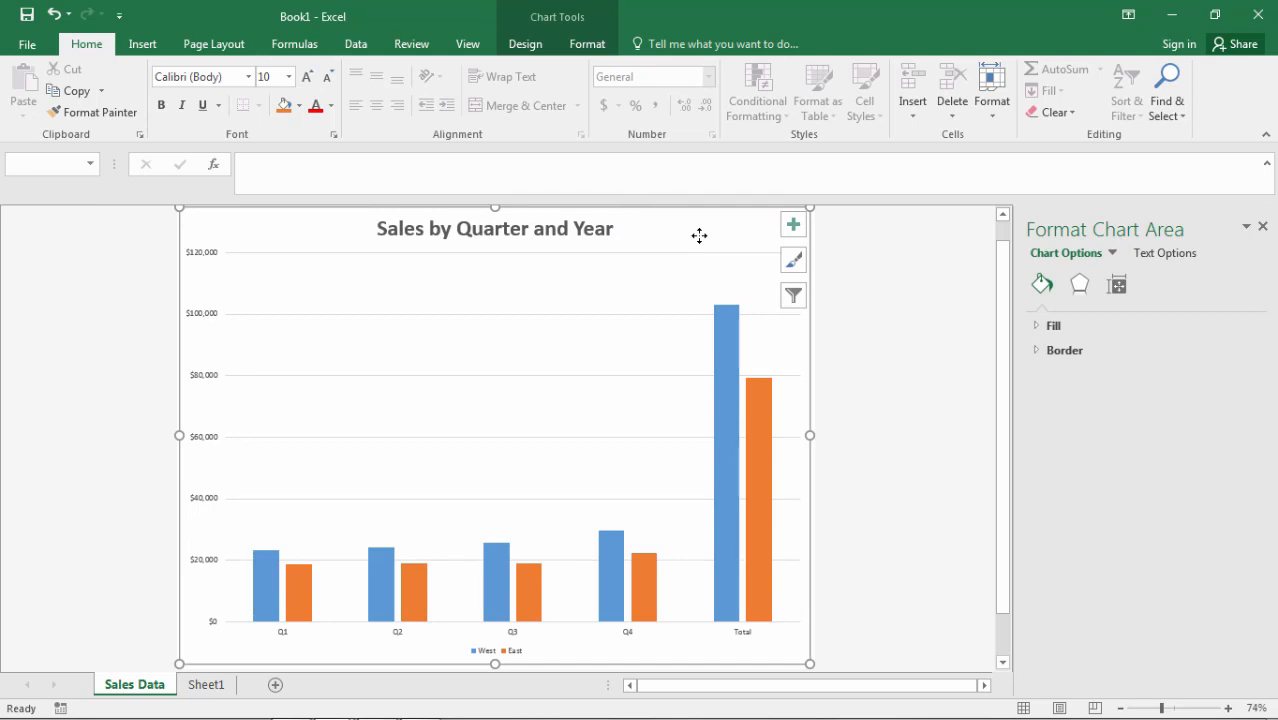
mouse_move(208, 328)
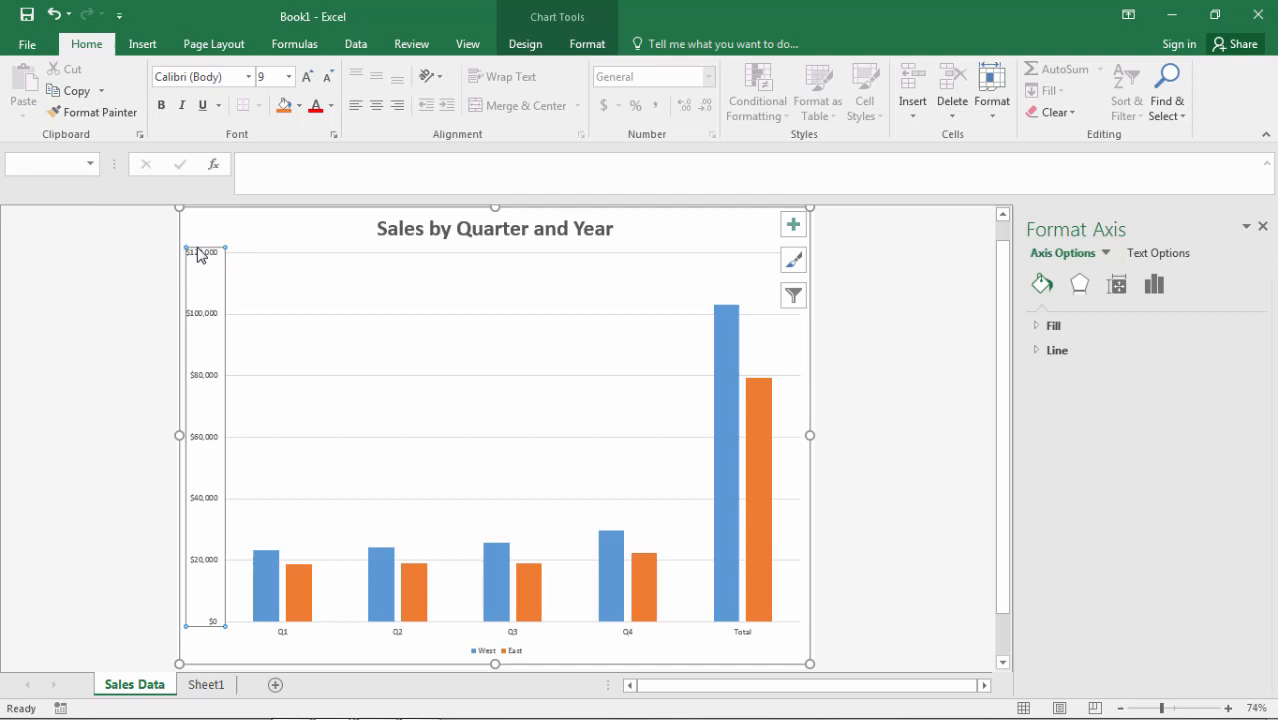
Enlarge the vertical value axis and horizontal quarter axis labels.
left_click(524, 44)
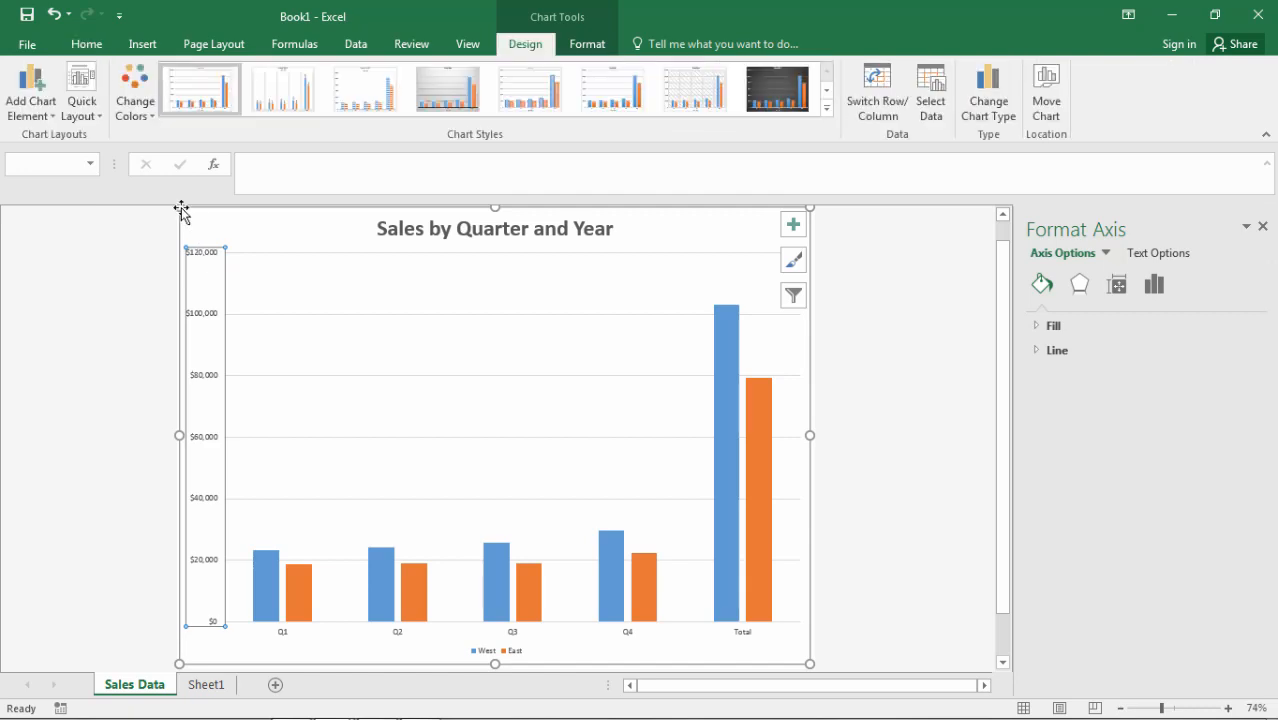
left_click(86, 44)
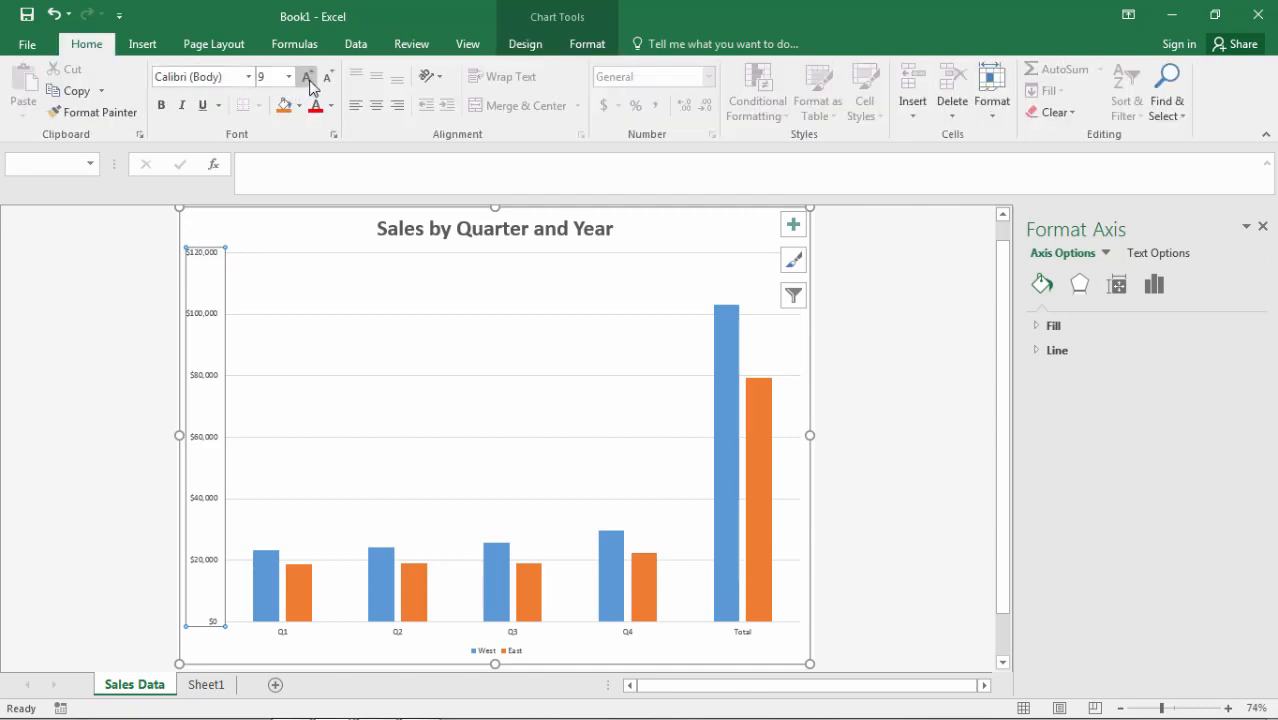
left_click(306, 76)
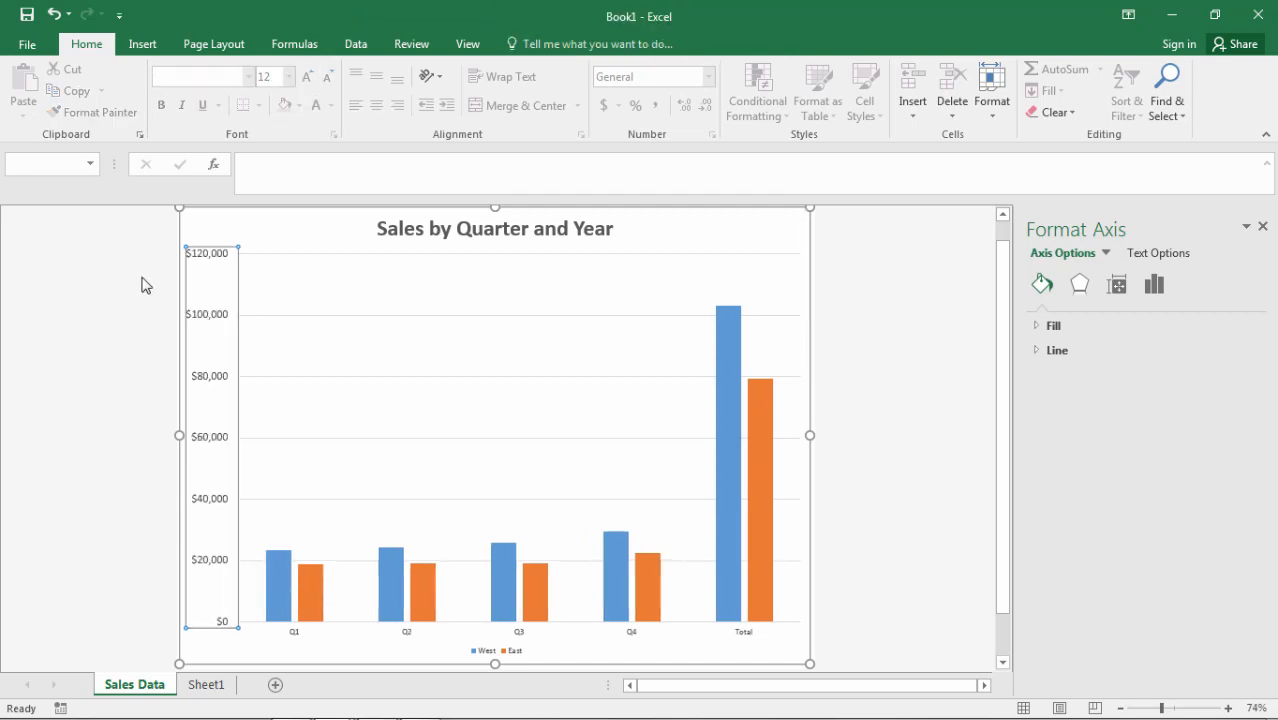
left_click(368, 640)
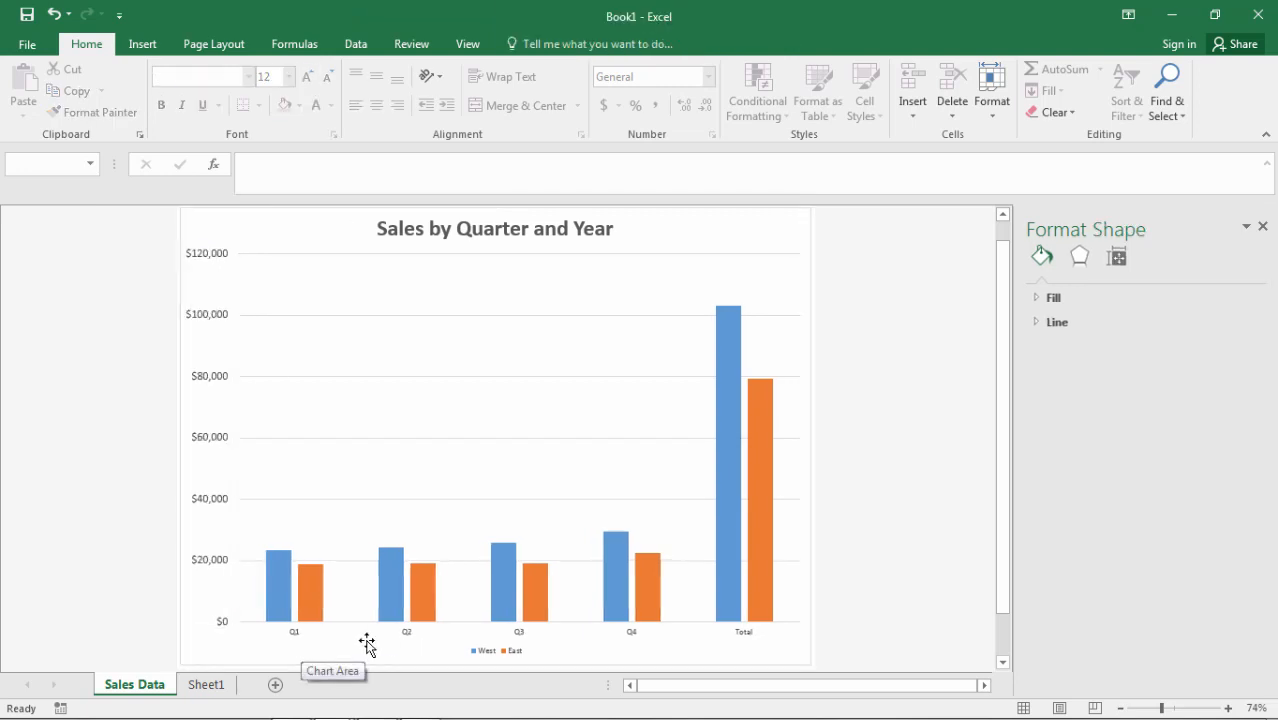
left_click(400, 630)
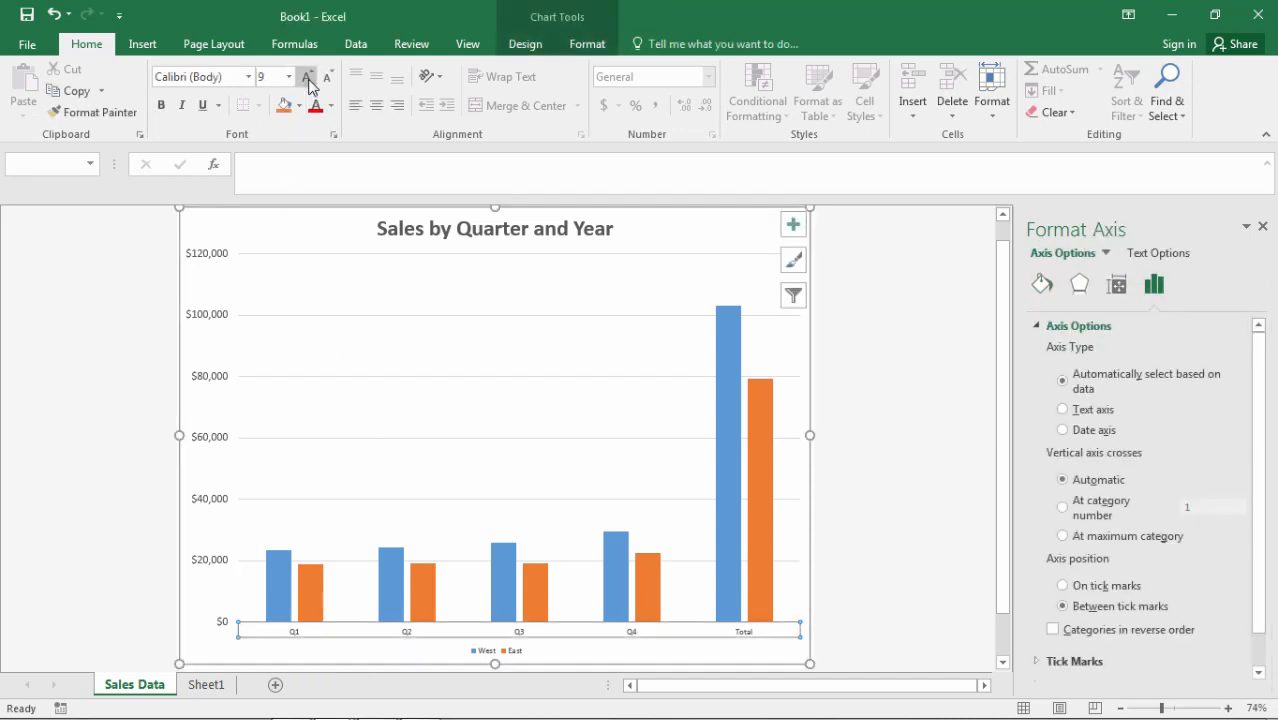
left_click(306, 76)
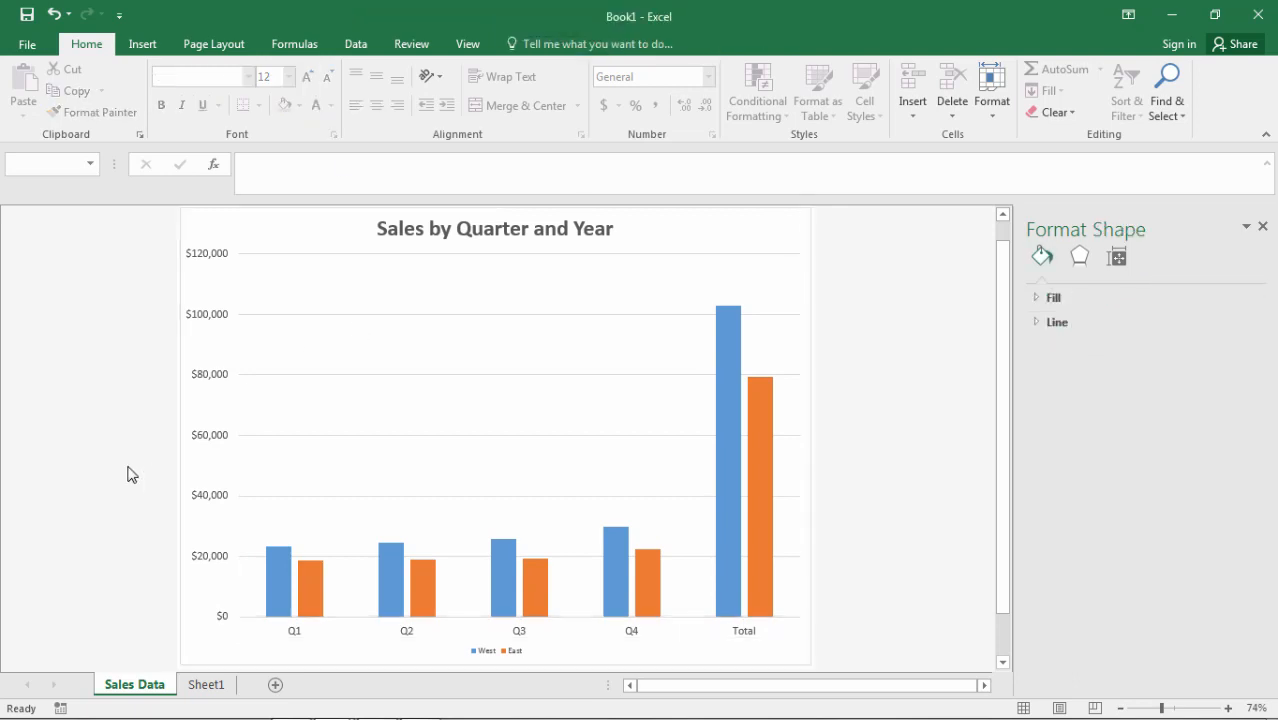
mouse_move(490, 658)
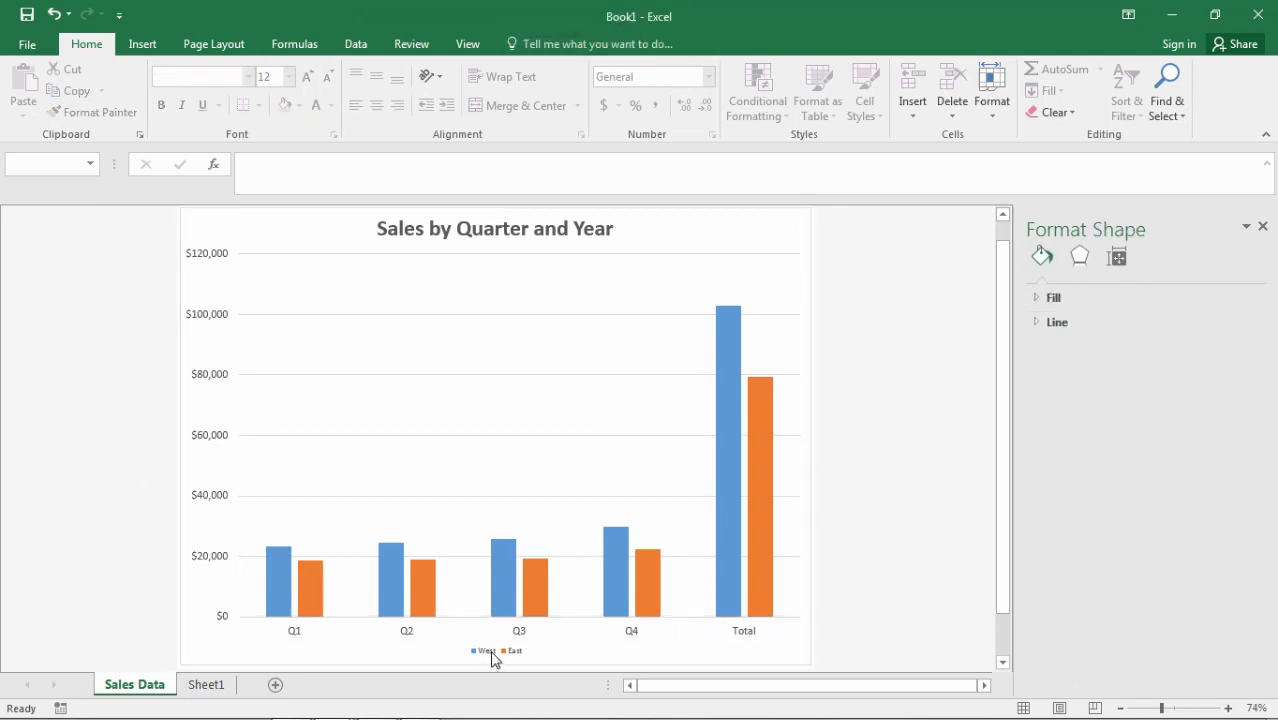
Enlarge the West and East legend text to match.
left_click(494, 652)
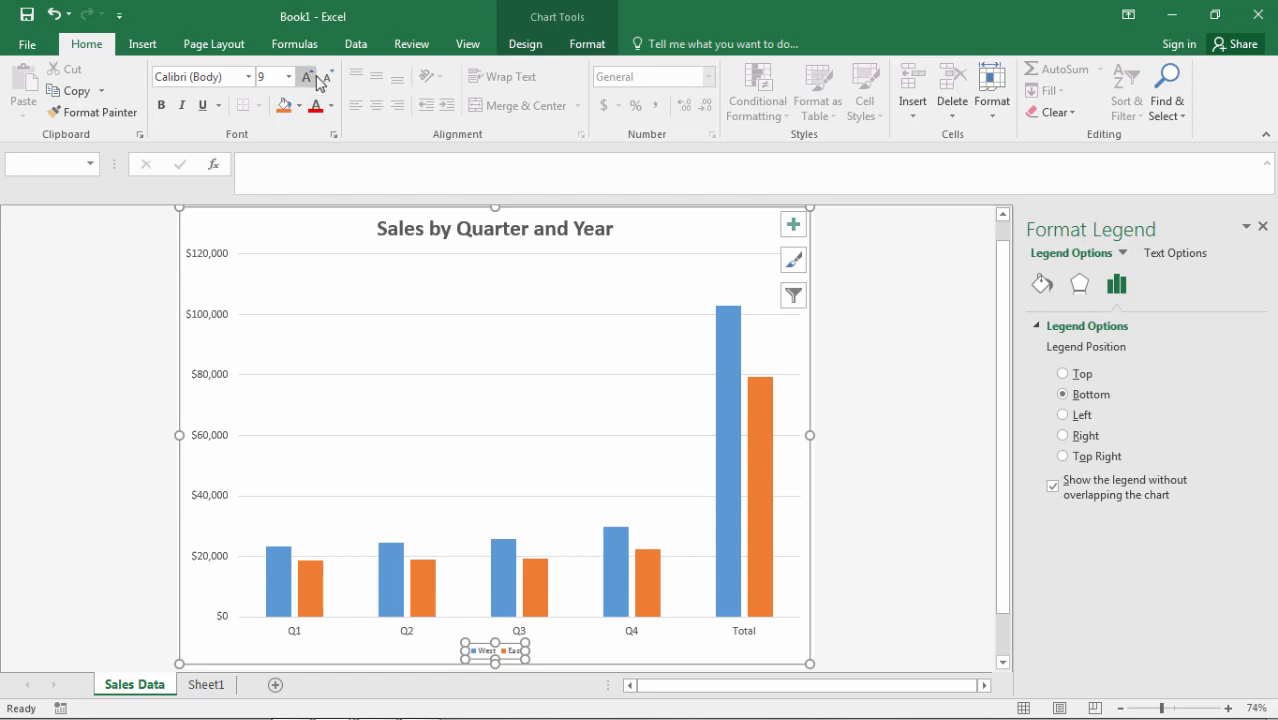
left_click(306, 76)
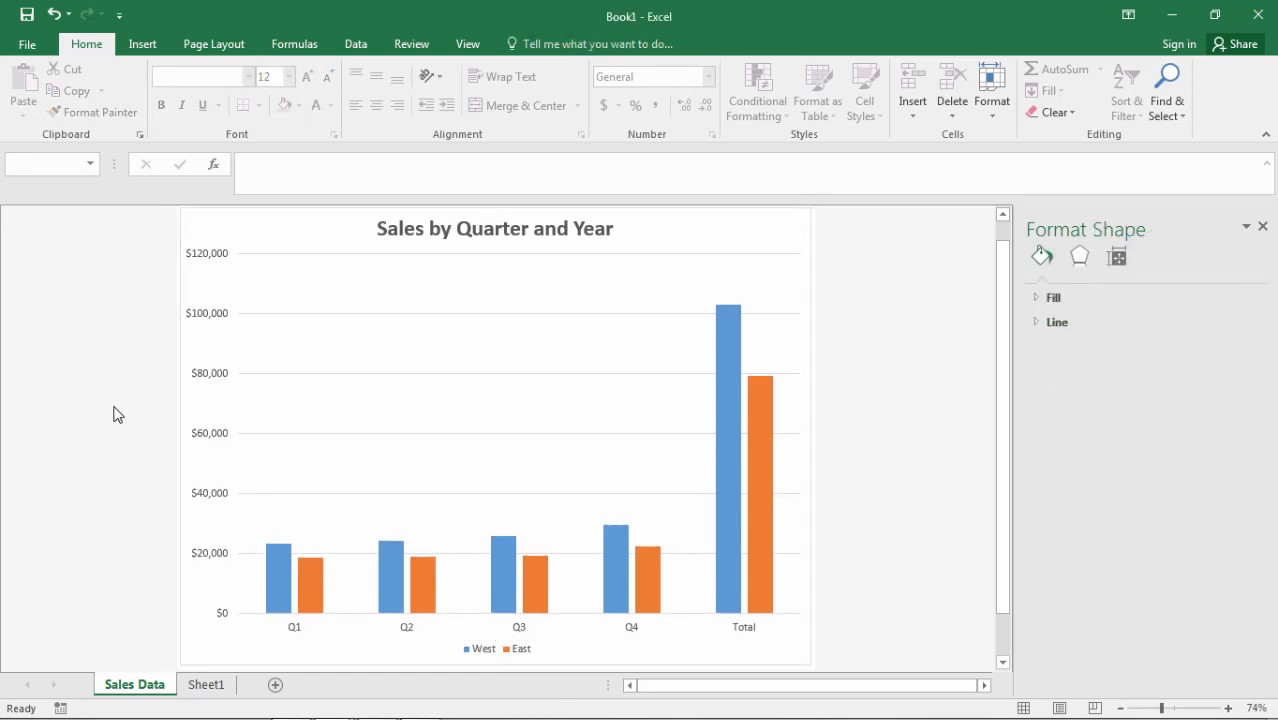
mouse_move(806, 360)
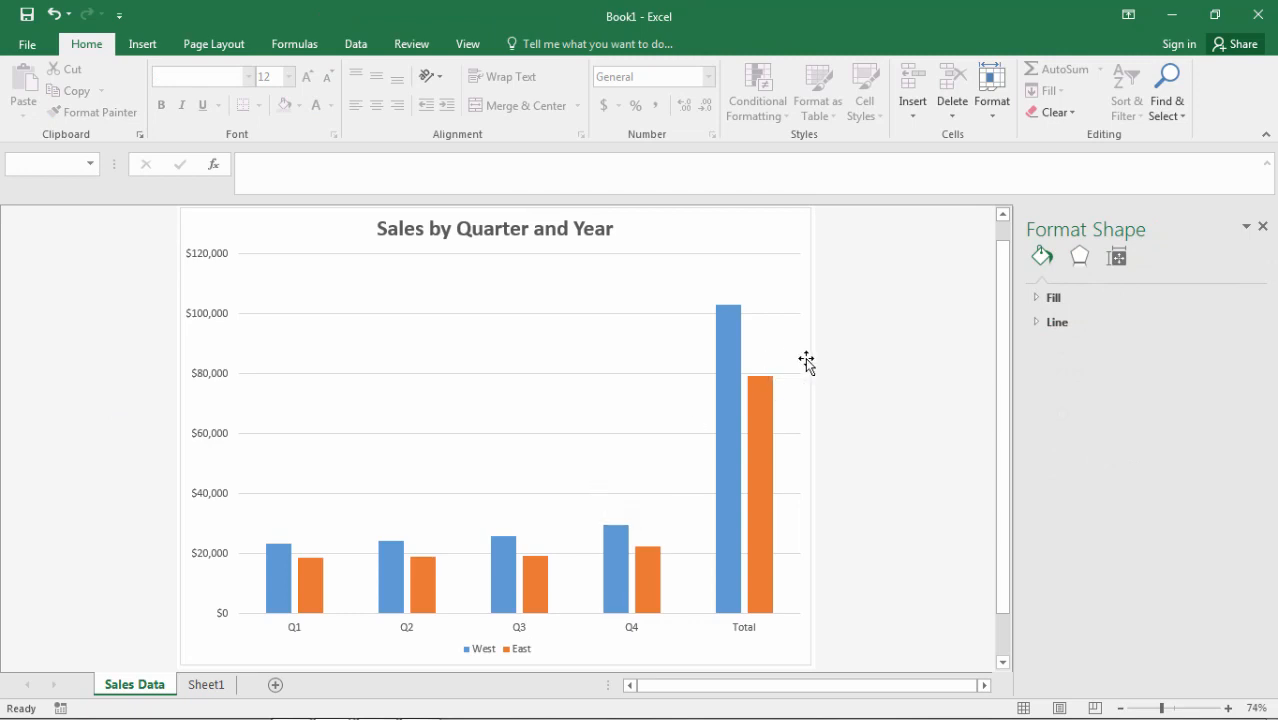
mouse_move(272, 264)
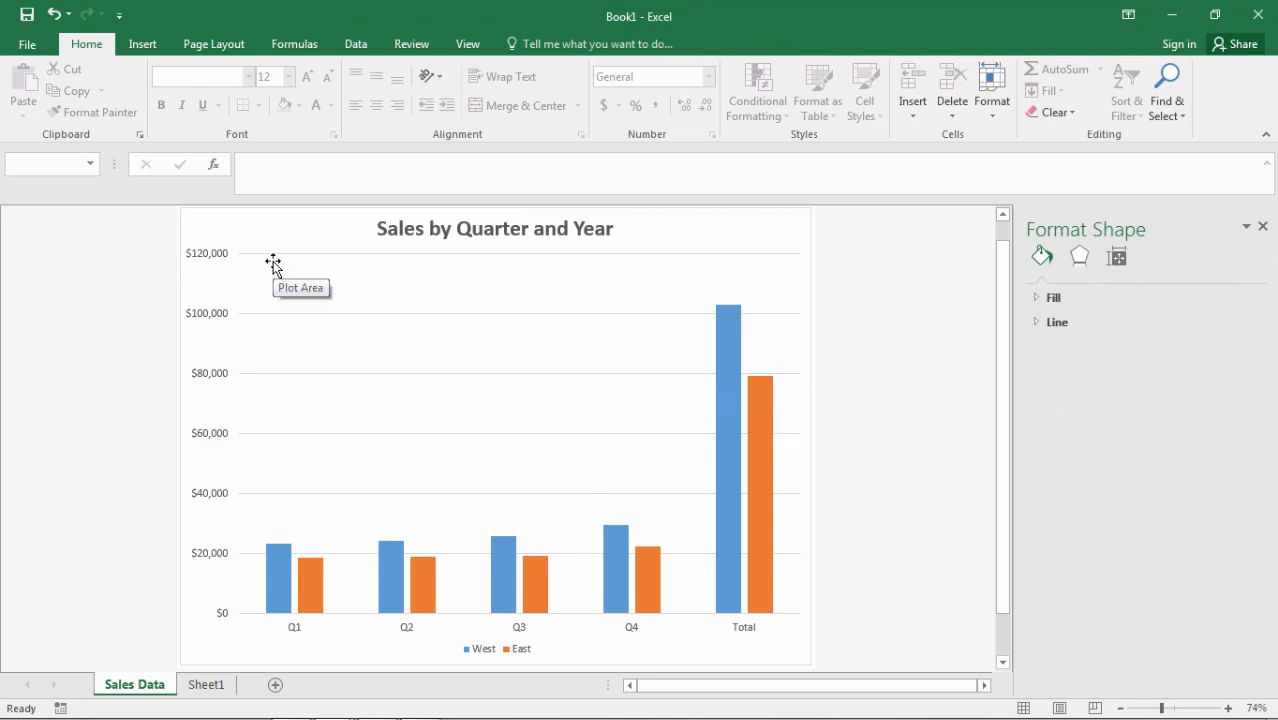
Bring up the Format Data Series pane for the West sales series.
left_click(1056, 320)
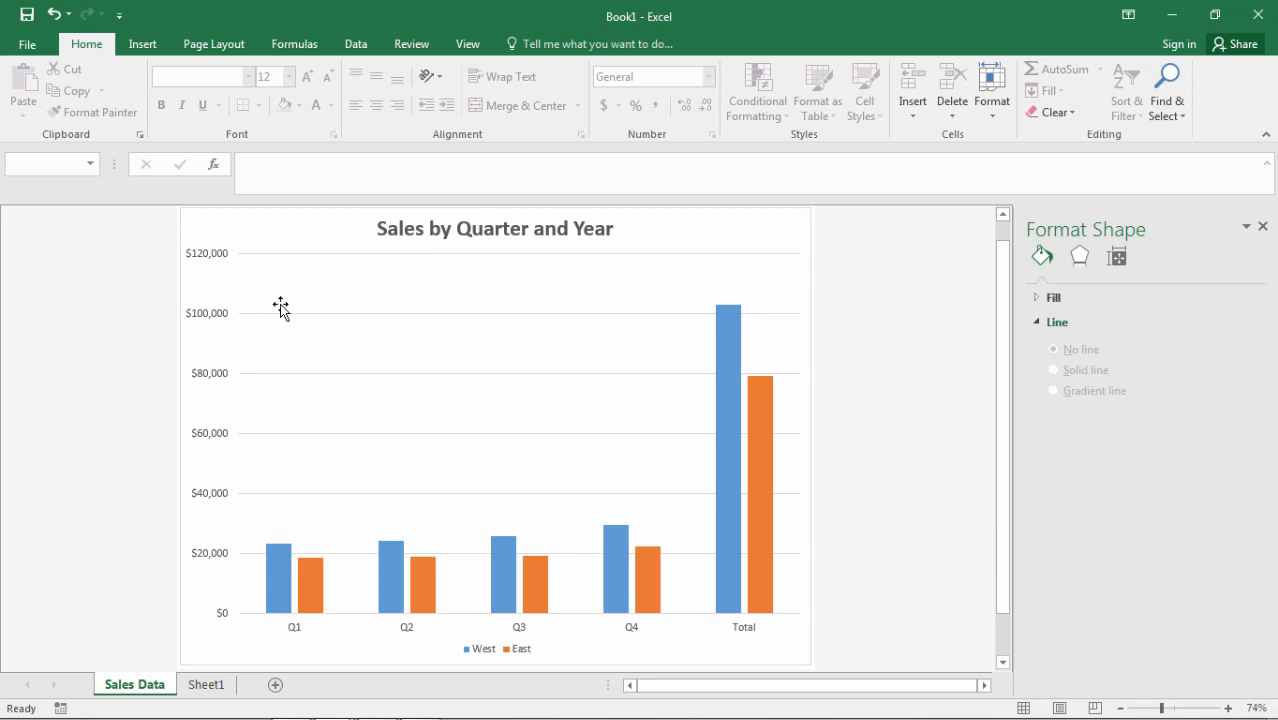
mouse_move(458, 384)
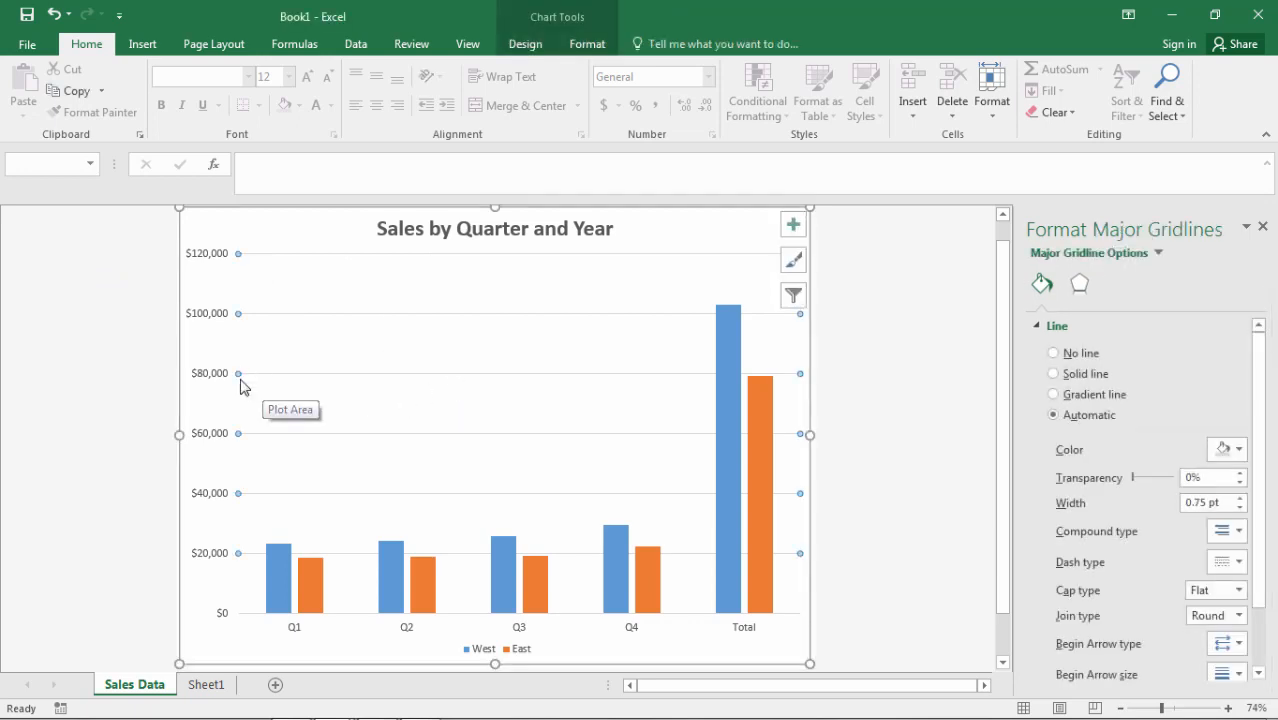
mouse_move(340, 274)
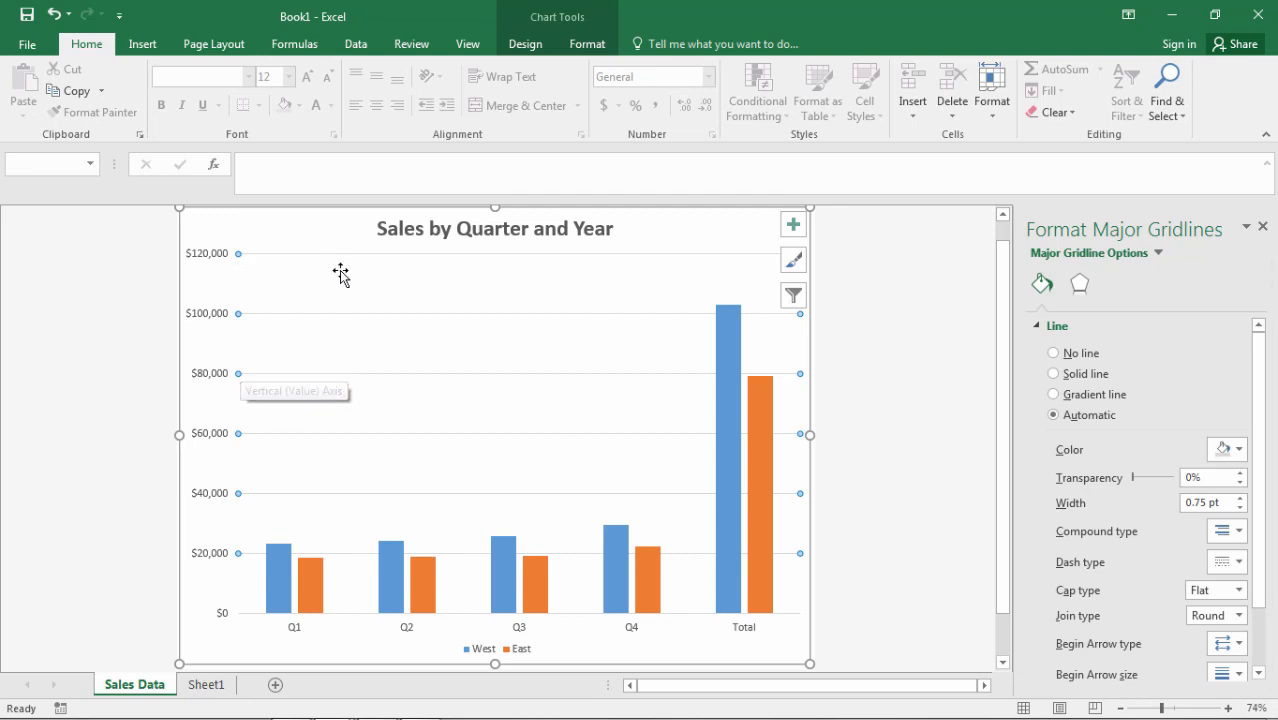
mouse_move(830, 560)
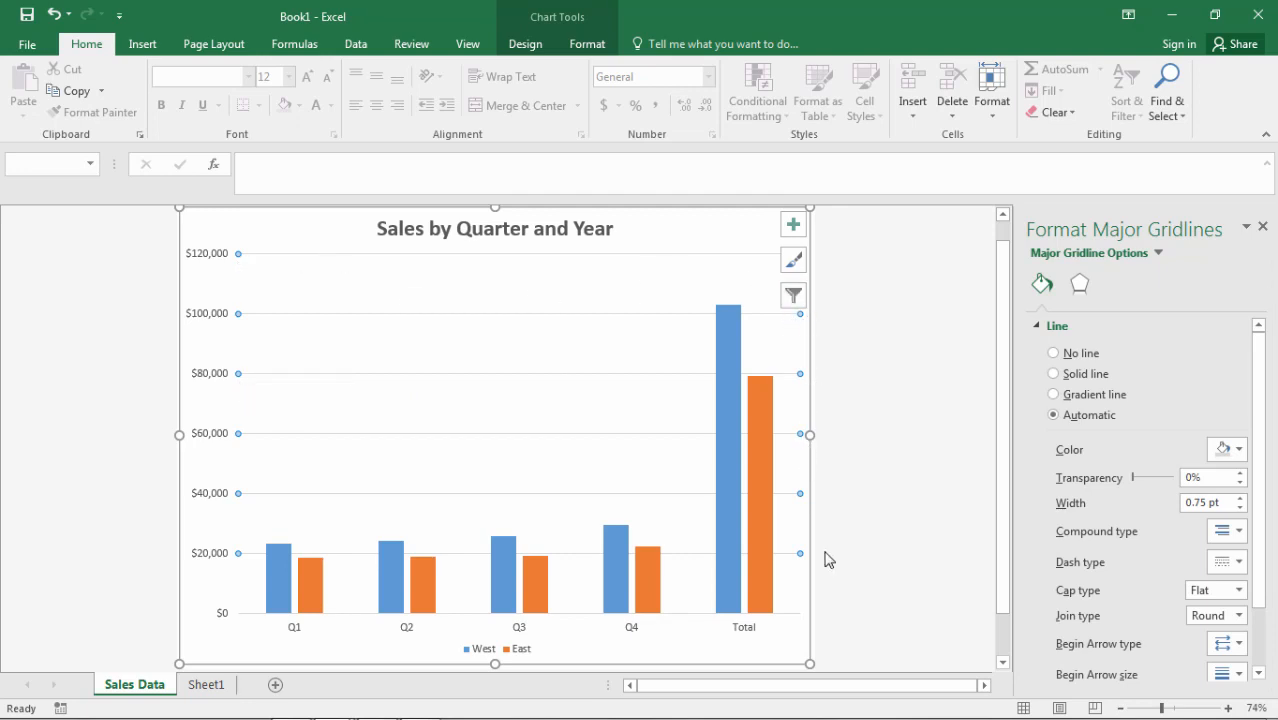
mouse_move(652, 536)
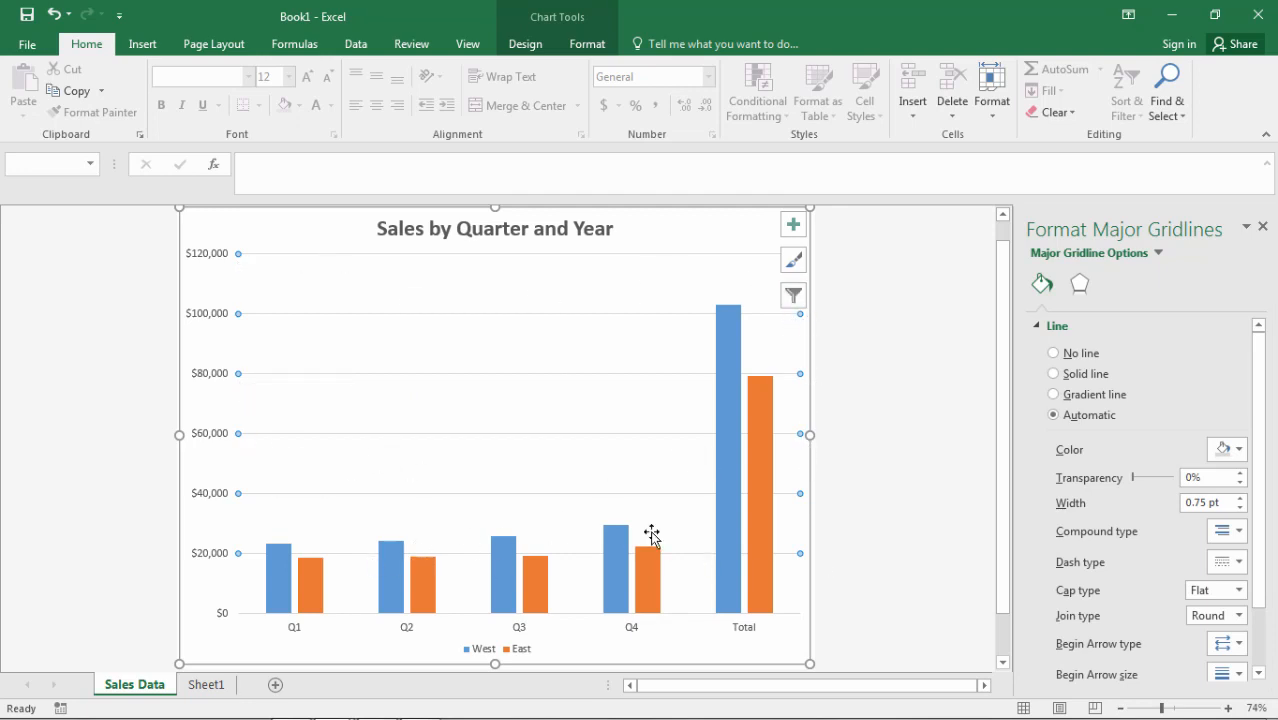
mouse_move(616, 340)
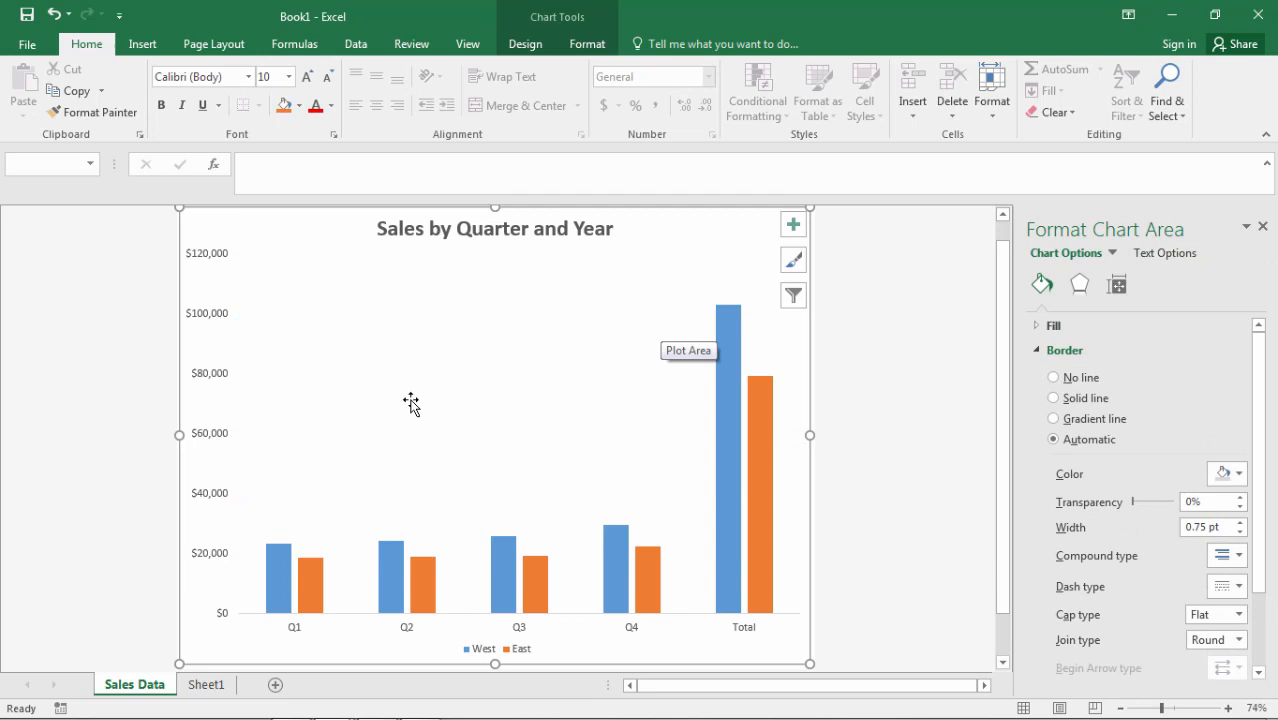
mouse_move(732, 380)
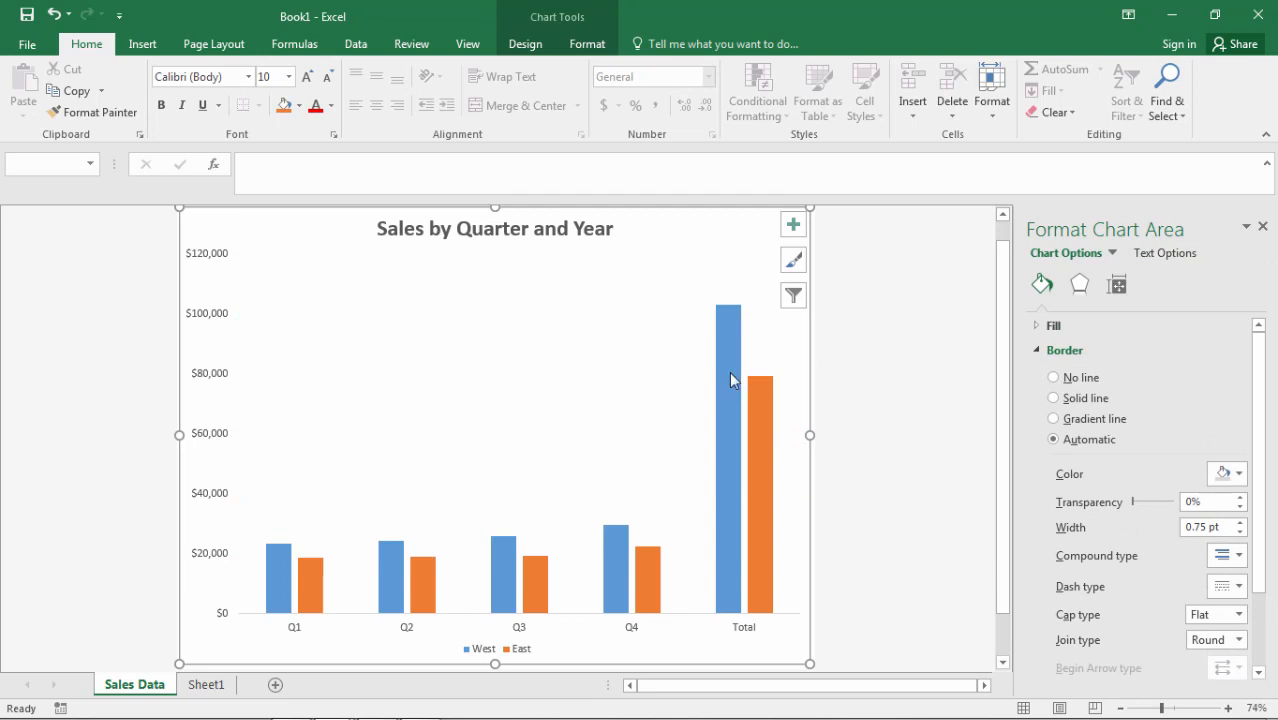
mouse_move(768, 404)
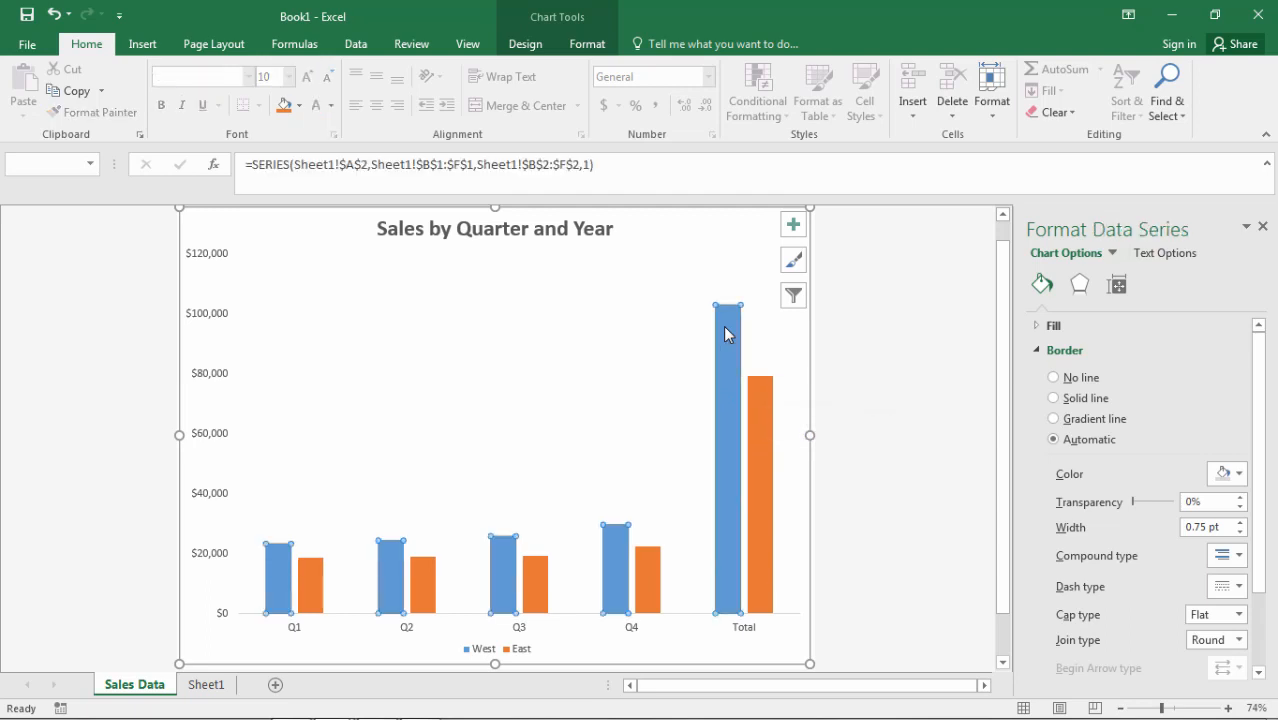
left_click(792, 260)
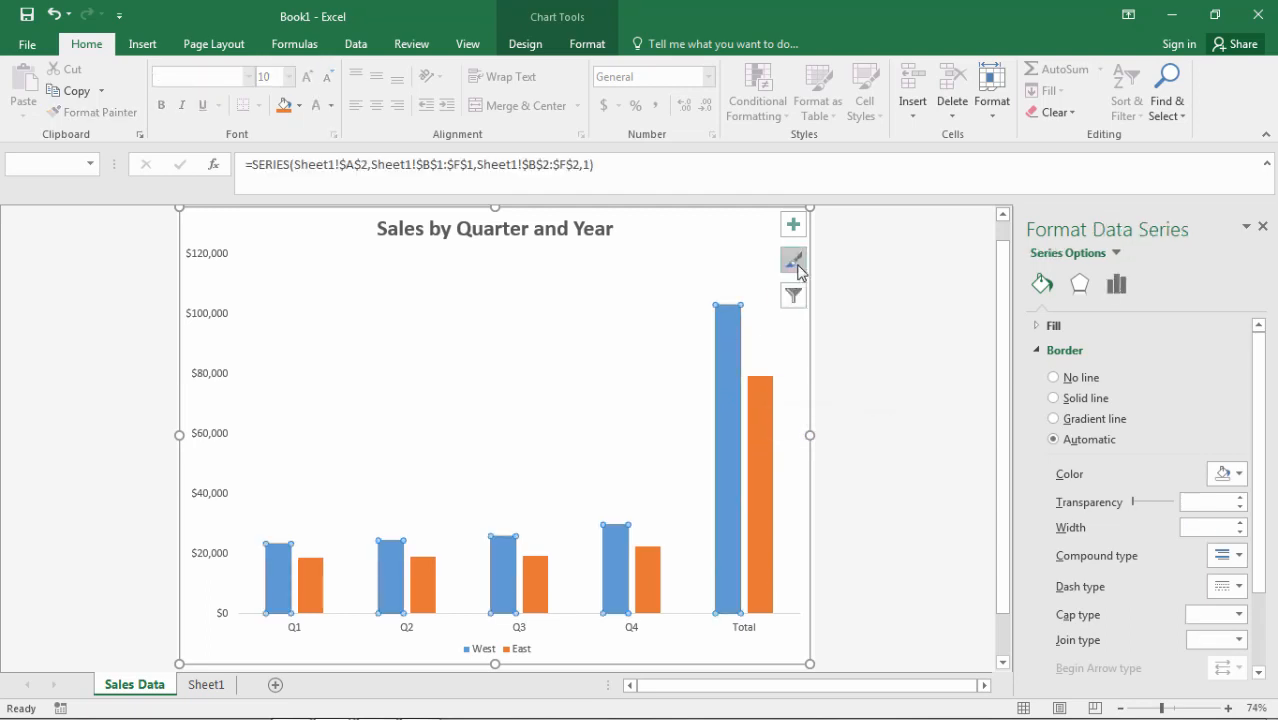
Switch the chart to the blue/gray colour palette from Chart Styles.
left_click(792, 260)
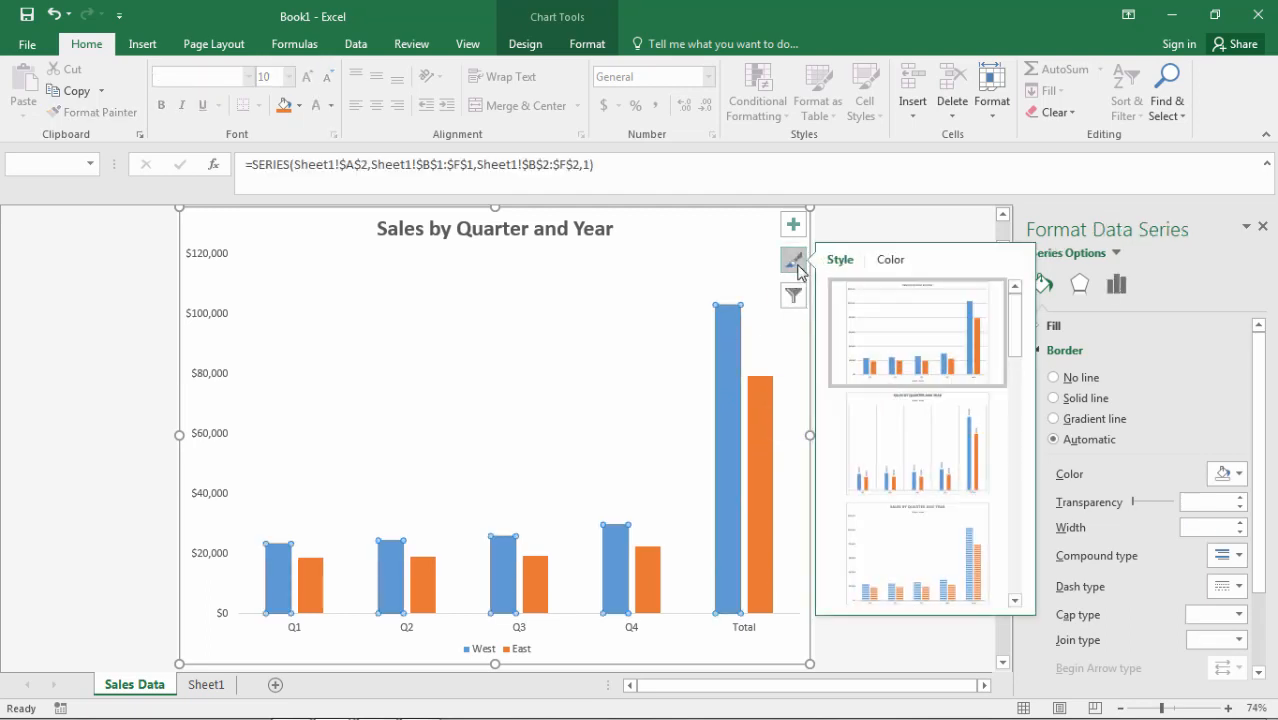
left_click(890, 260)
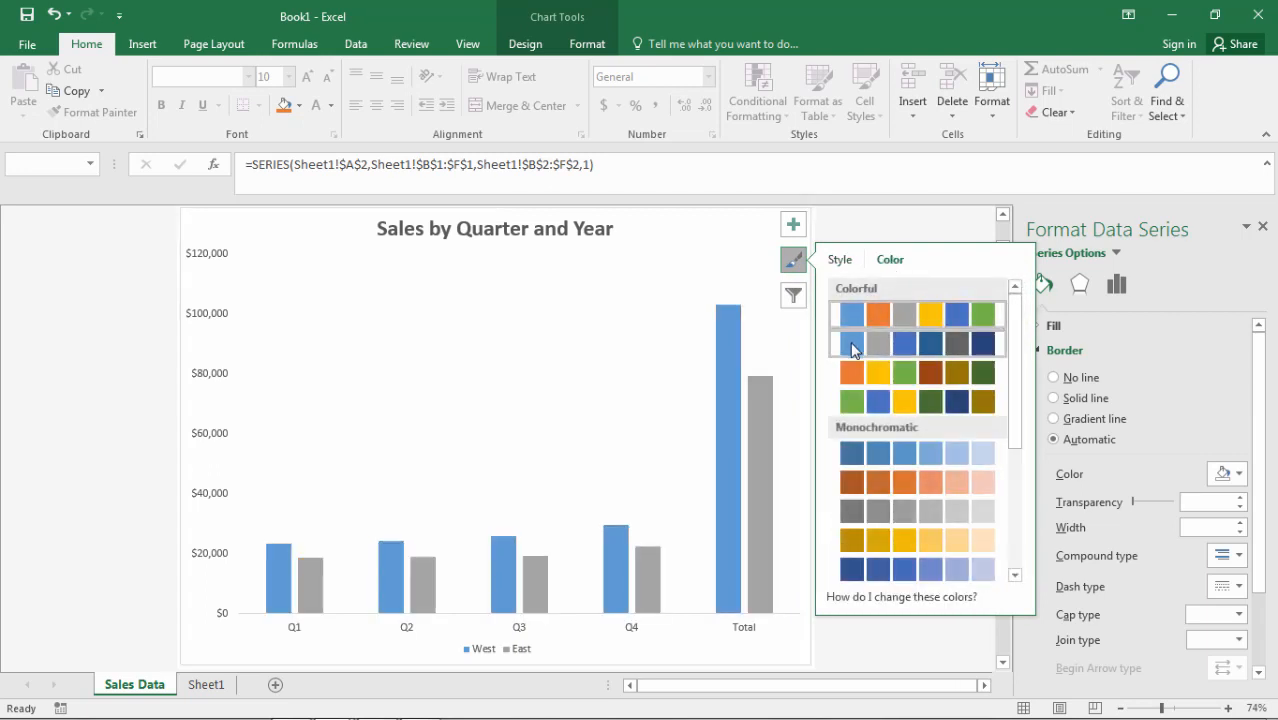
mouse_move(852, 348)
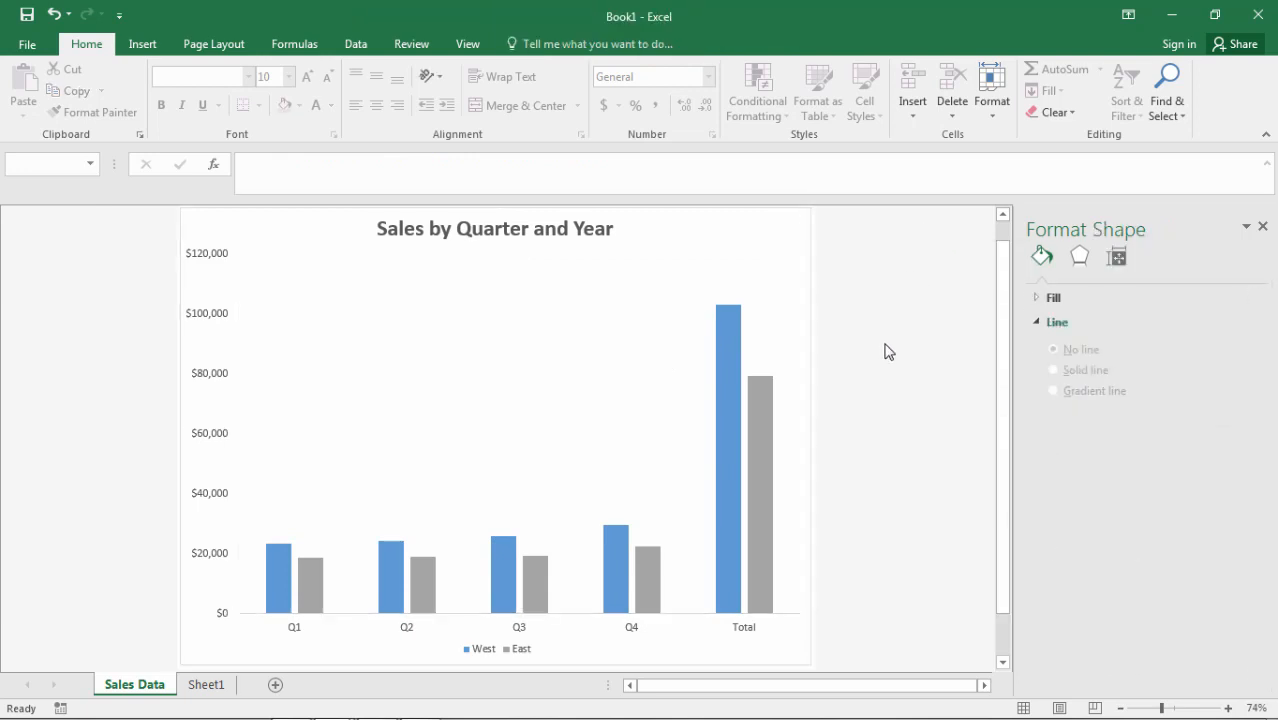
mouse_move(918, 388)
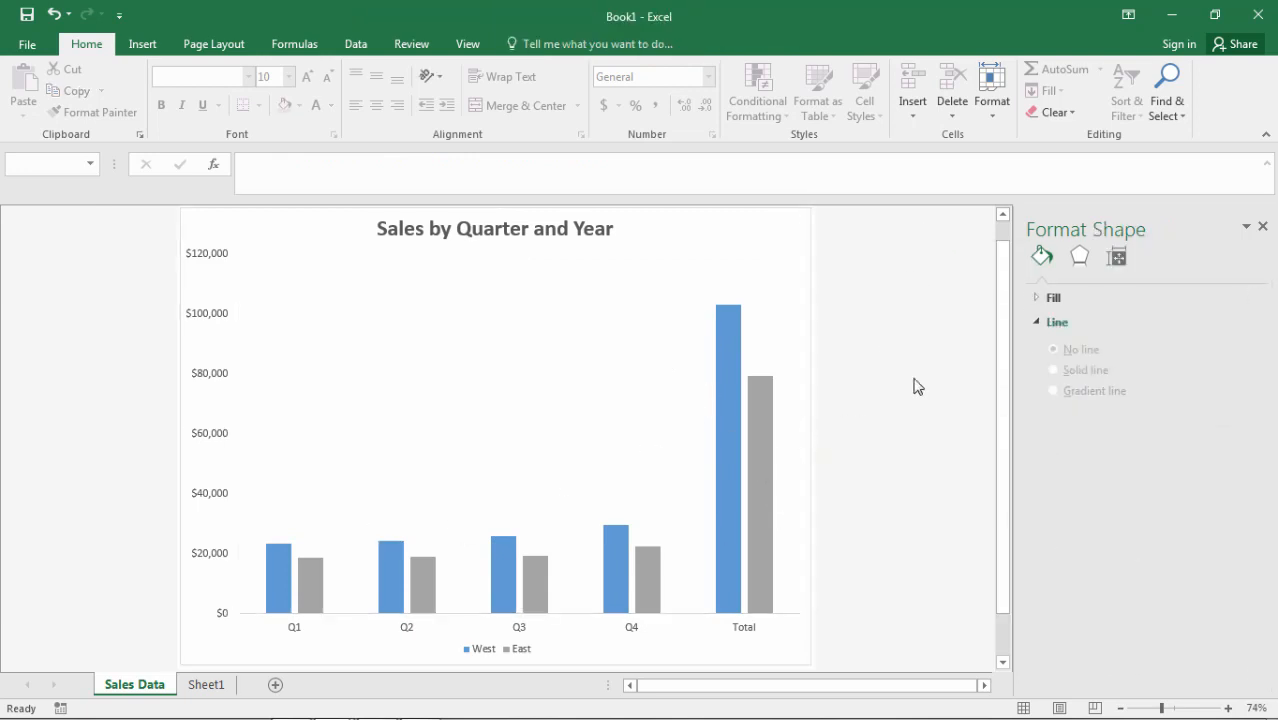
mouse_move(760, 410)
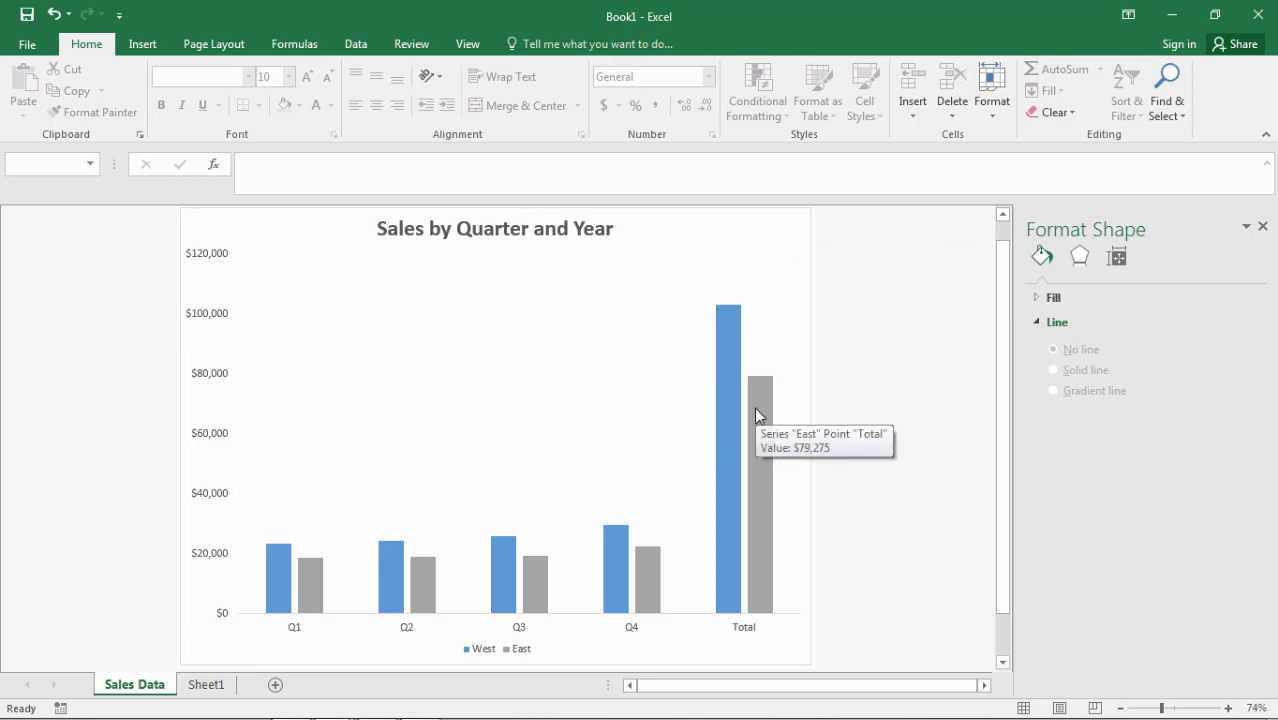
mouse_move(360, 332)
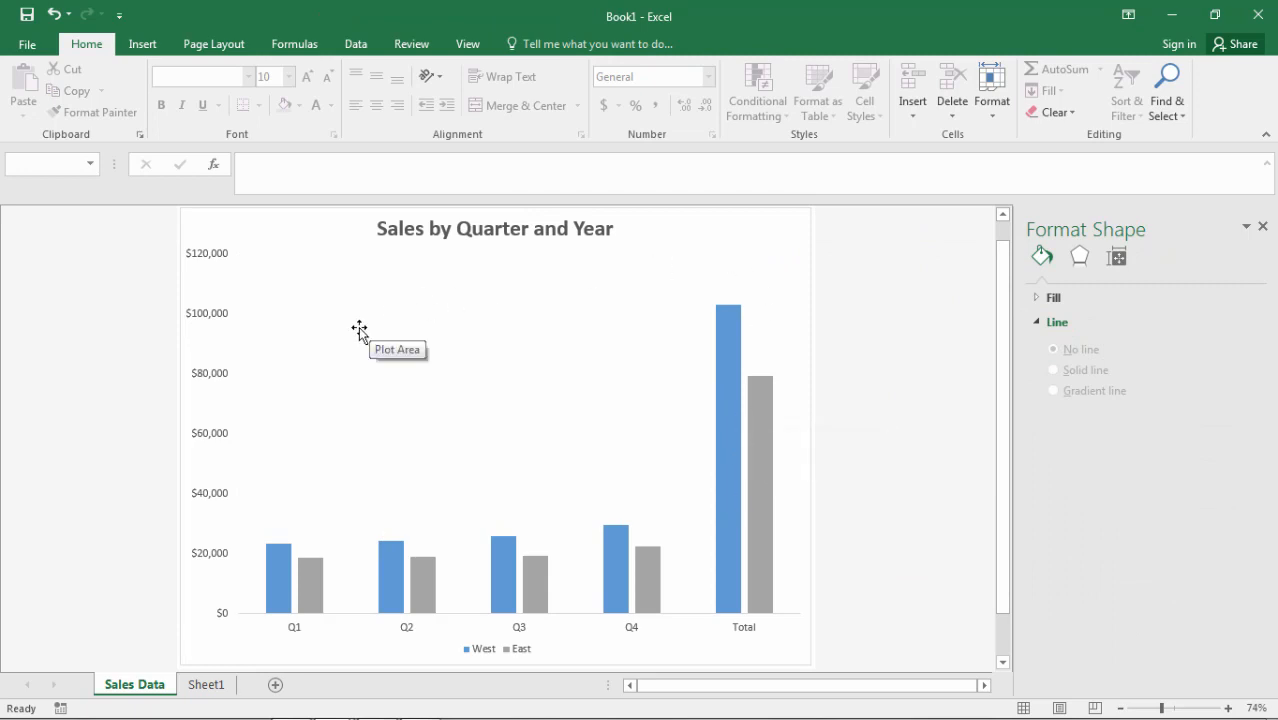
mouse_move(688, 458)
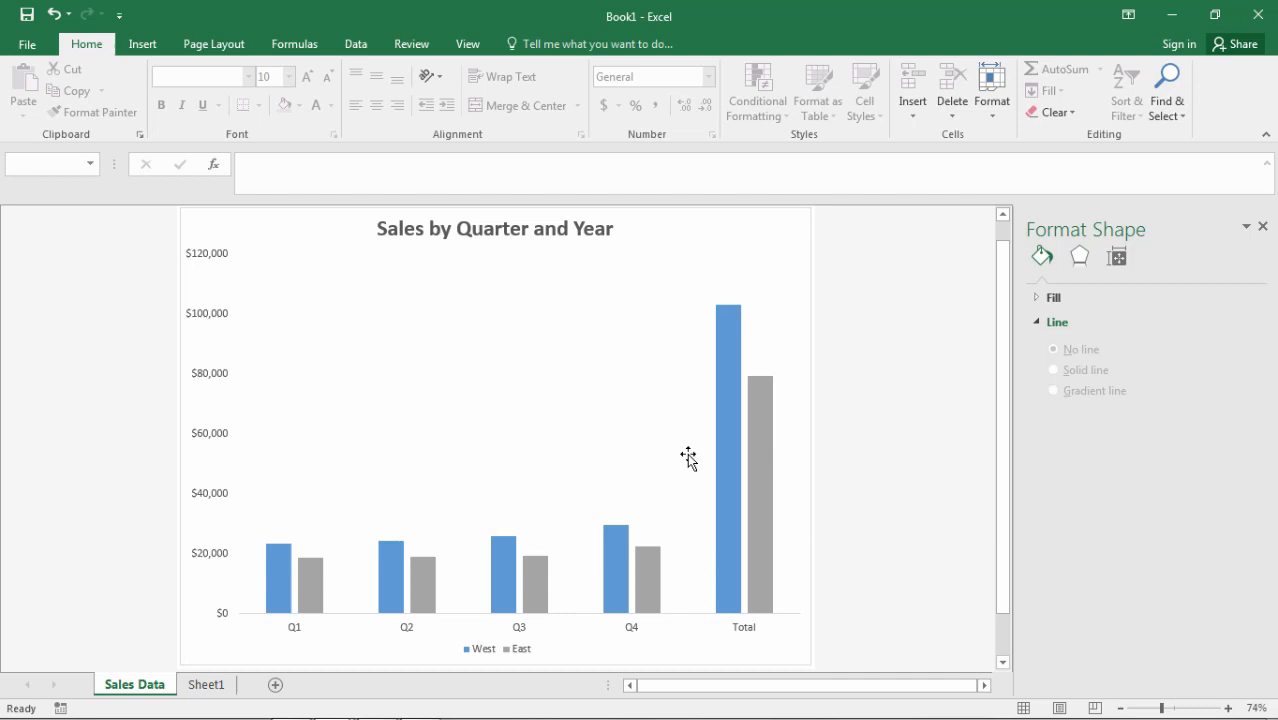
mouse_move(440, 544)
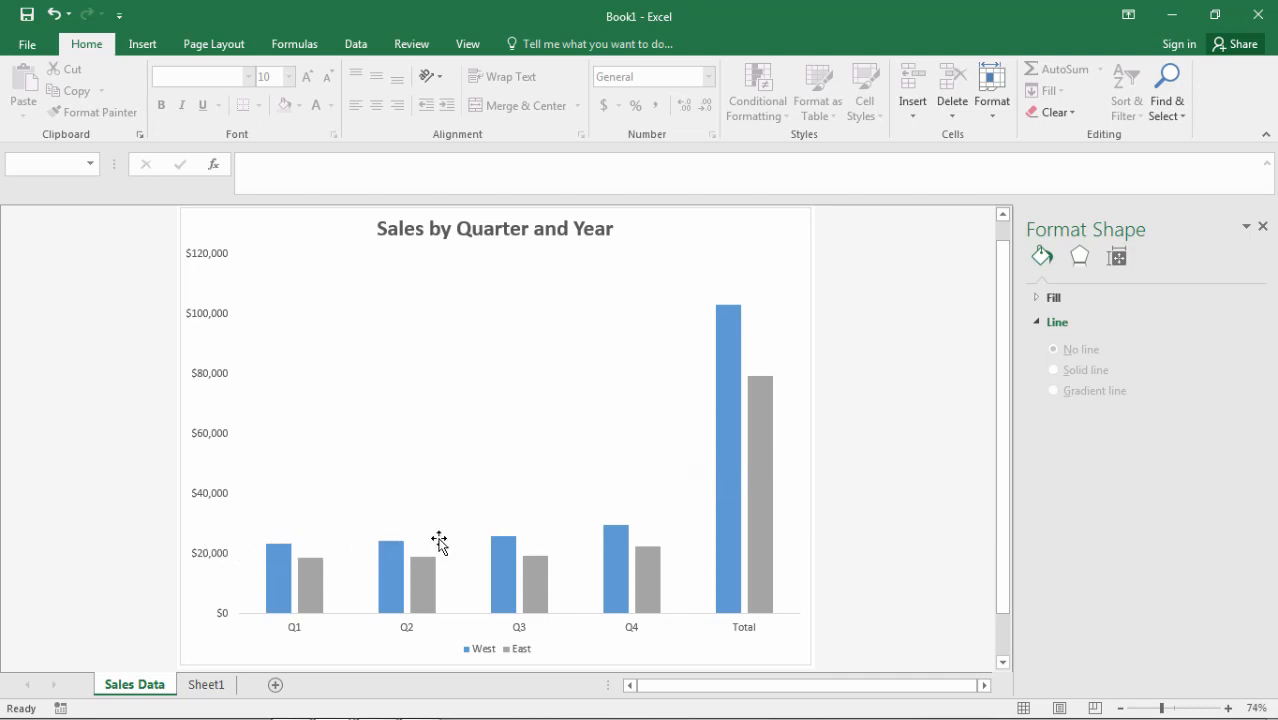
mouse_move(730, 324)
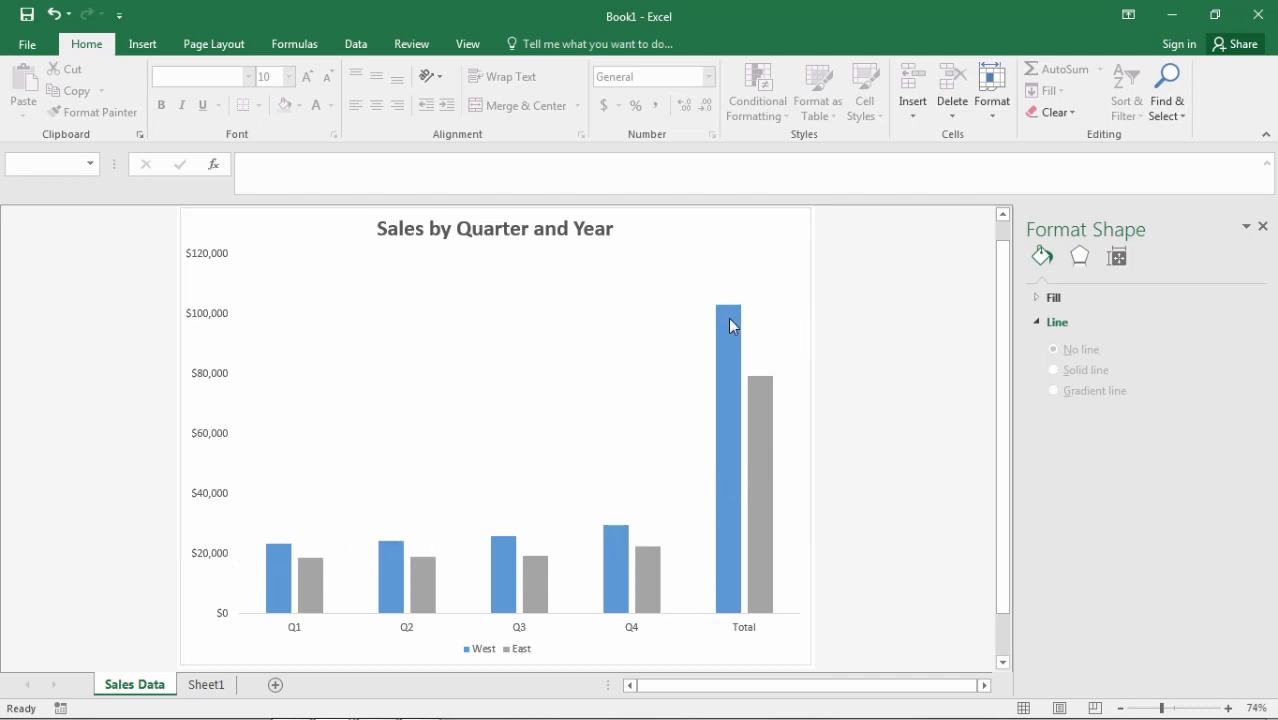
mouse_move(728, 304)
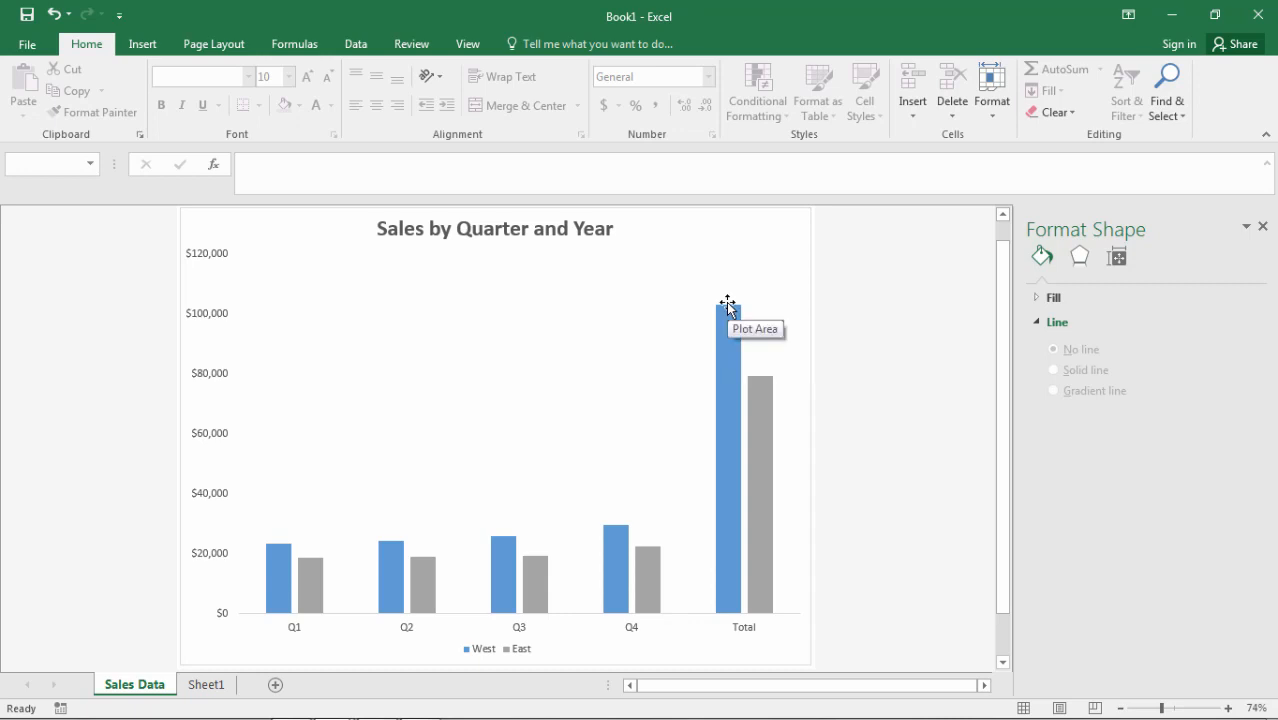
mouse_move(780, 404)
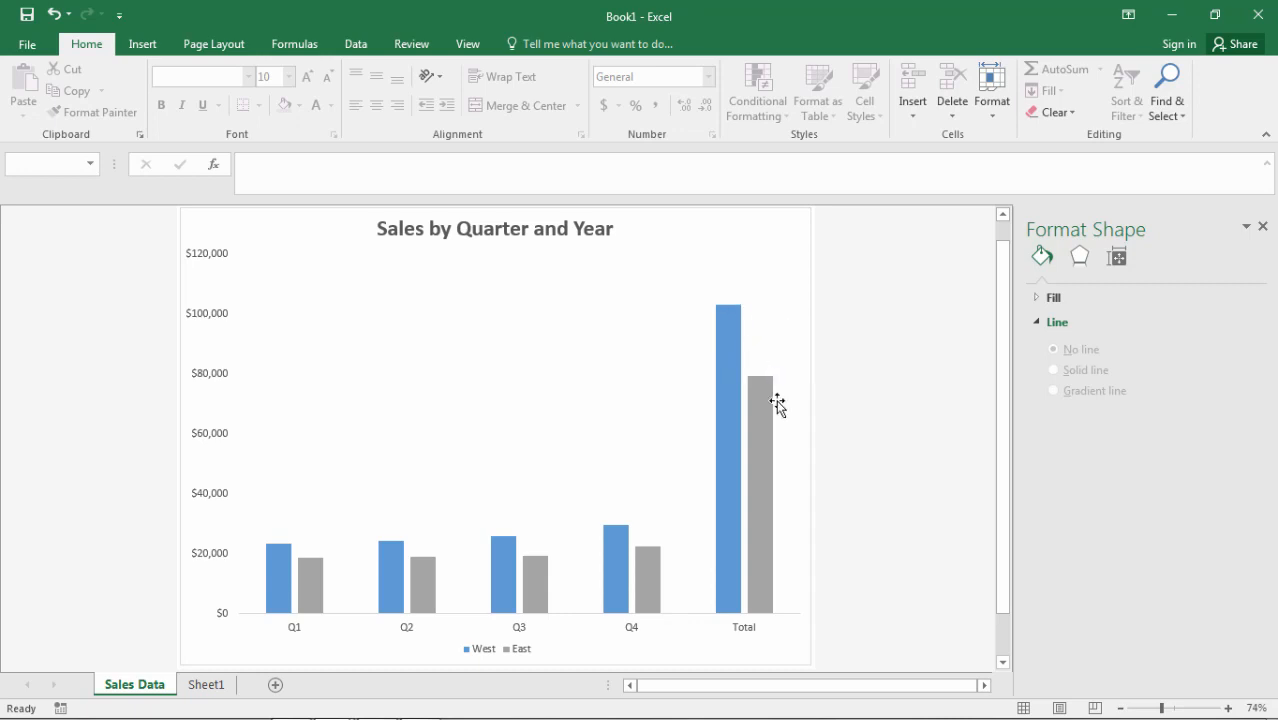
mouse_move(796, 420)
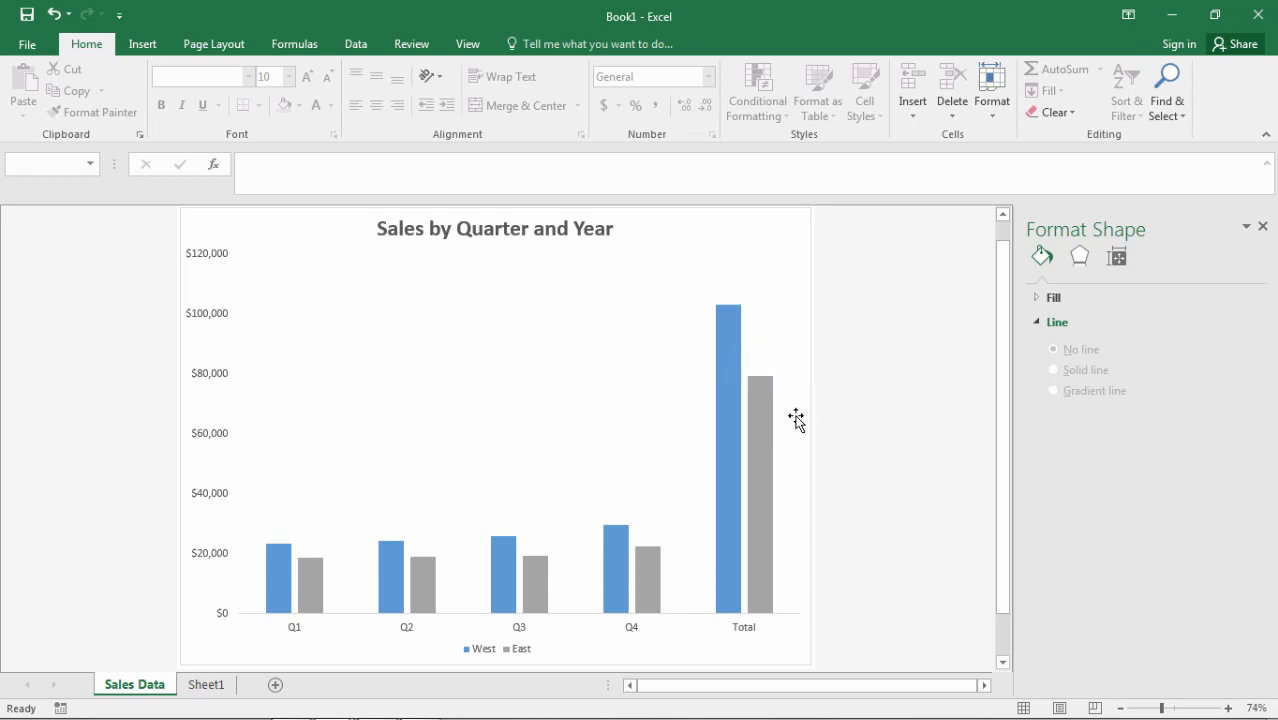
mouse_move(730, 376)
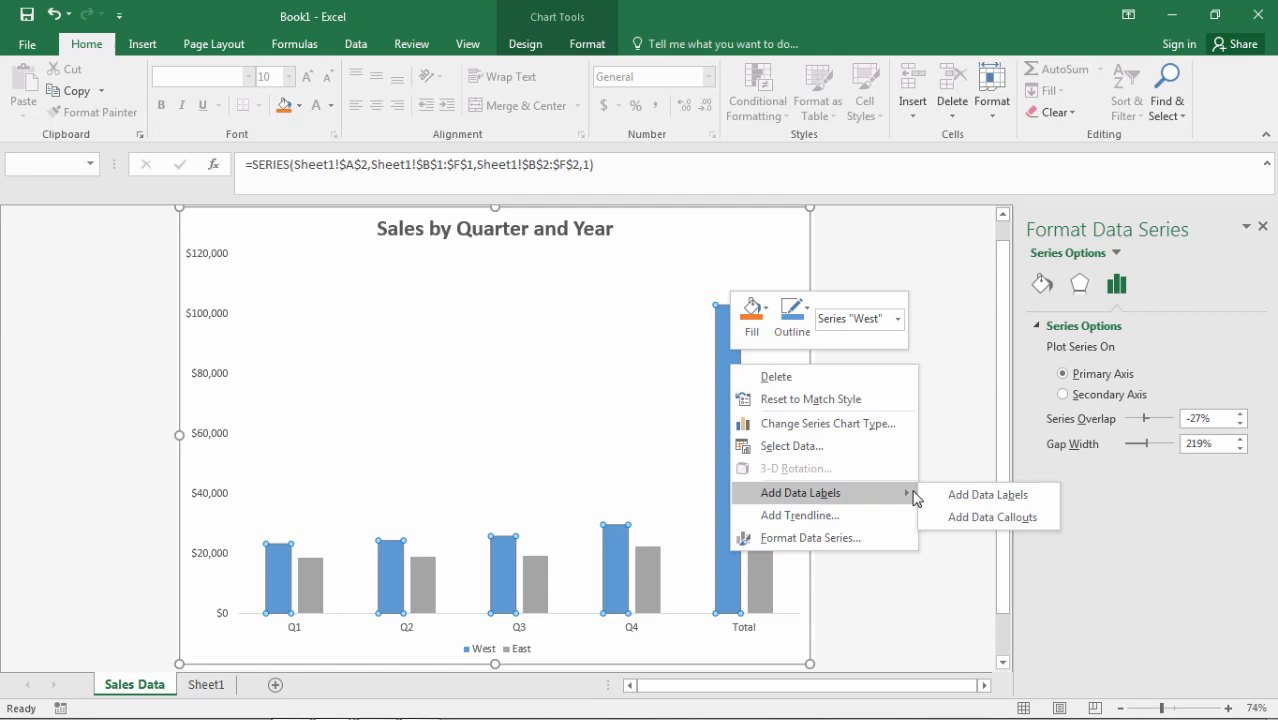
mouse_move(988, 494)
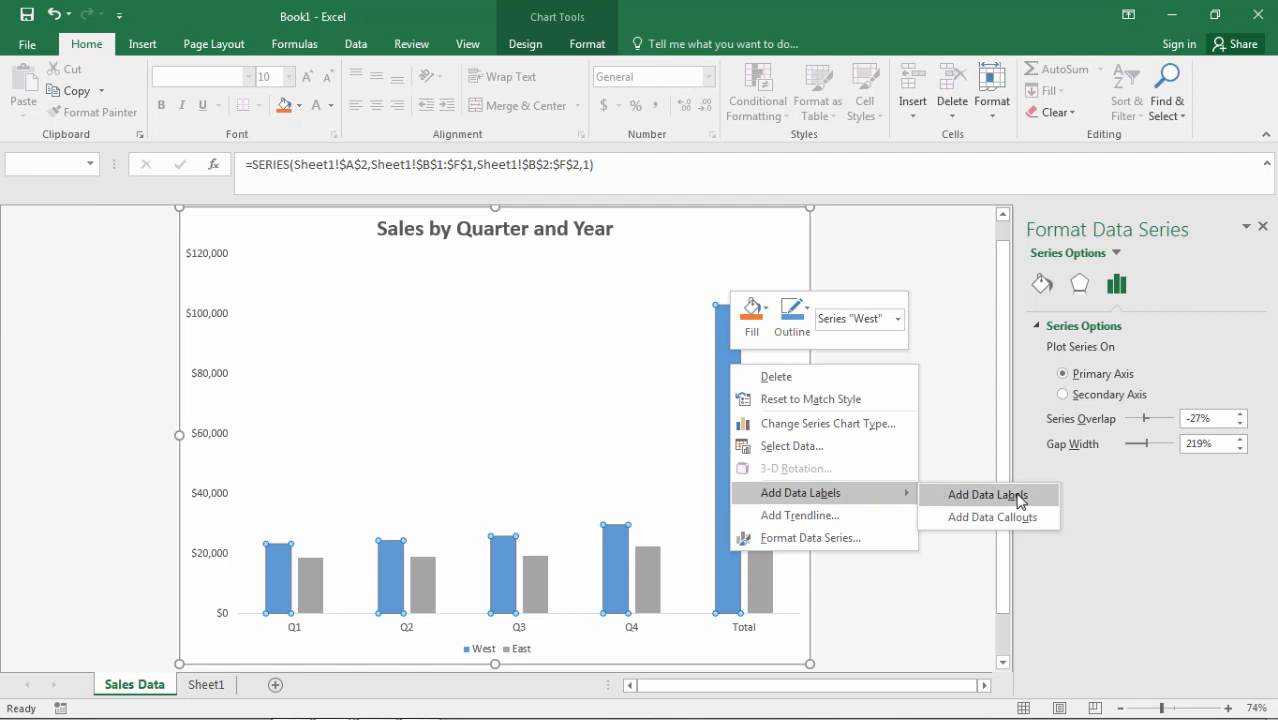
Add value data labels to the gray East bars alongside the West labels.
left_click(988, 494)
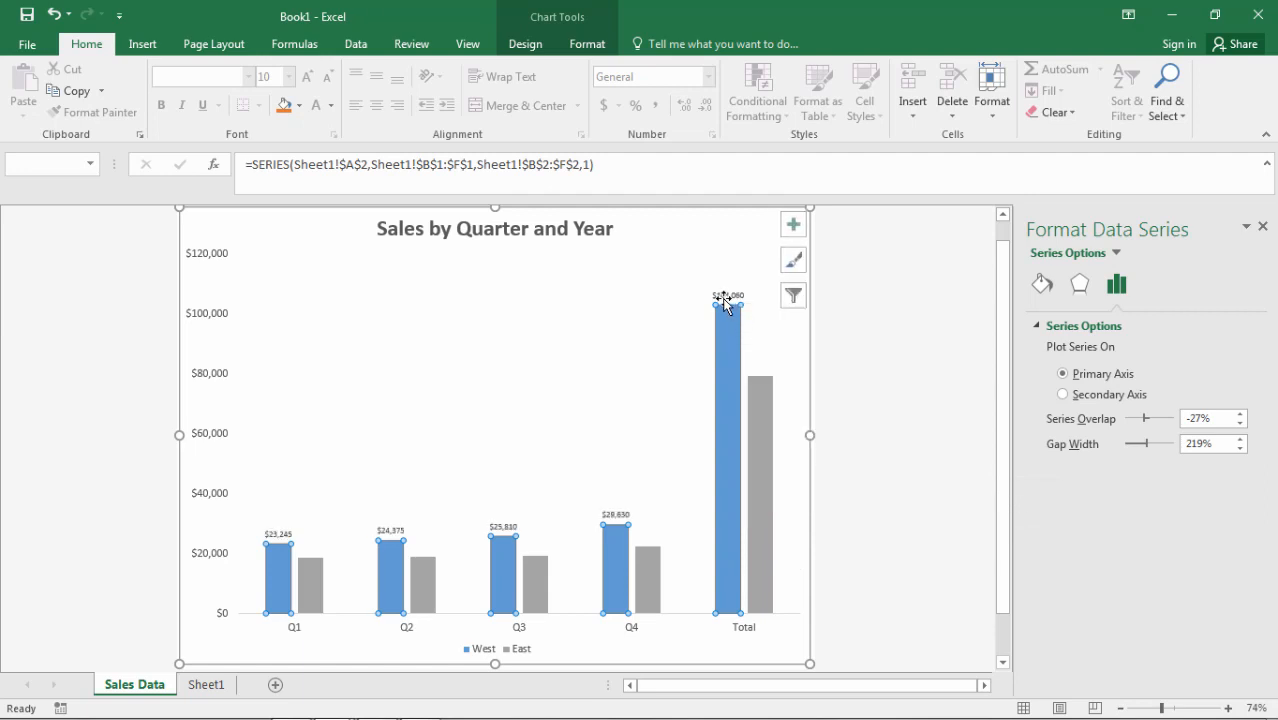
mouse_move(760, 418)
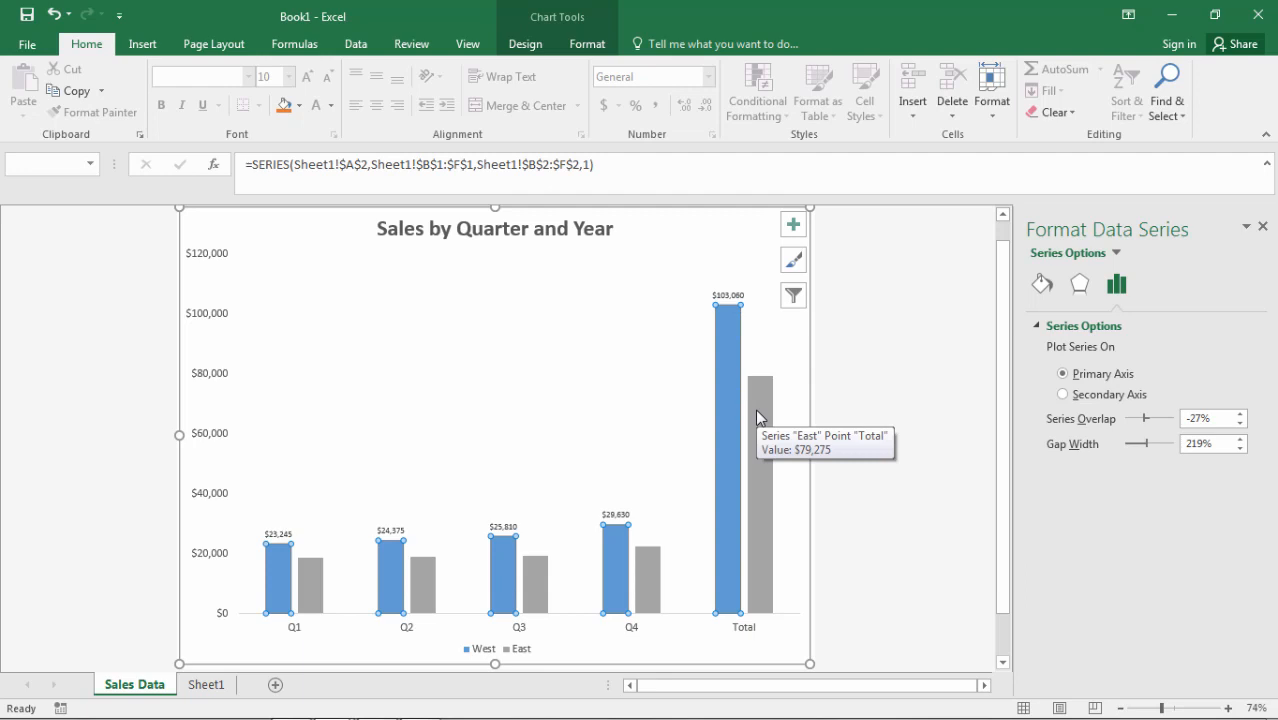
right_click(760, 420)
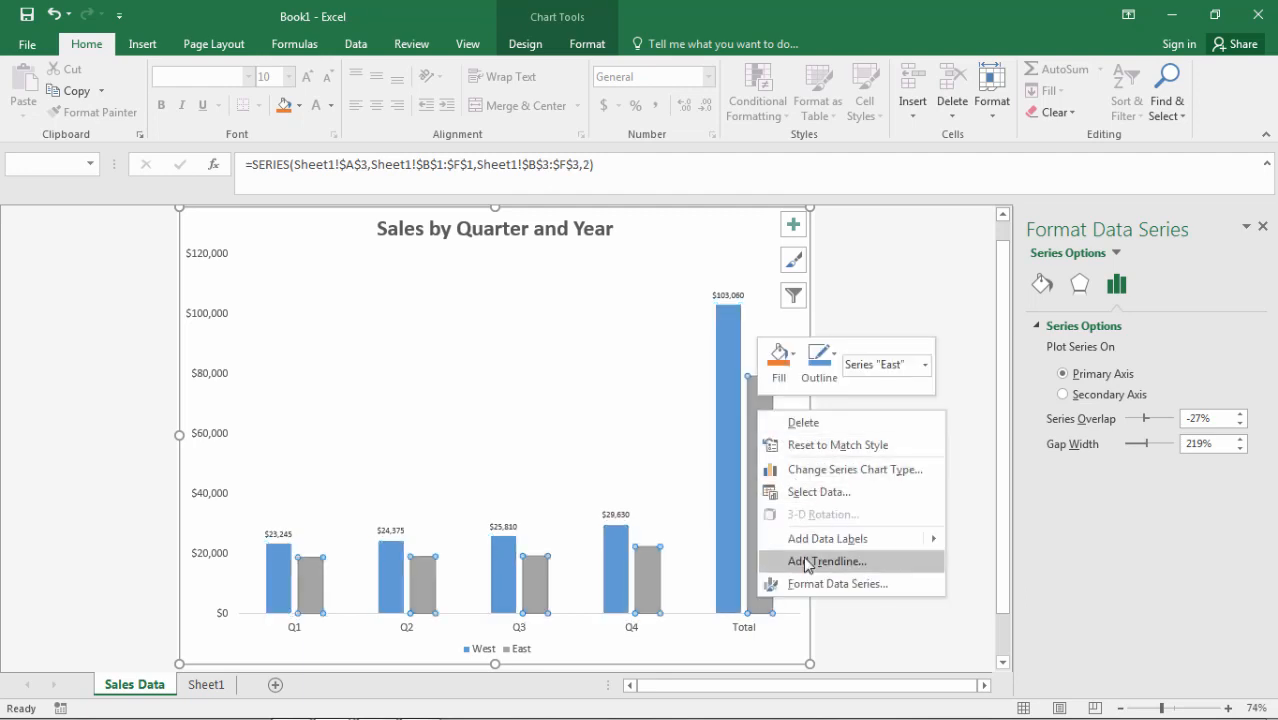
left_click(1022, 546)
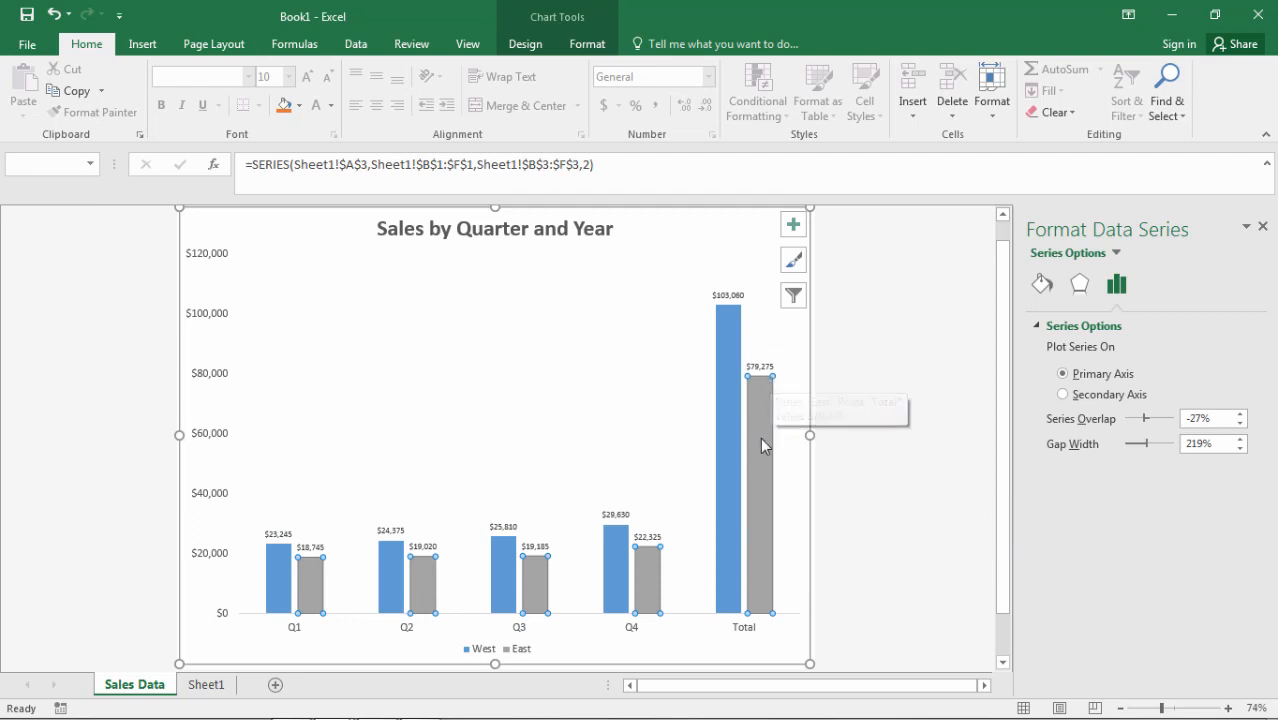
left_click(728, 296)
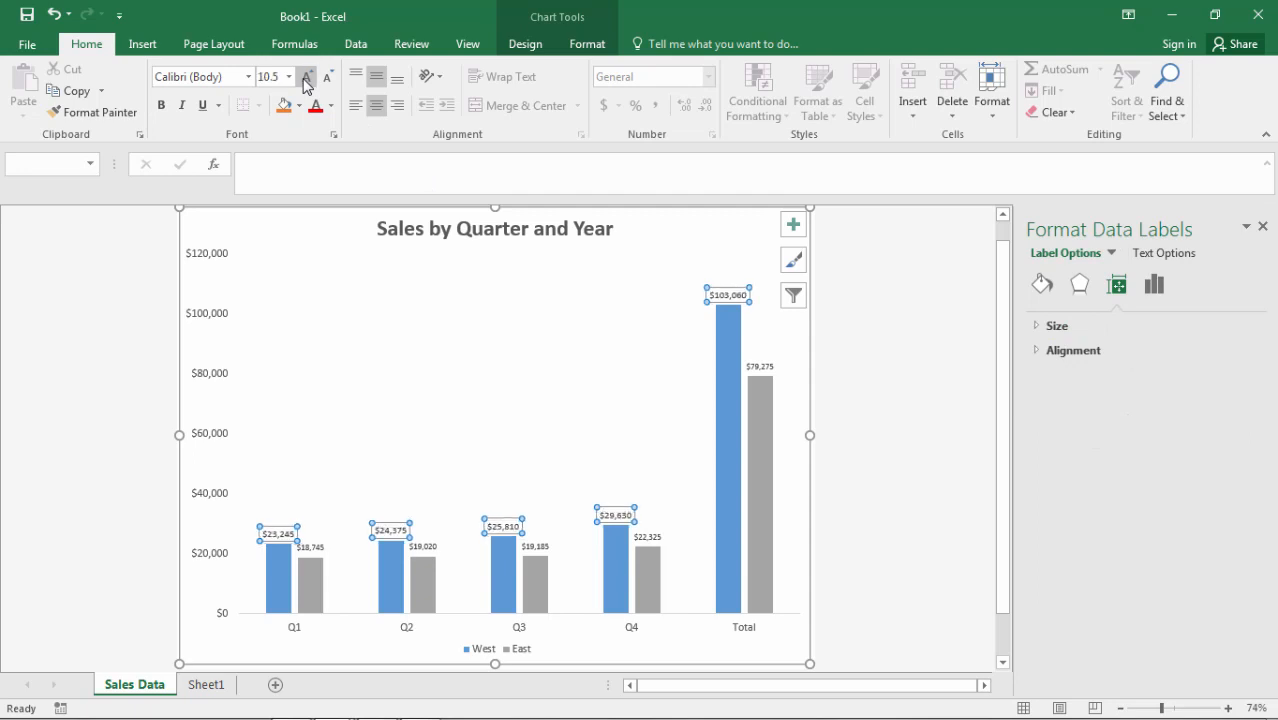
Enlarge the value labels on the West and East bars.
left_click(308, 76)
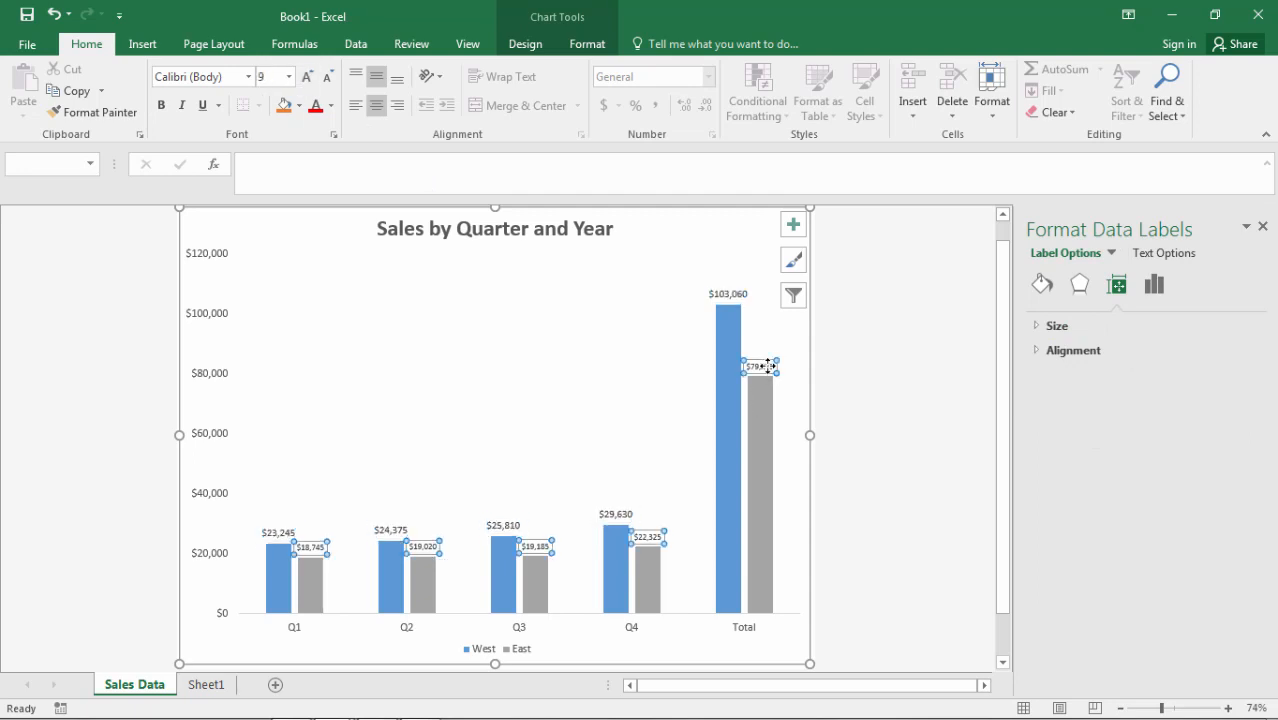
left_click(308, 76)
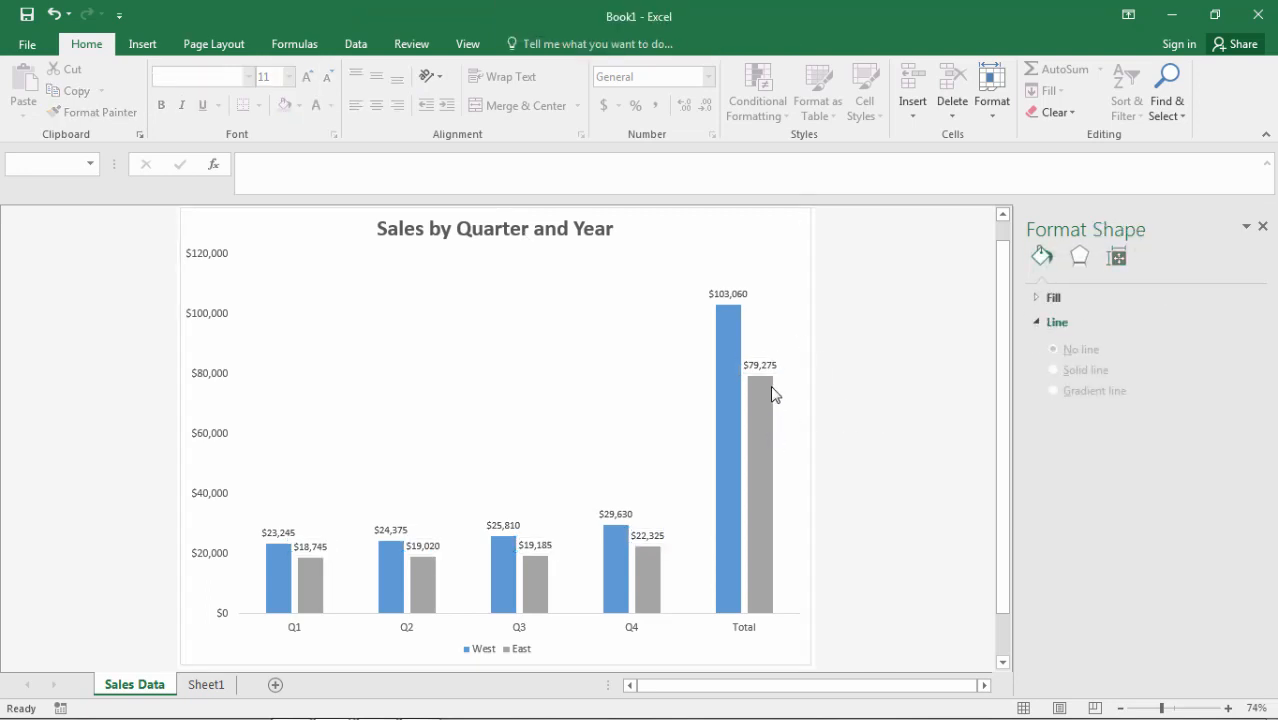
mouse_move(778, 390)
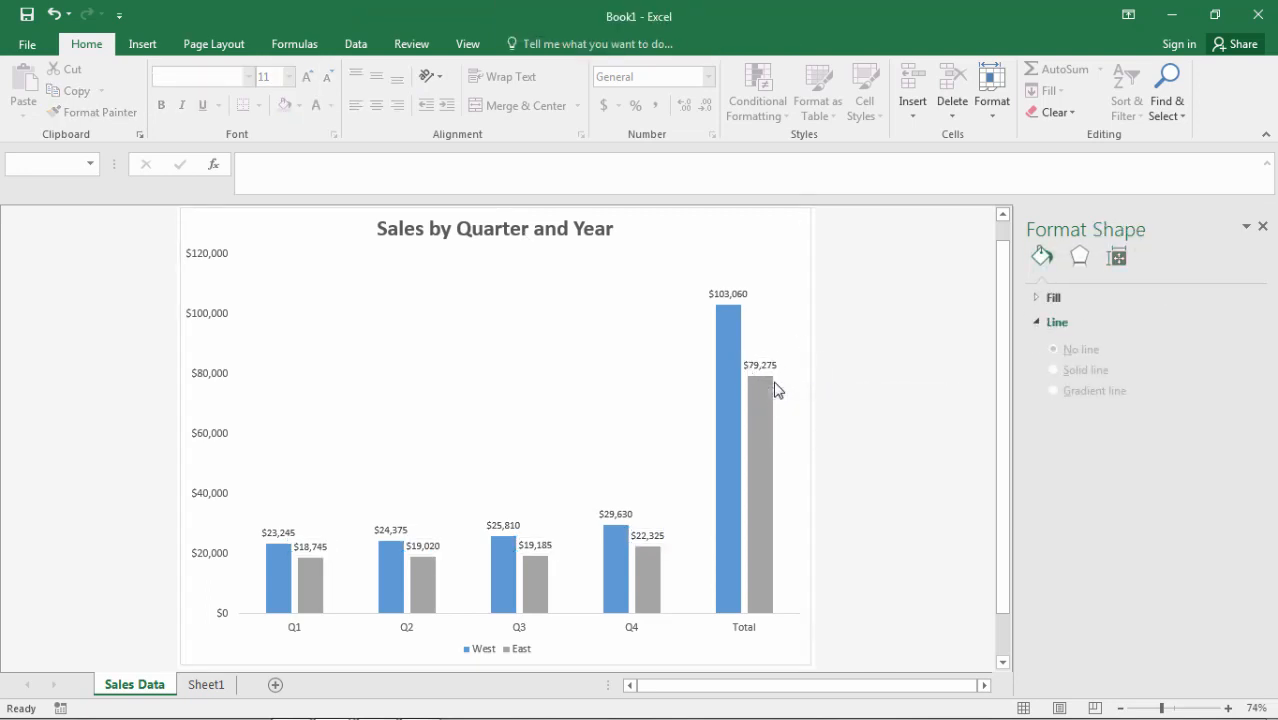
mouse_move(796, 458)
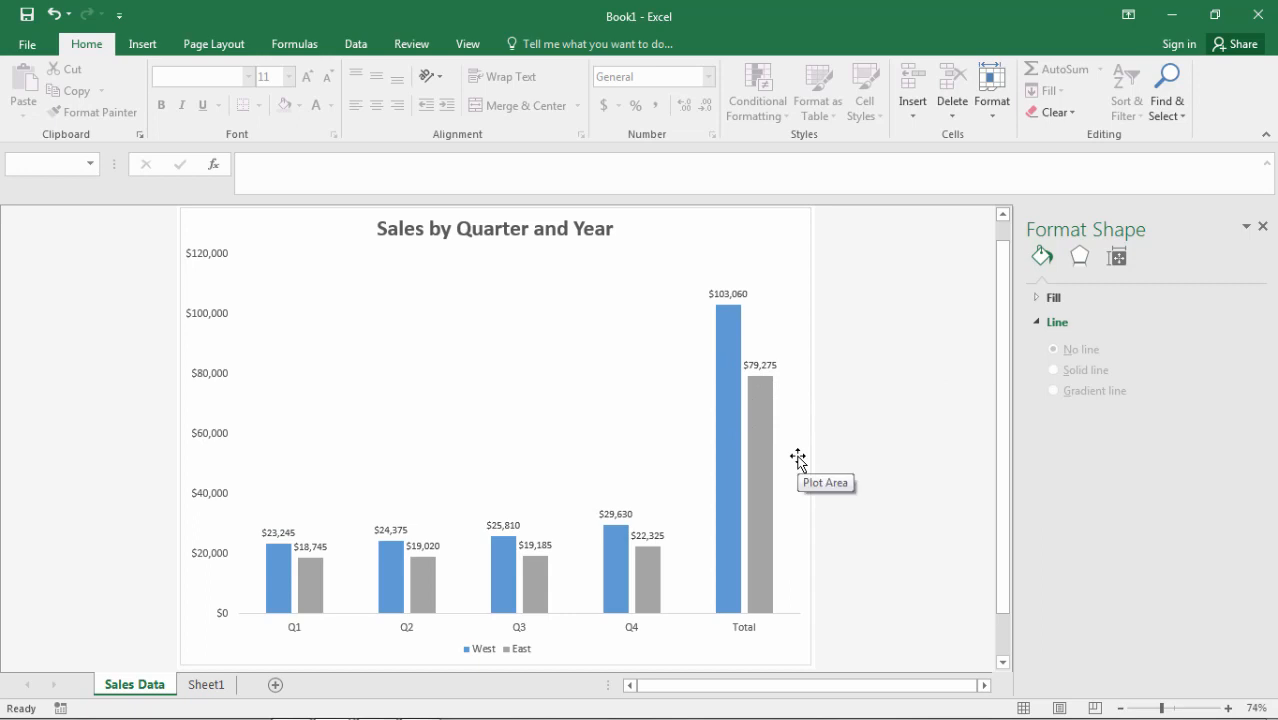
mouse_move(170, 330)
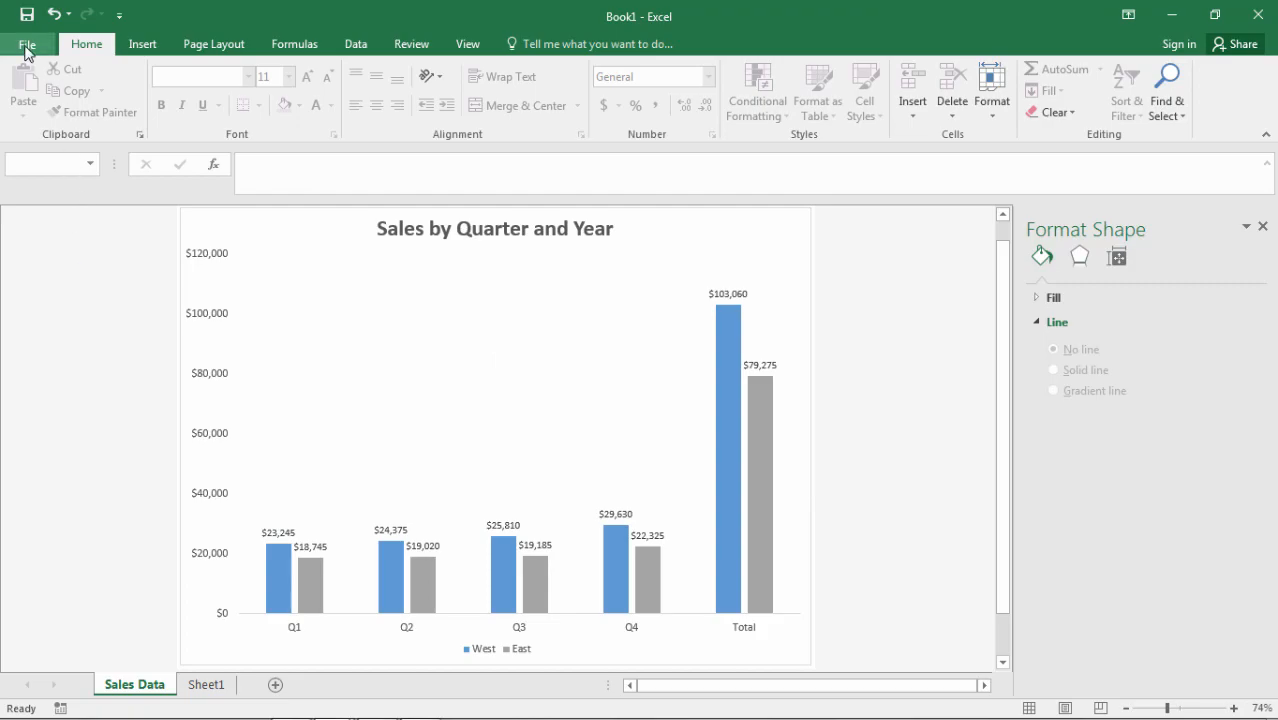
View the finished chart in File > Print preview.
left_click(28, 44)
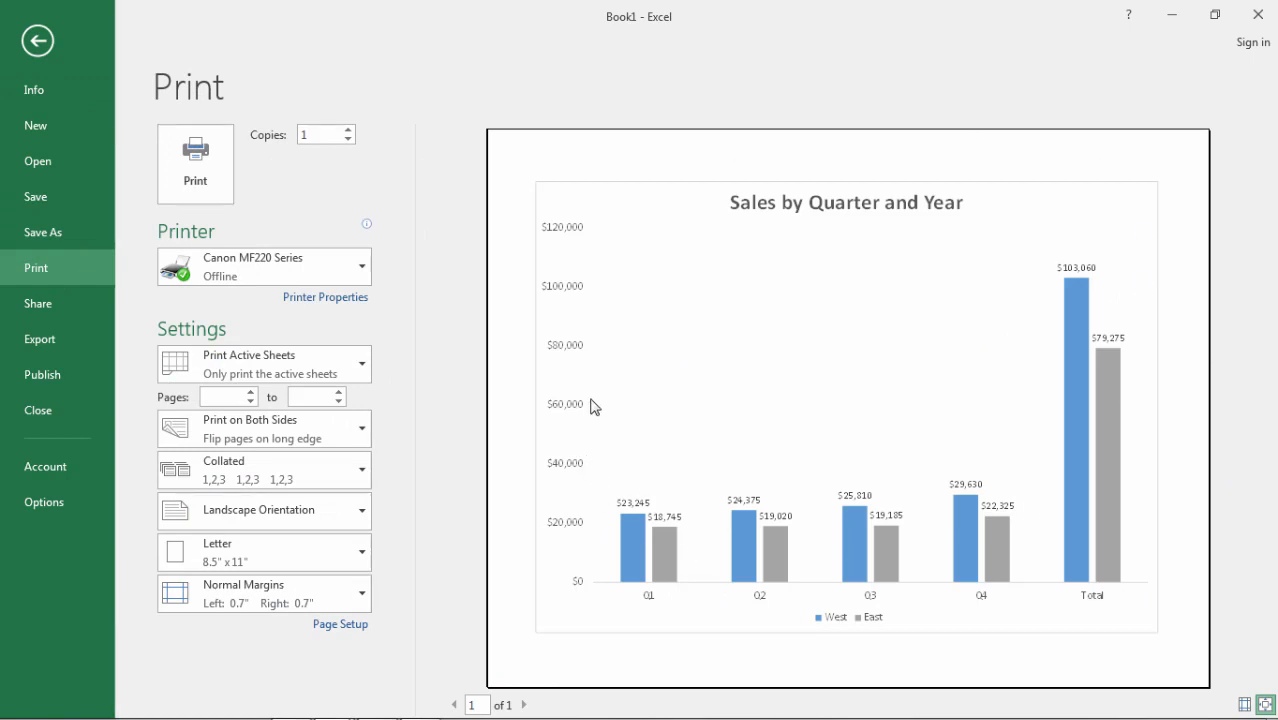
mouse_move(756, 198)
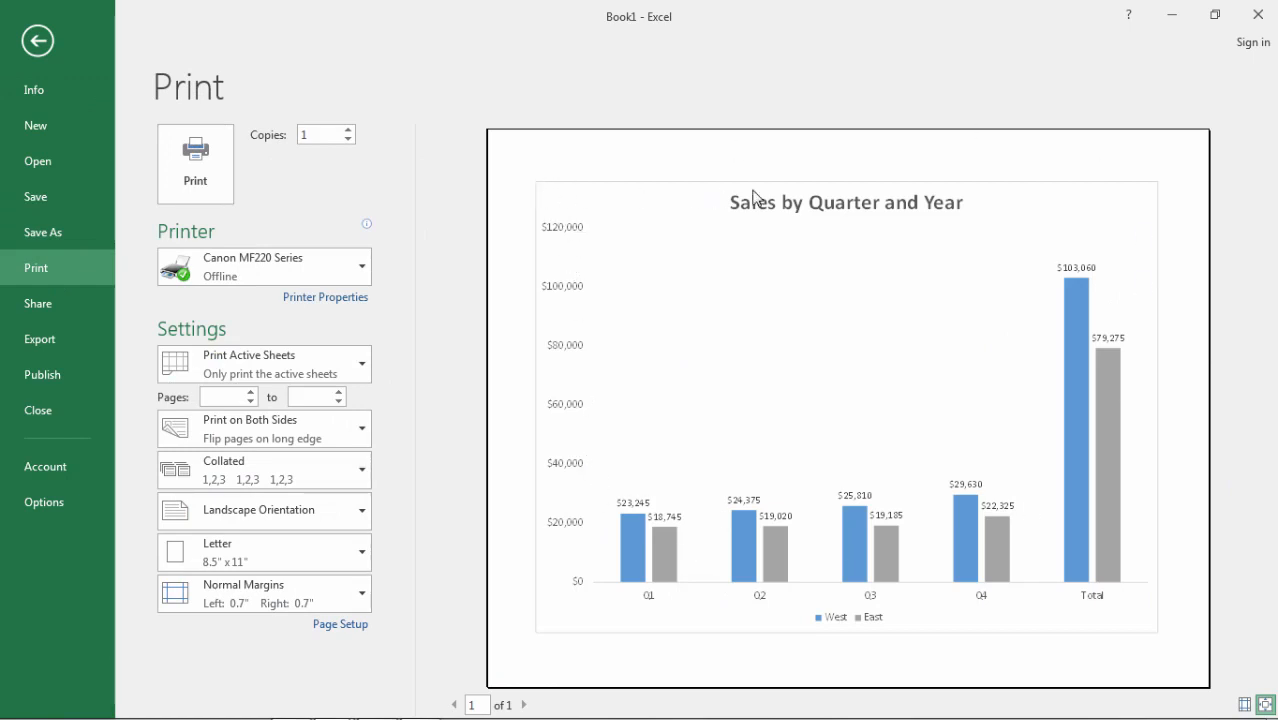
mouse_move(736, 660)
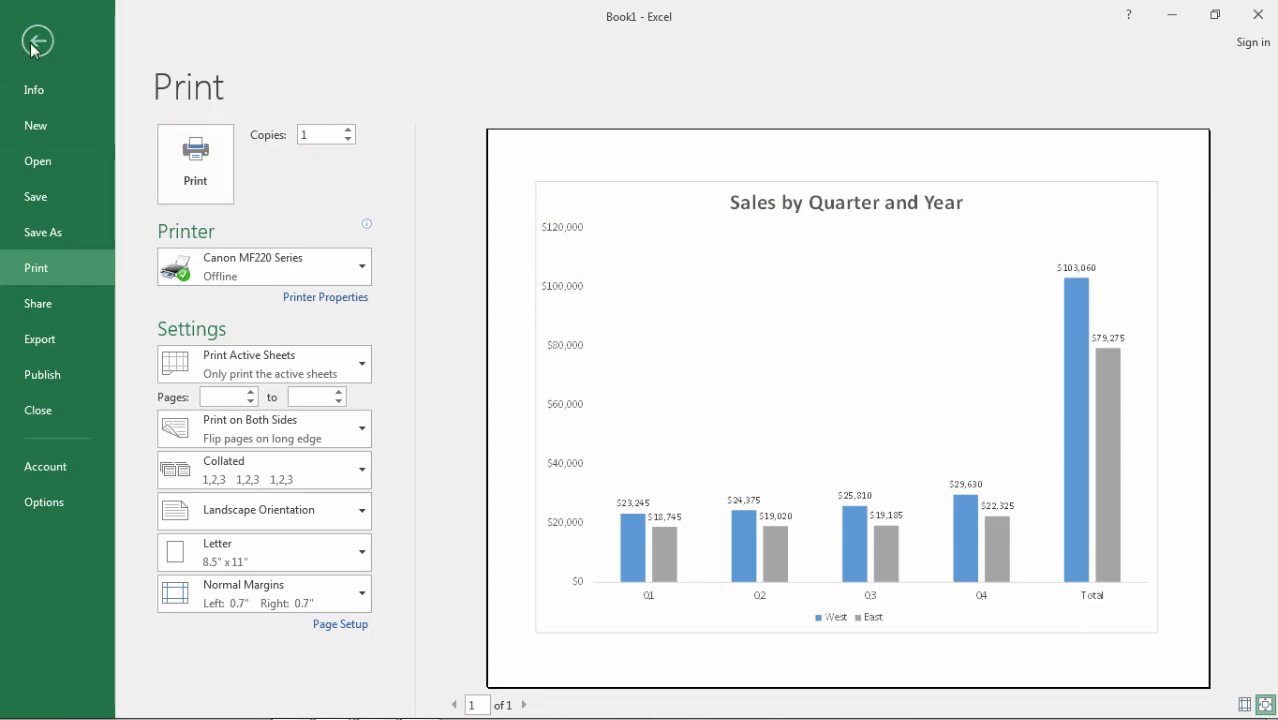
Return to the sheet and set the chart area border to No line.
left_click(36, 40)
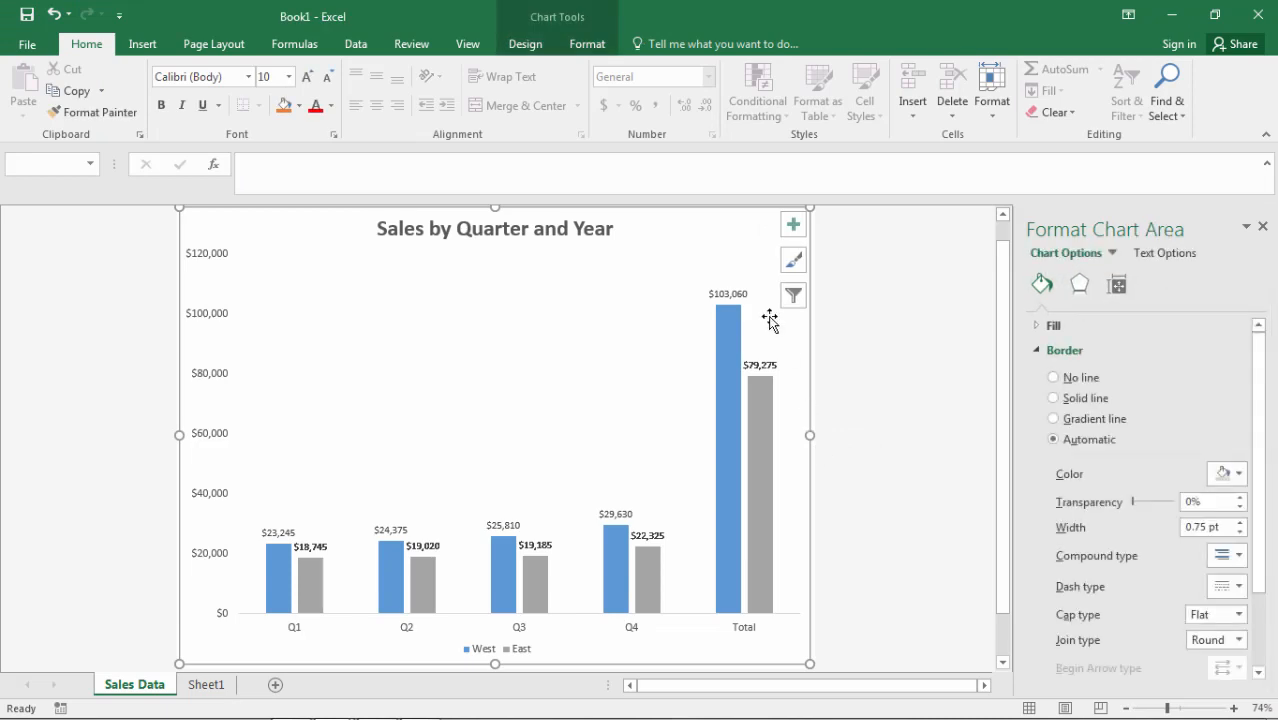
mouse_move(824, 422)
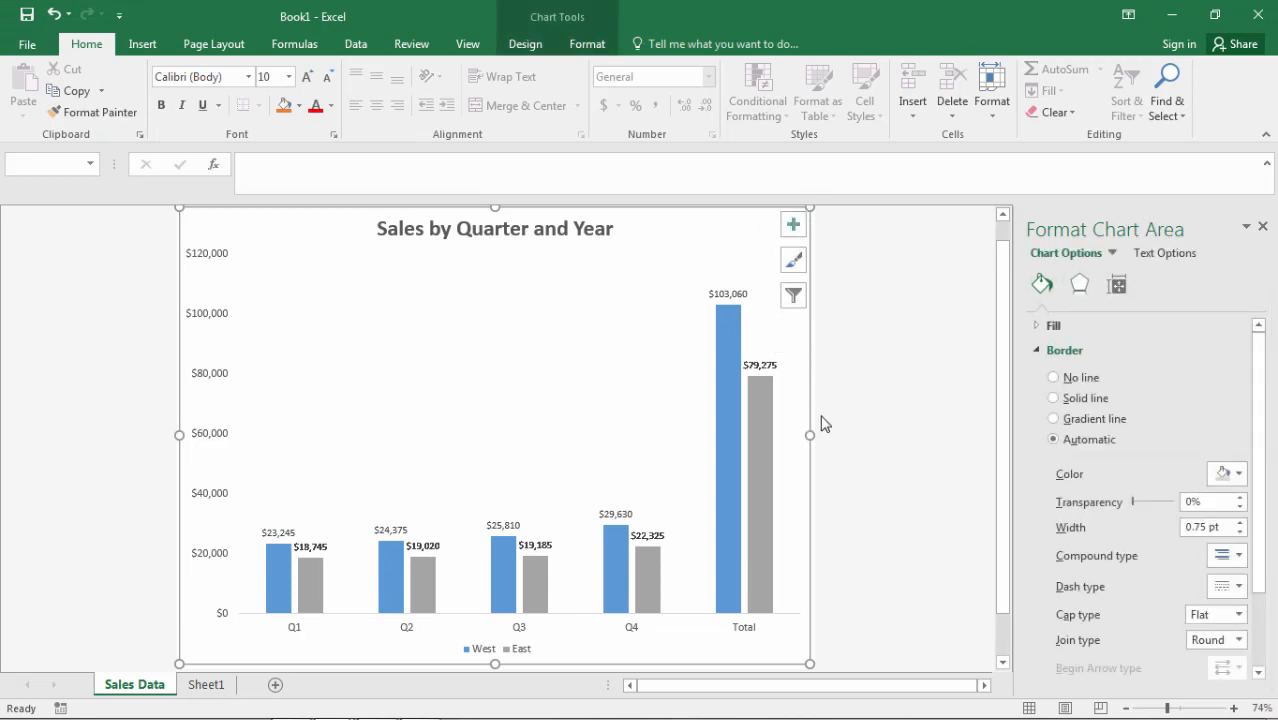
mouse_move(152, 416)
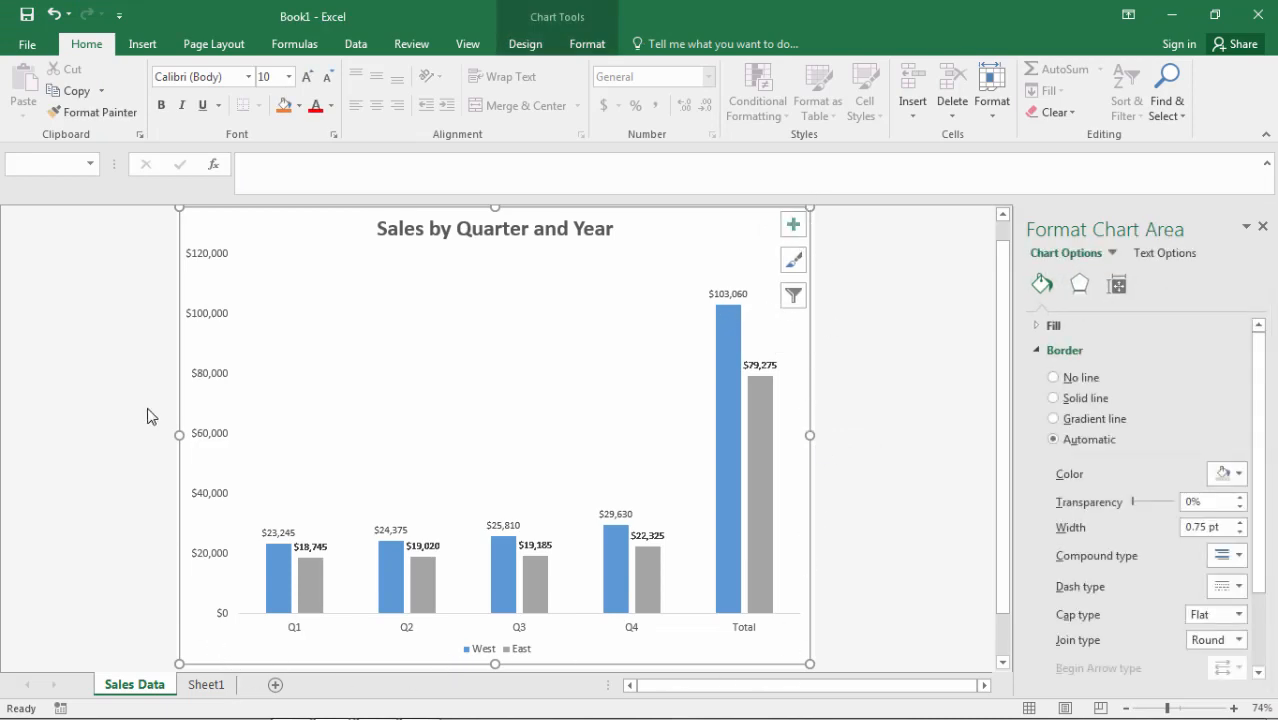
mouse_move(556, 658)
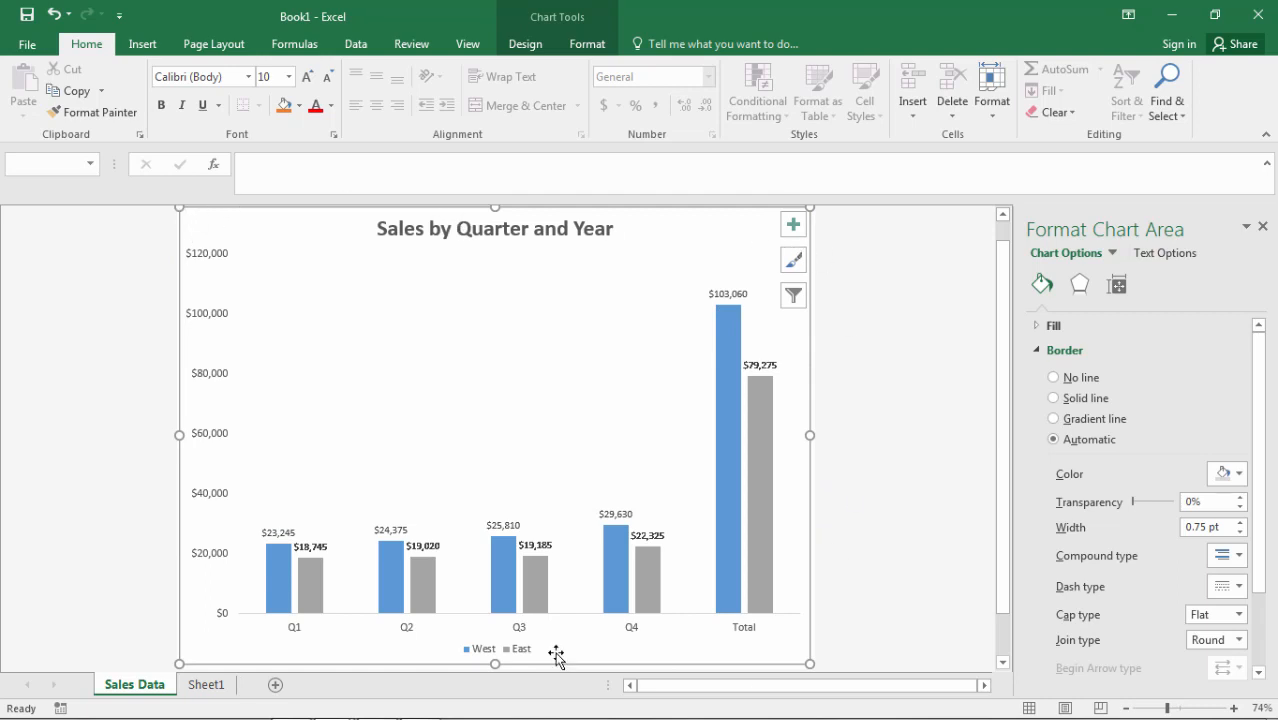
mouse_move(192, 664)
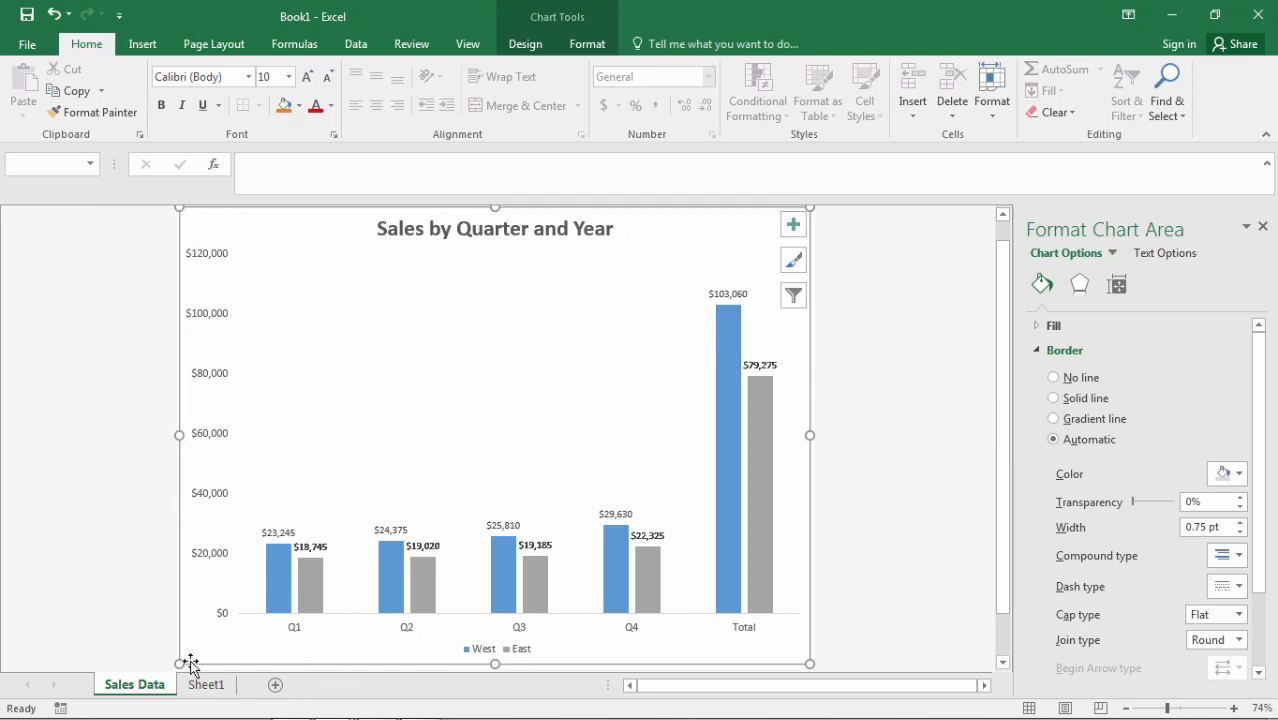
mouse_move(676, 272)
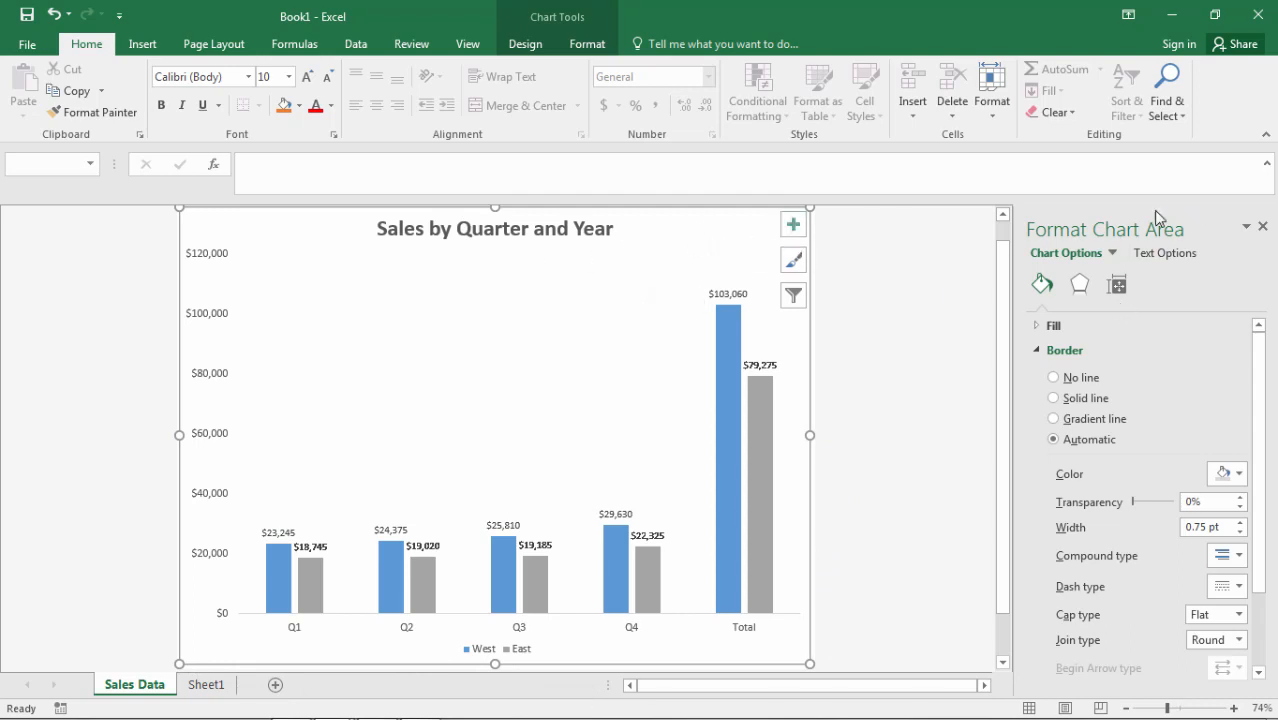
mouse_move(1092, 516)
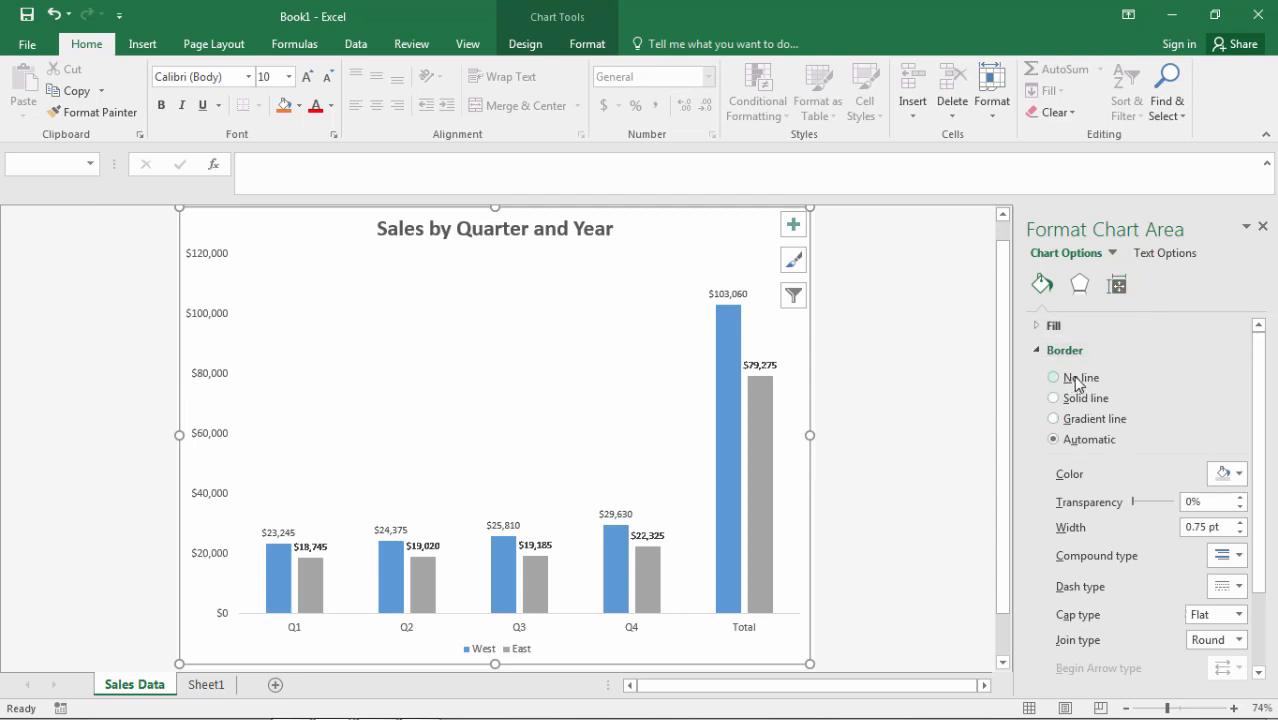
left_click(1052, 376)
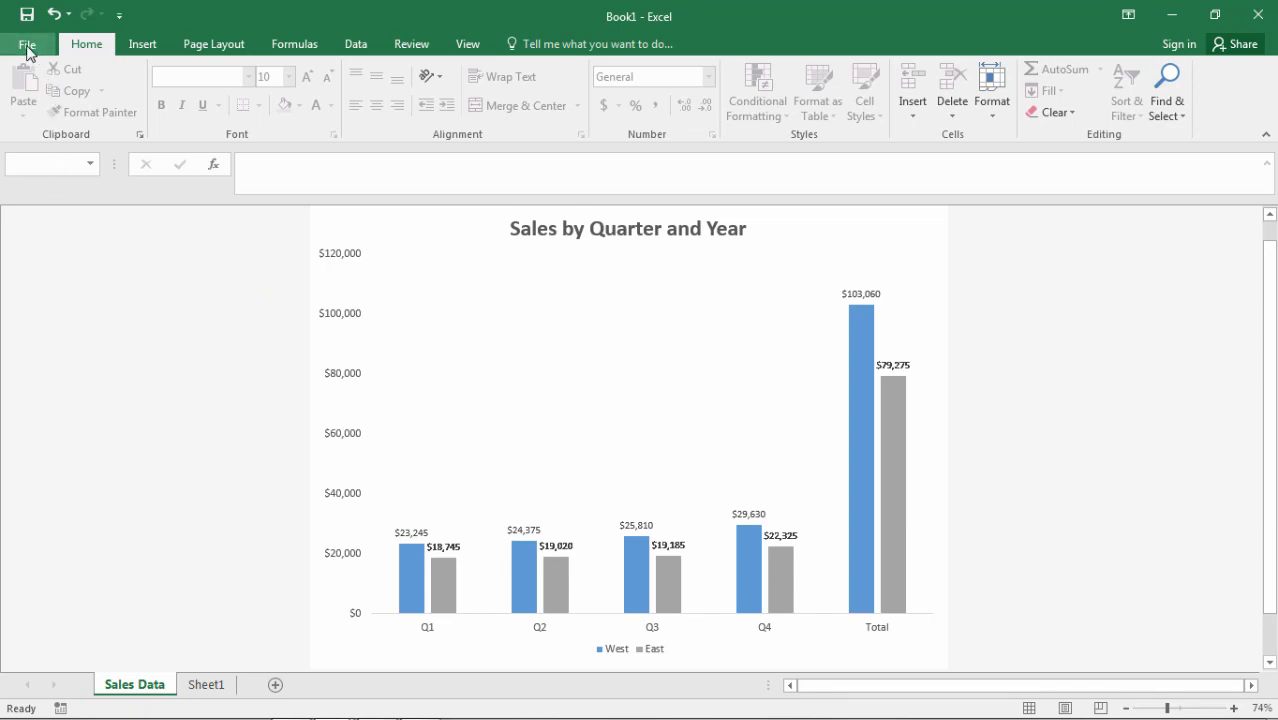
Check the borderless chart in Print preview, then return to the worksheet.
left_click(28, 44)
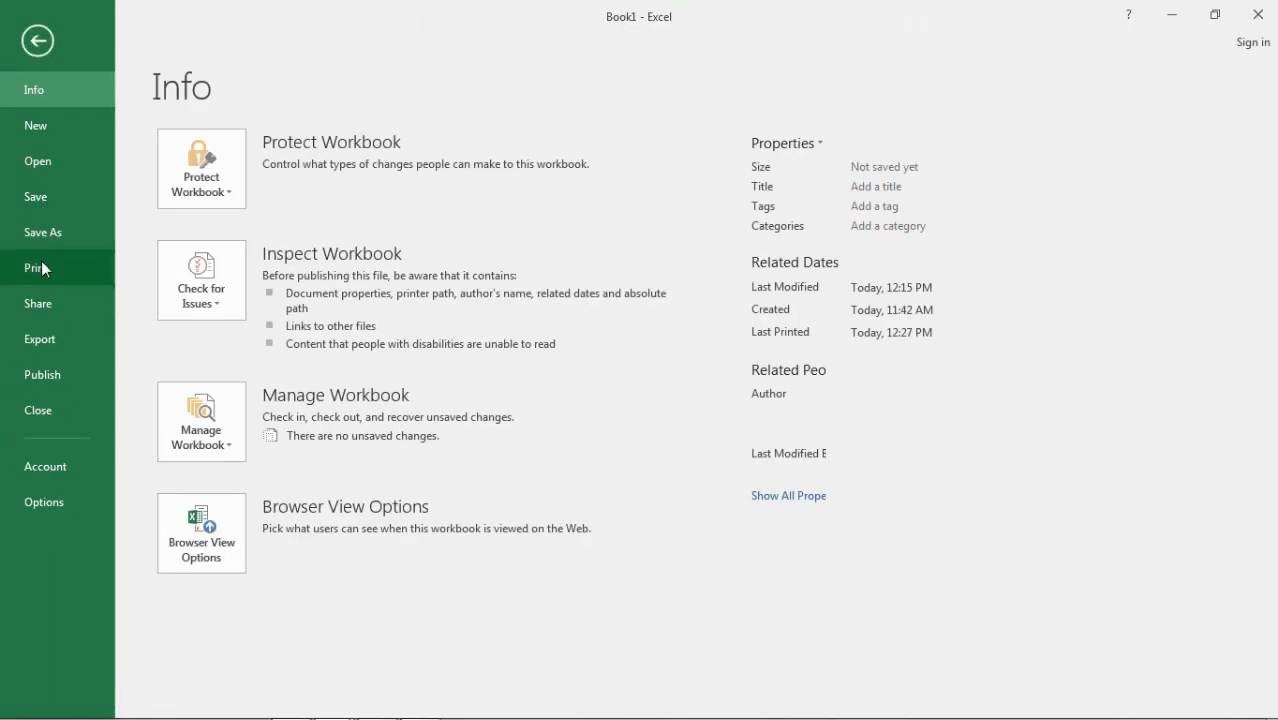
left_click(36, 268)
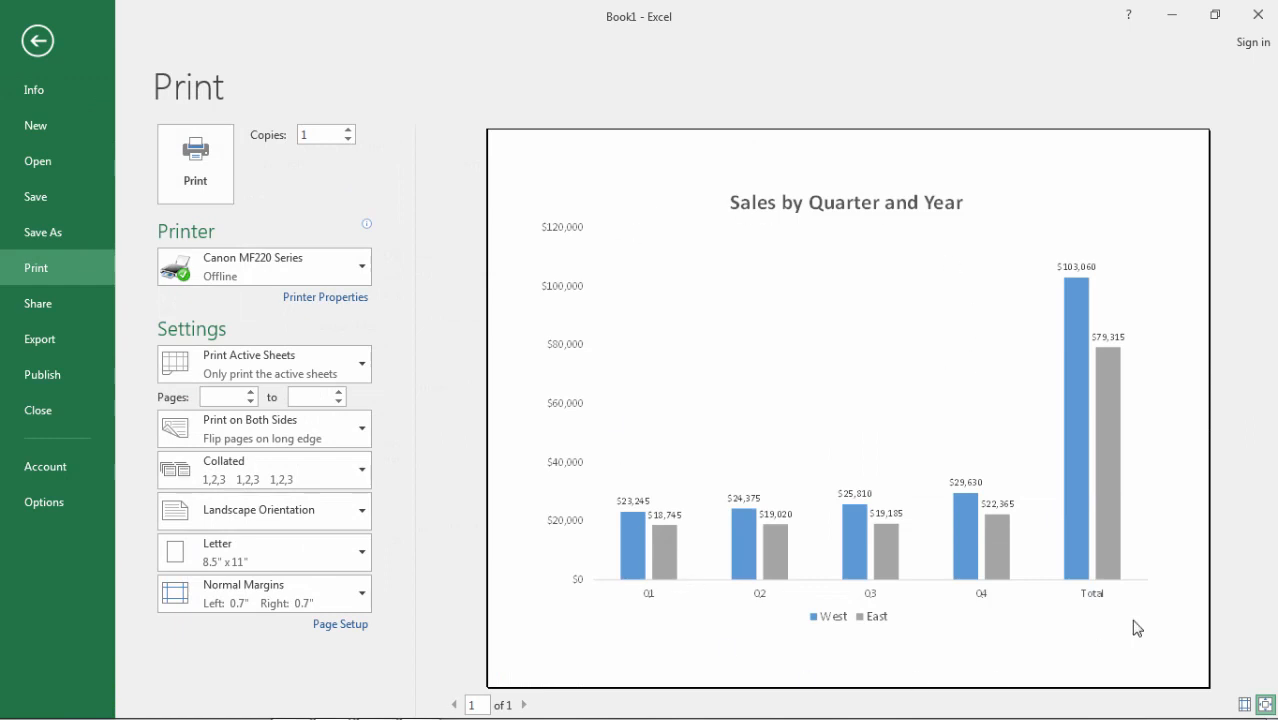
left_click(36, 40)
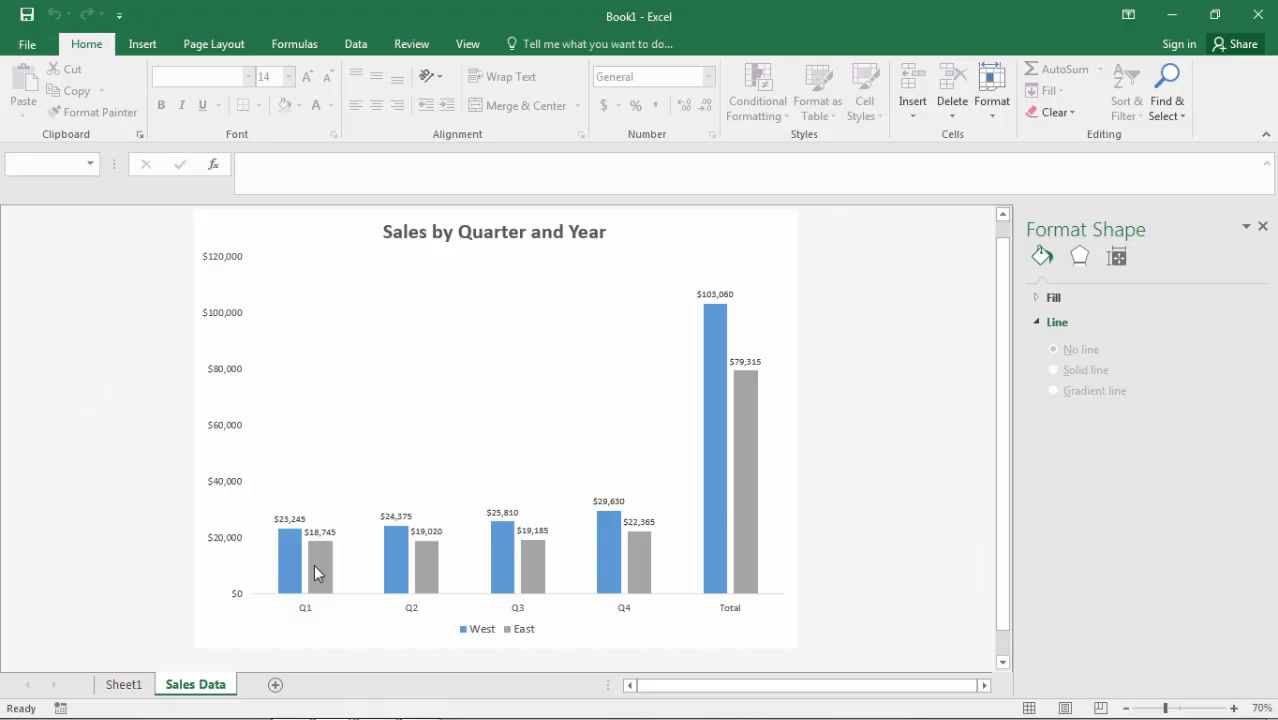
left_click(124, 684)
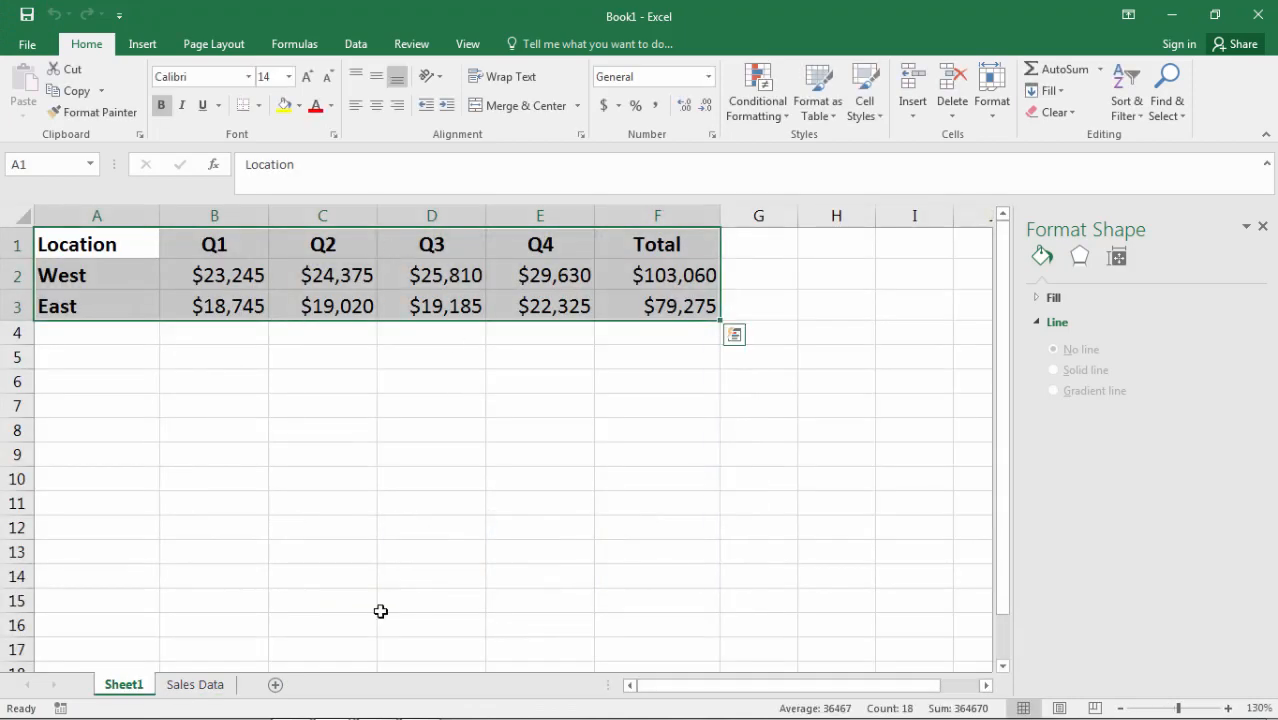
left_click(196, 684)
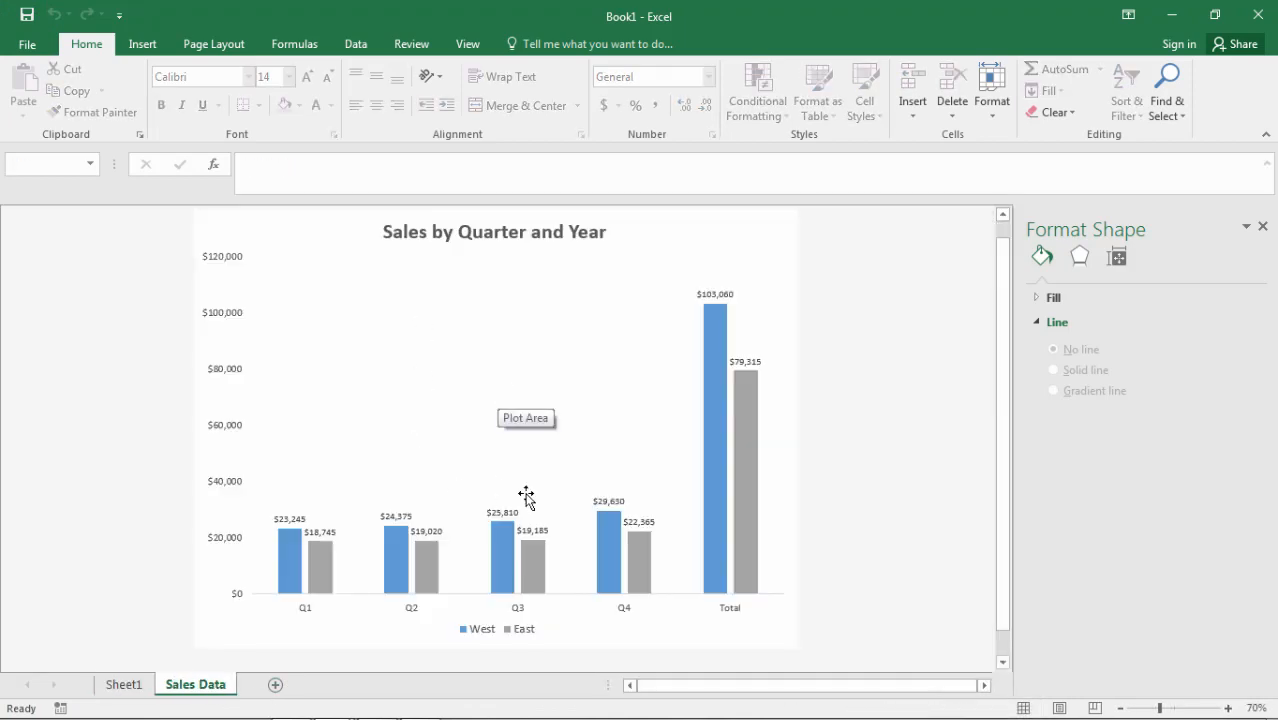
mouse_move(908, 362)
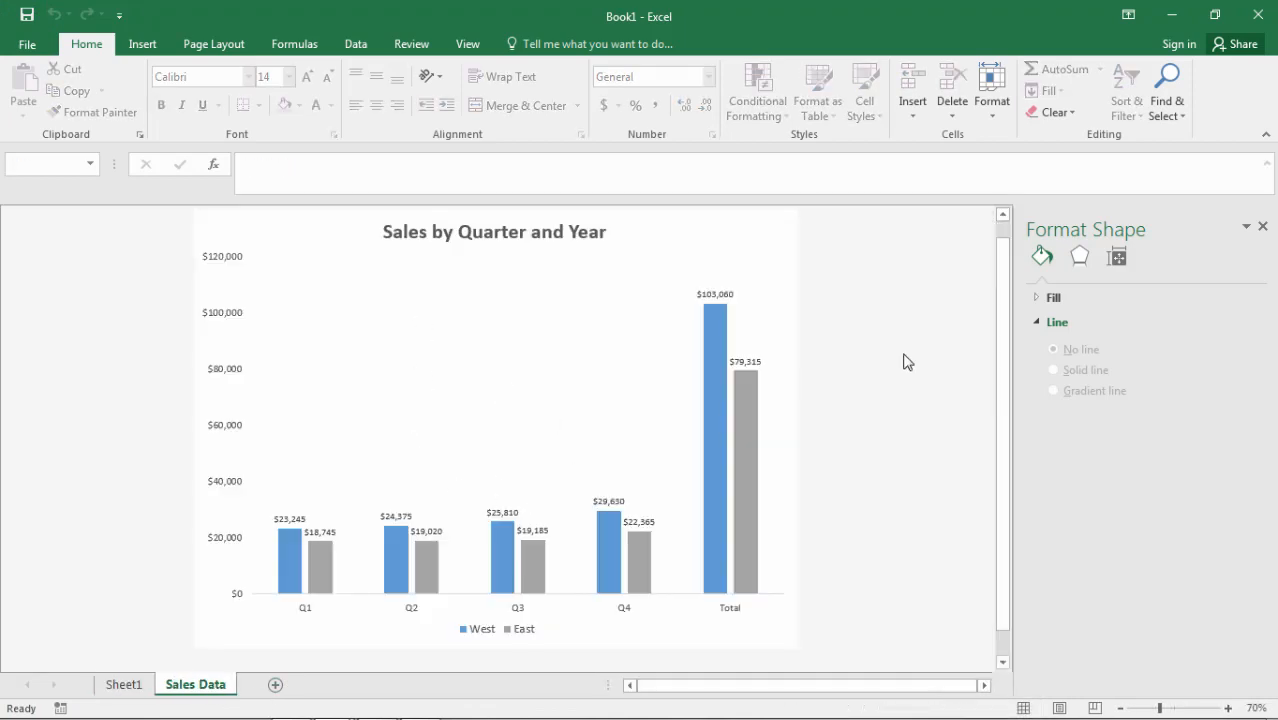